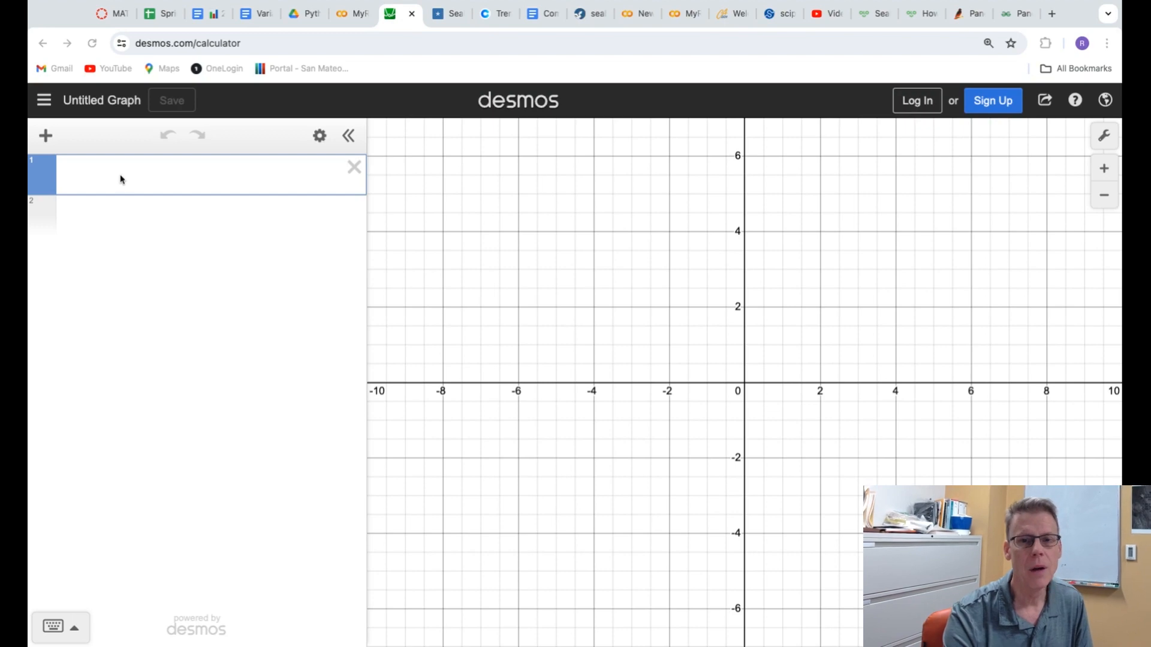
mouse_move(546, 375)
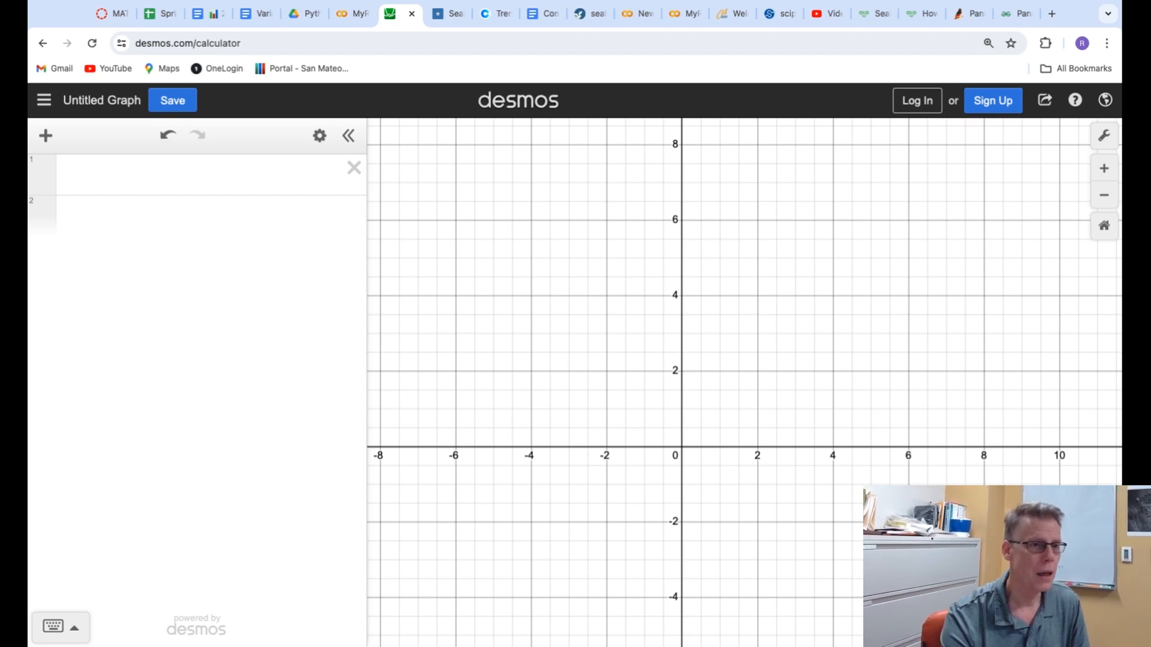
Step: Enter y = mx + b in the first expression line, then make it y = 2x + 3
left_click(183, 175)
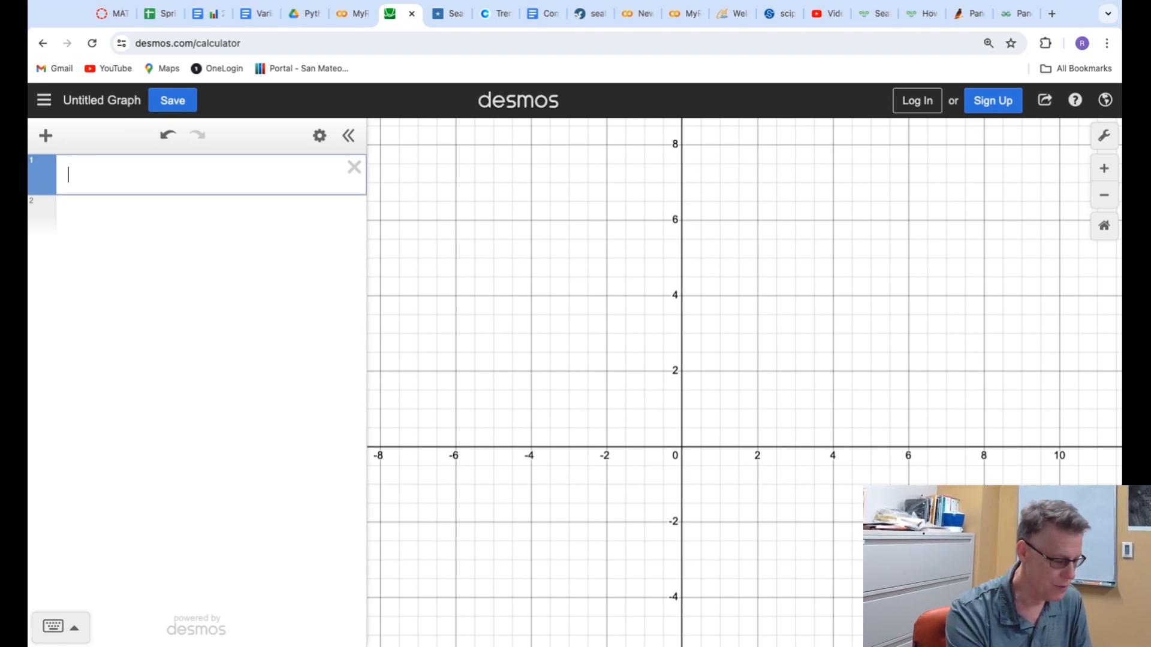
type("y=")
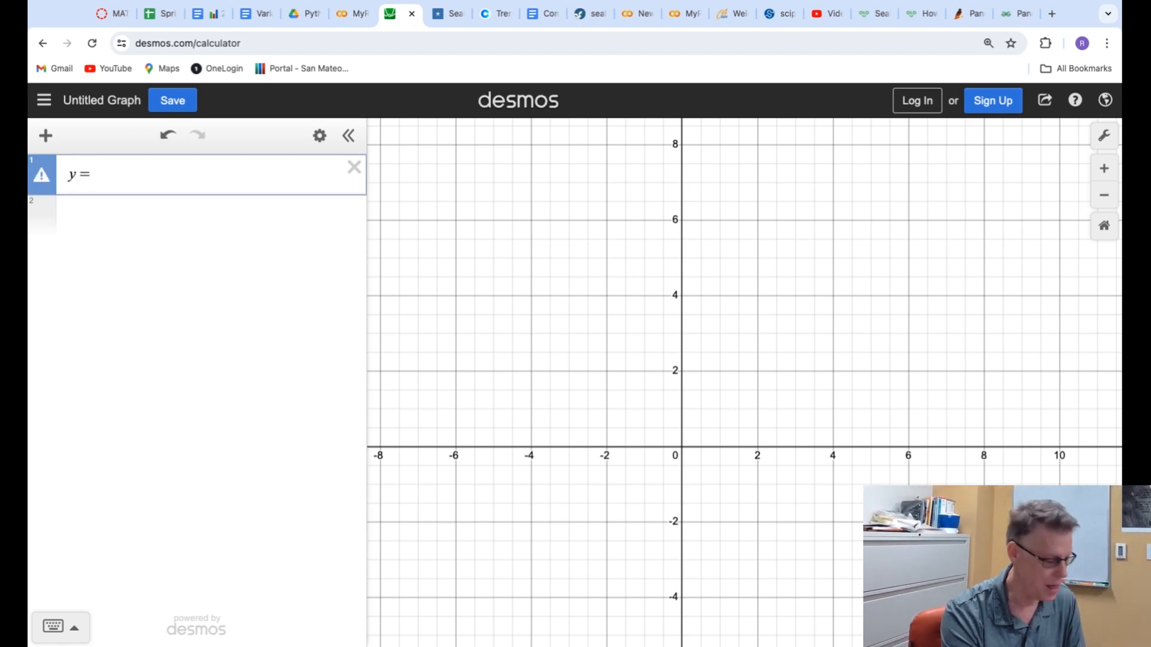
type("mx + b")
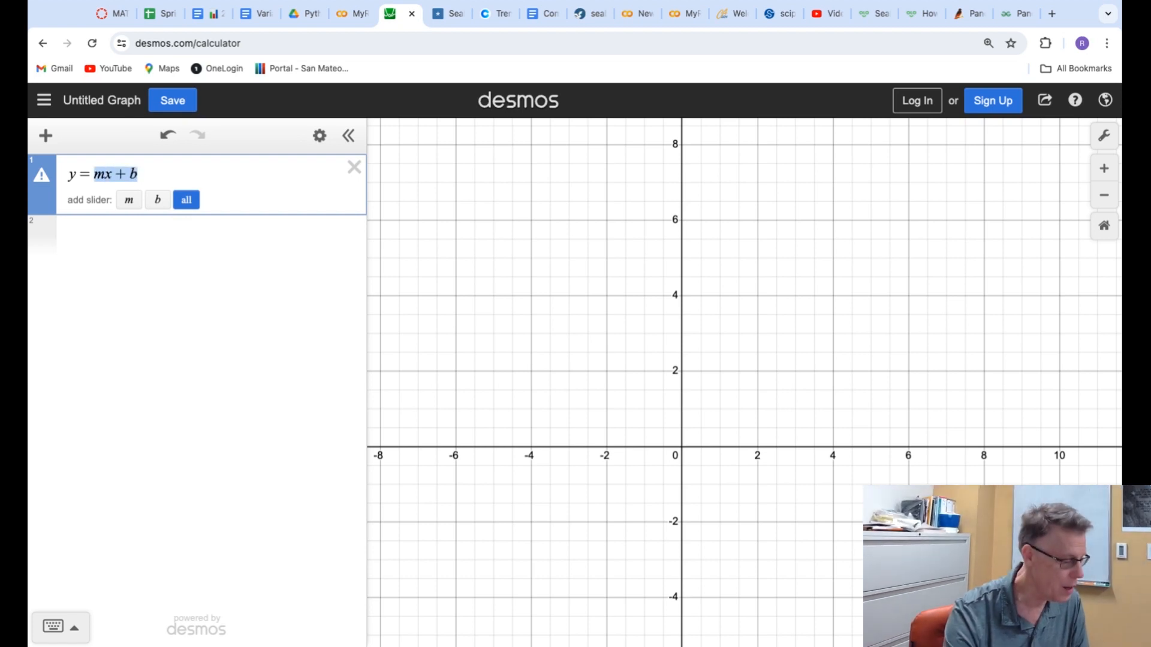
type("2x")
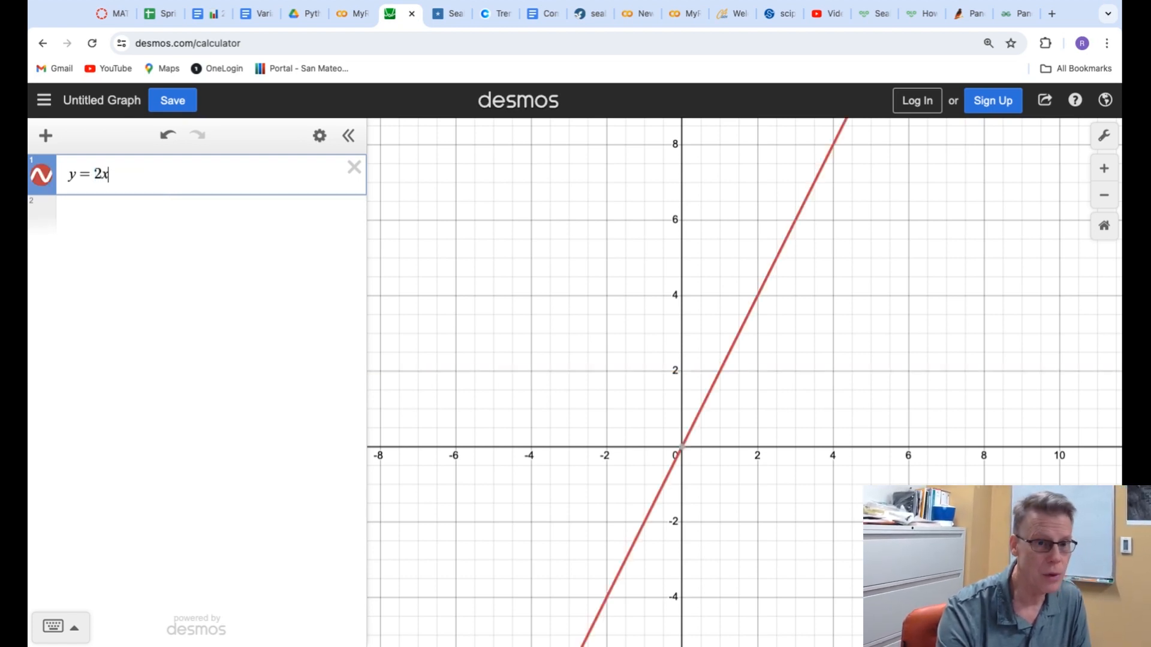
type("+3")
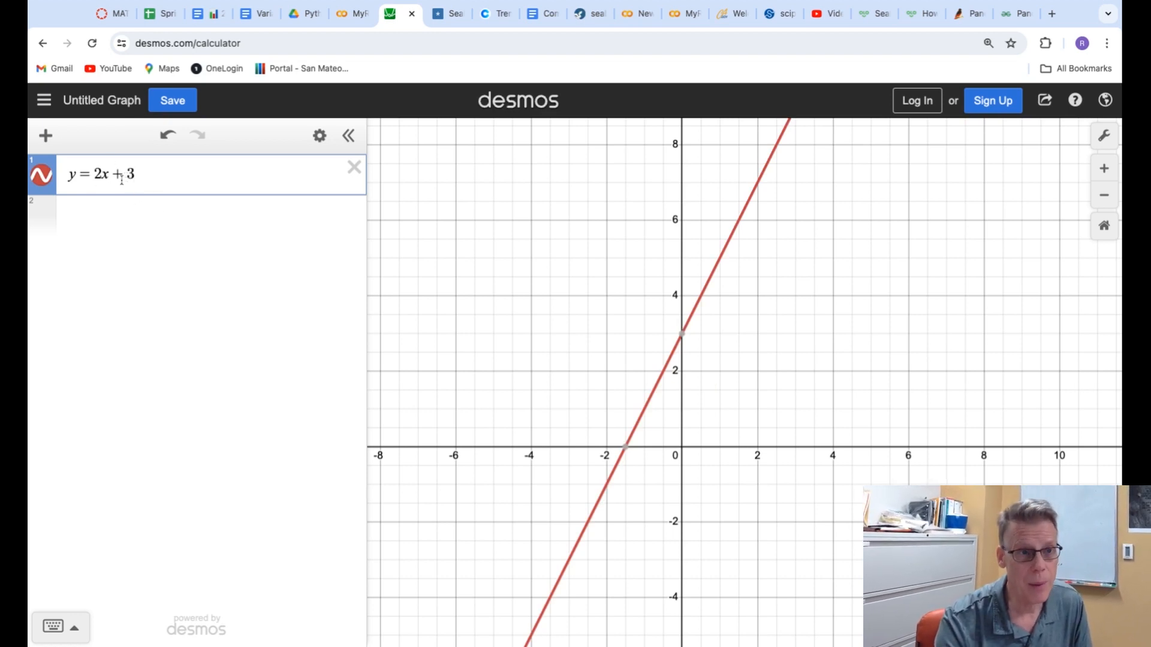
mouse_move(703, 361)
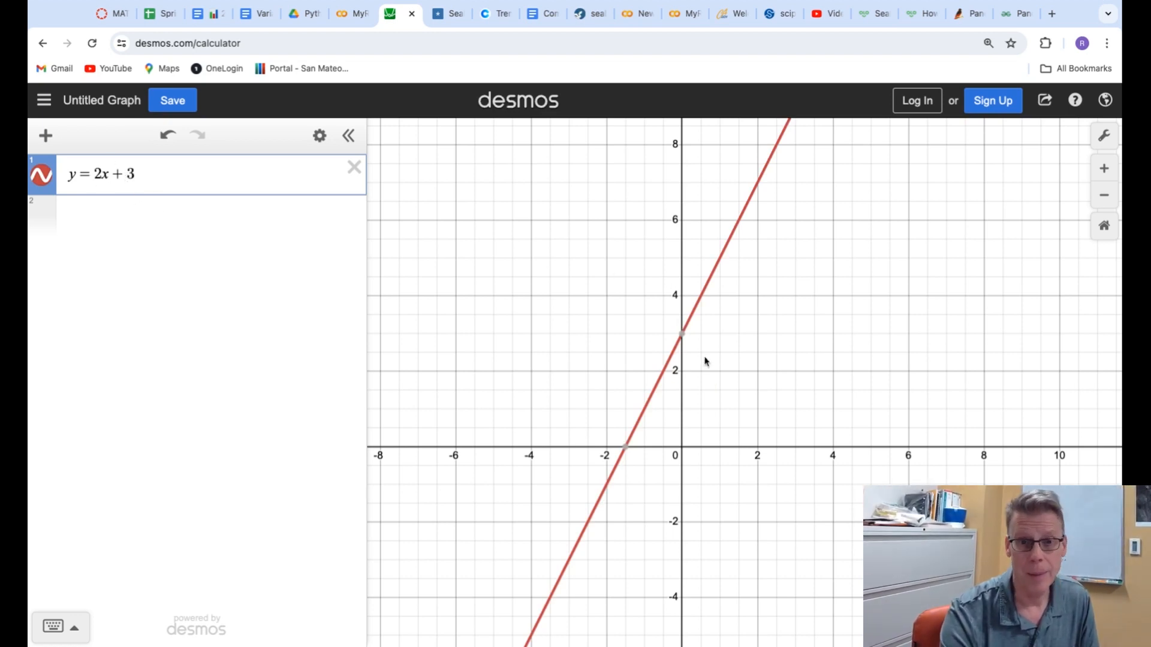
mouse_move(208, 196)
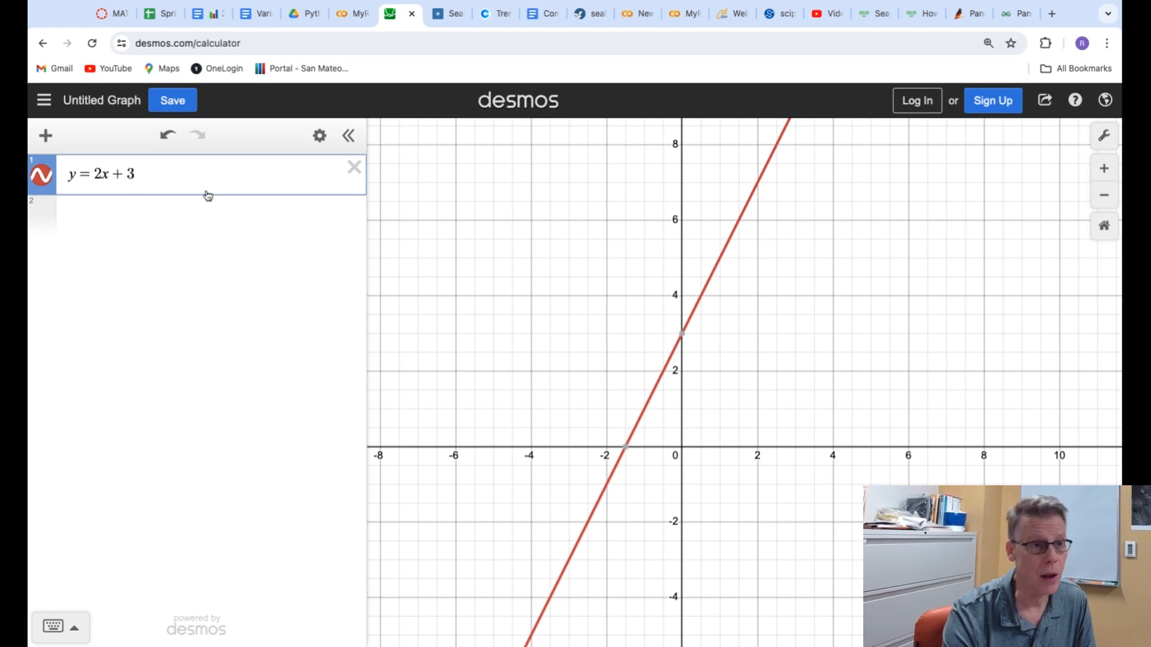
mouse_move(748, 224)
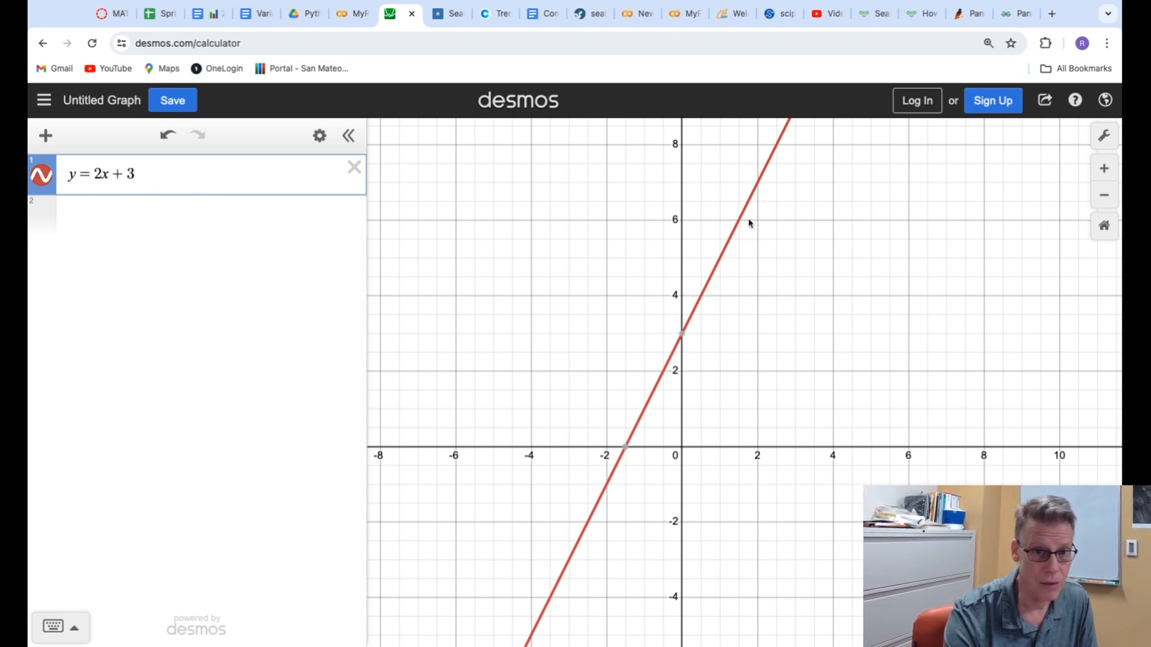
mouse_move(636, 394)
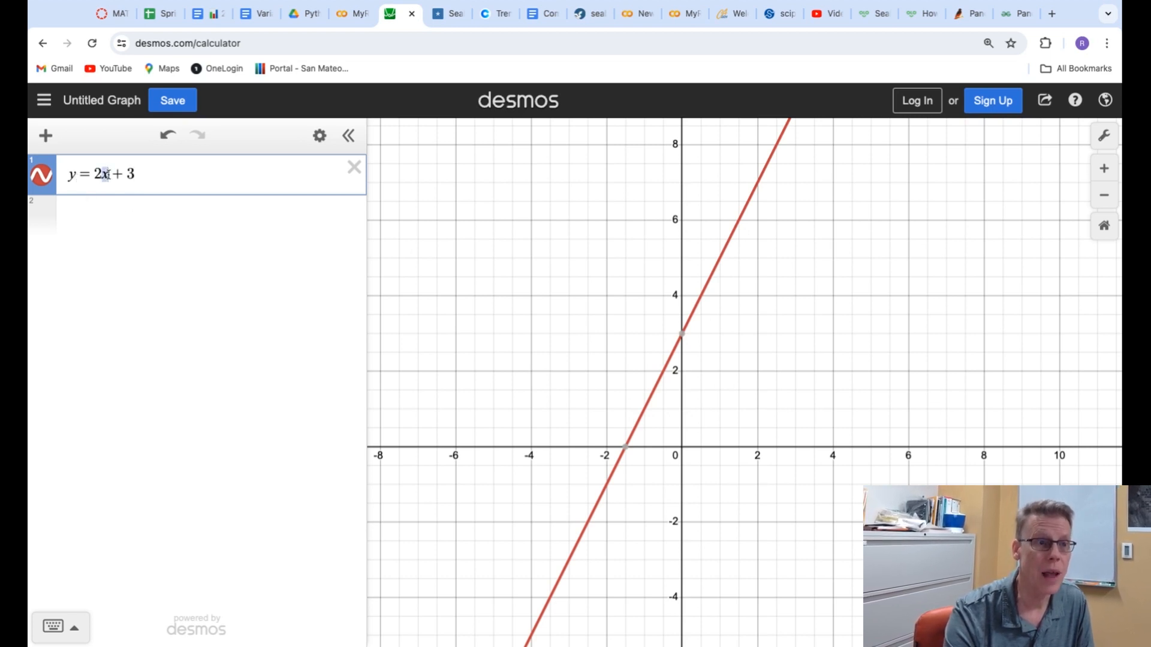
Step: Add a second expression y = 2·1 + 3 and reveal its crossing with the line at (1, 5)
left_click(209, 213)
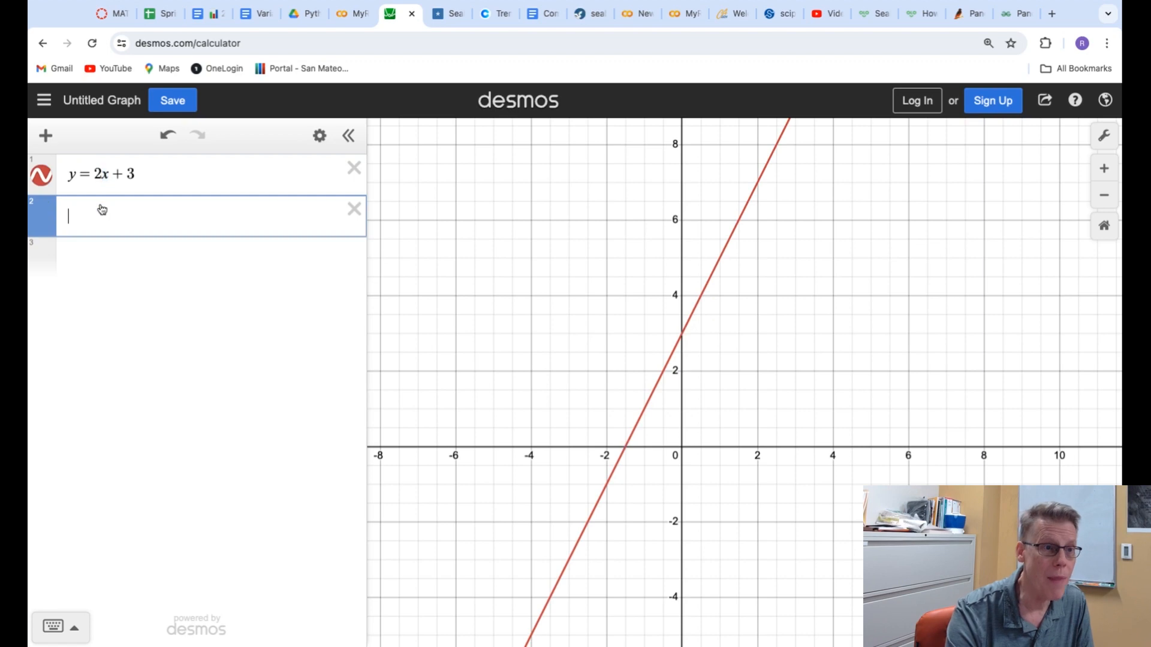
type("y=2")
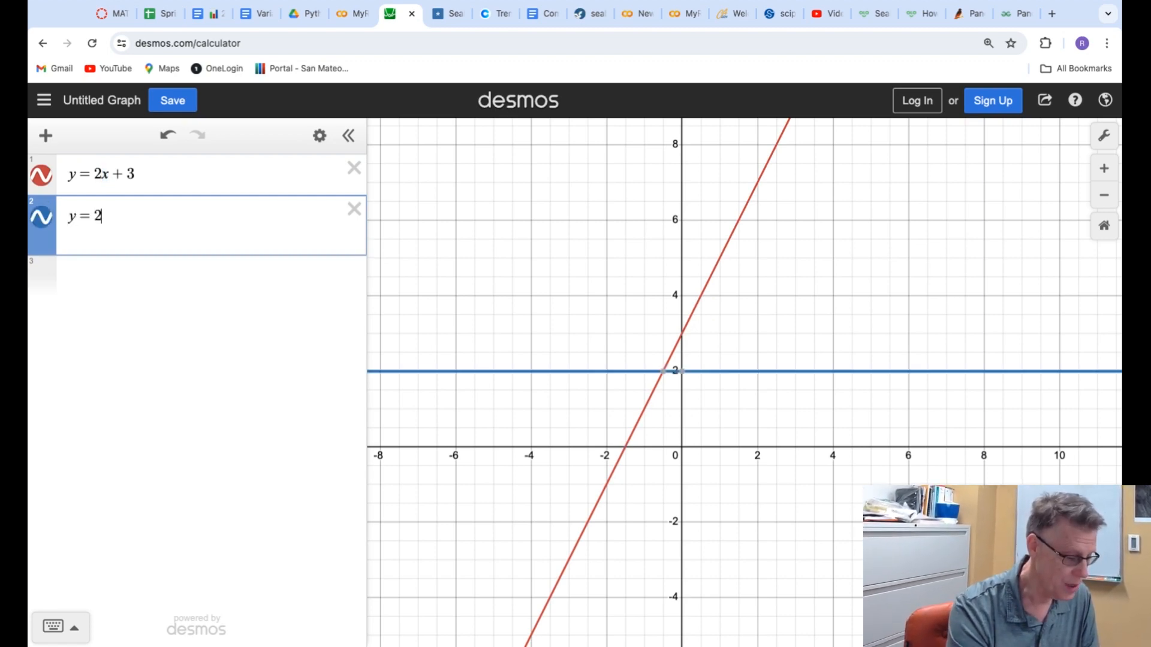
type("·1")
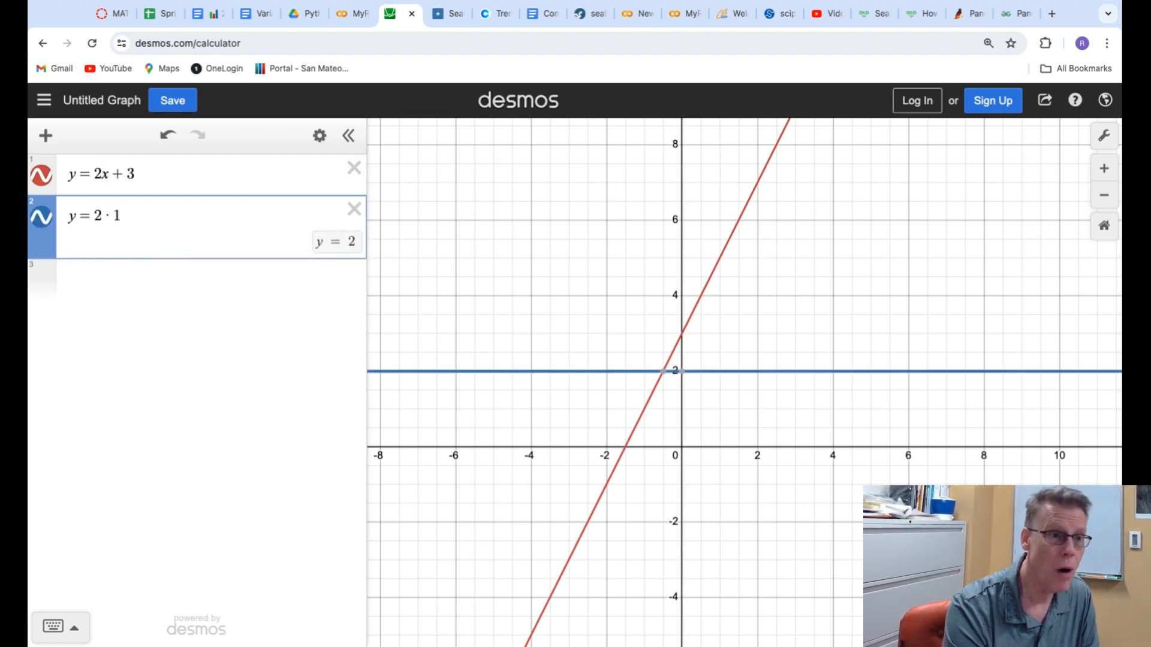
type("+3")
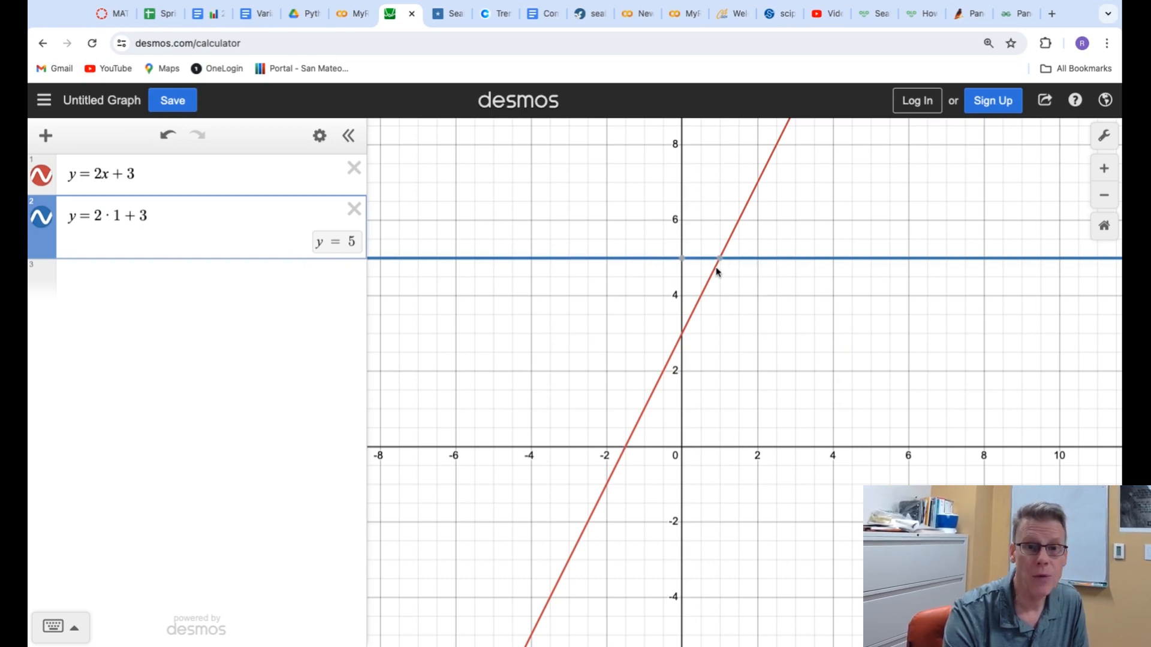
left_click(719, 258)
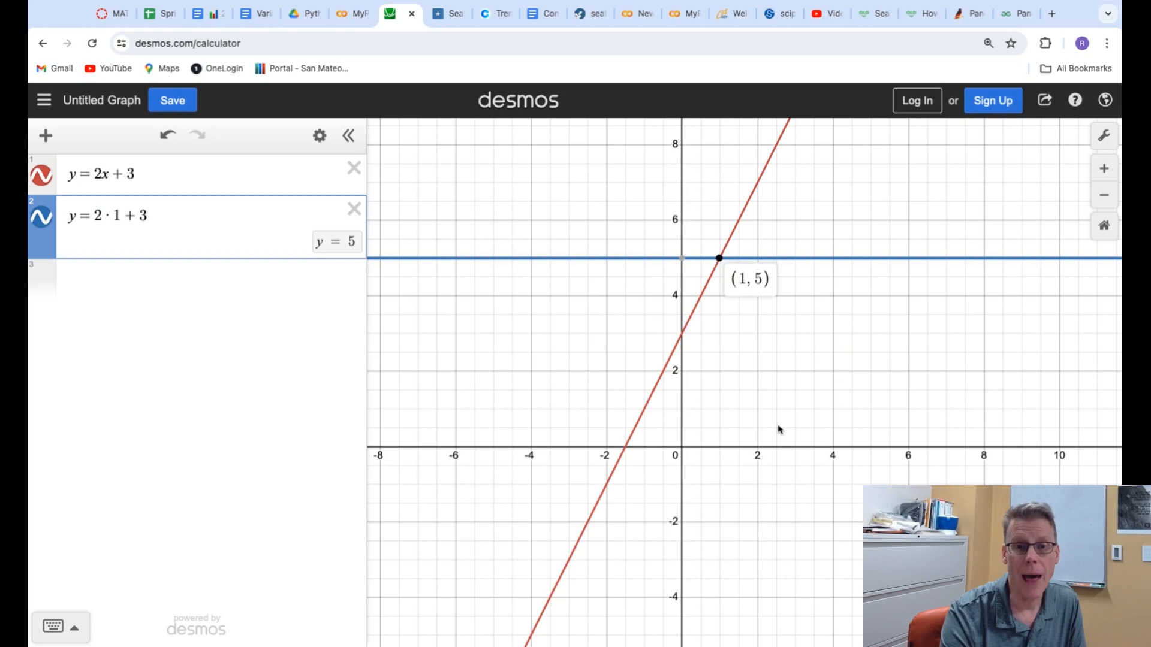
mouse_move(775, 429)
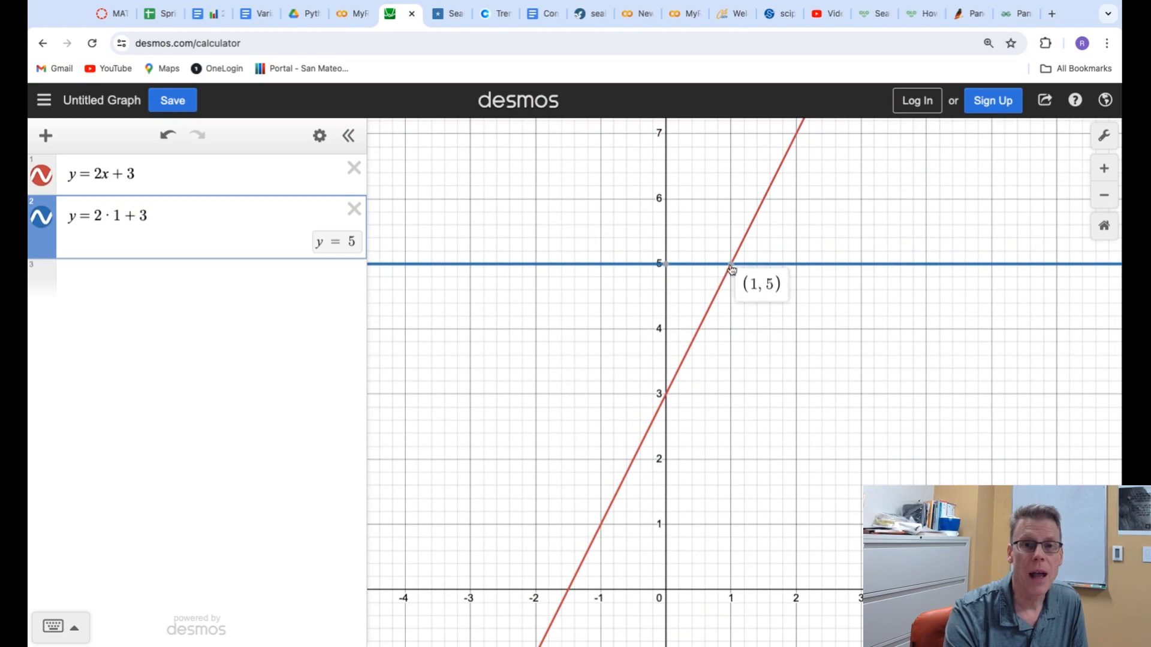
mouse_move(34, 198)
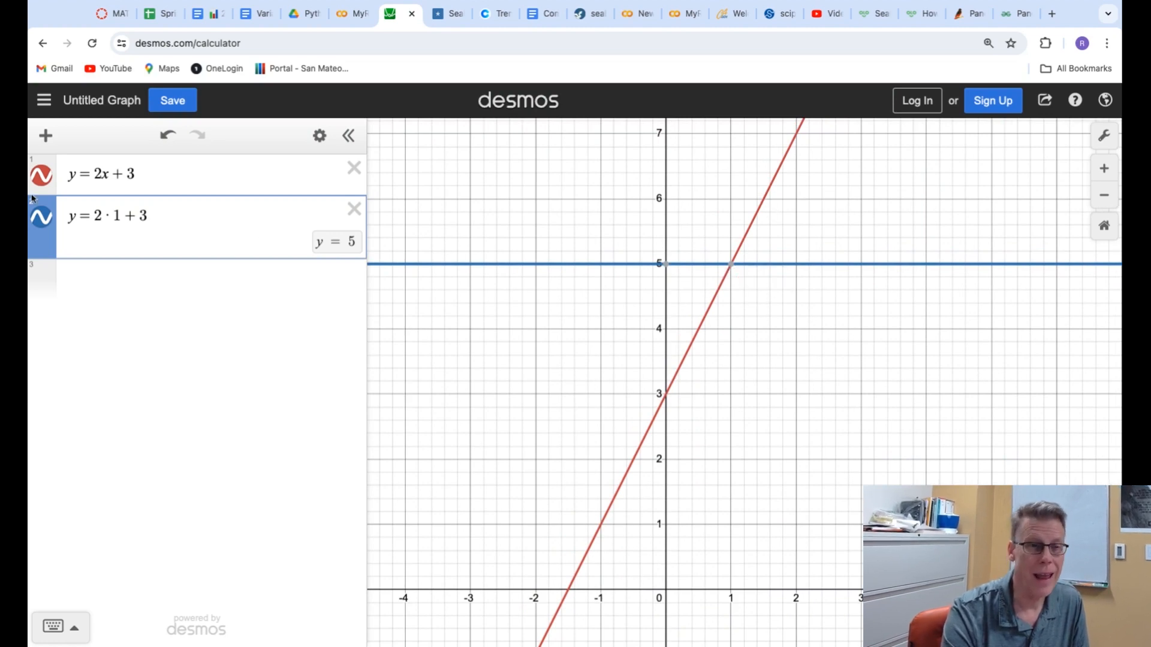
mouse_move(124, 233)
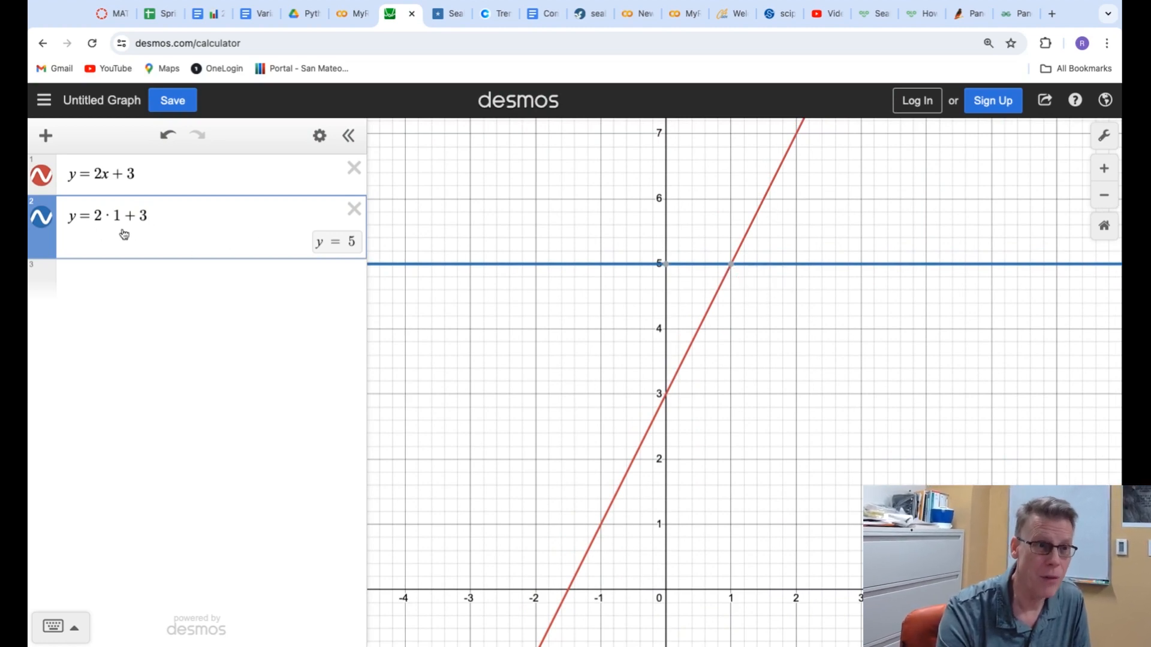
mouse_move(716, 272)
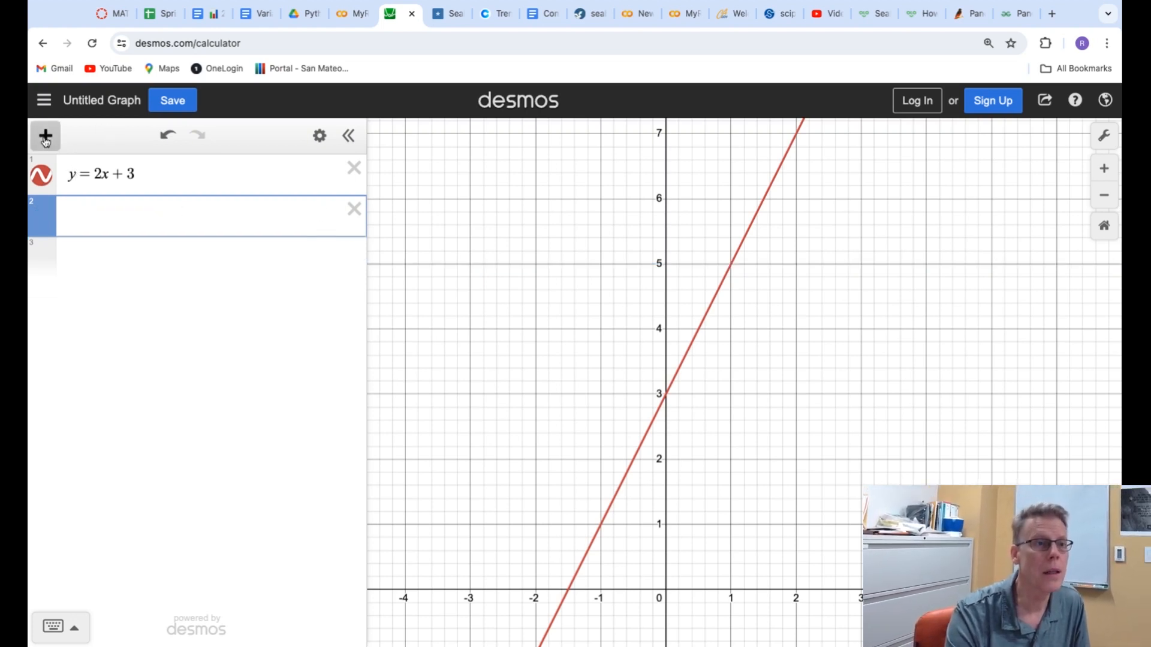
Step: Insert a new table whose second column is 2x₁ + 3
left_click(44, 136)
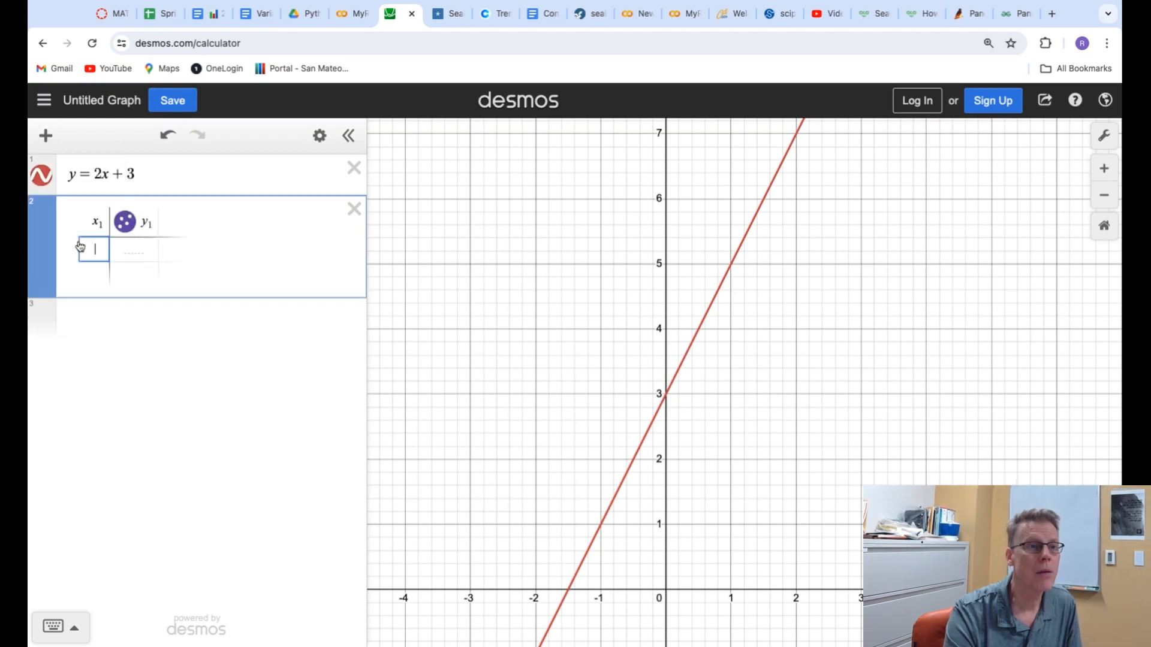
left_click(145, 223)
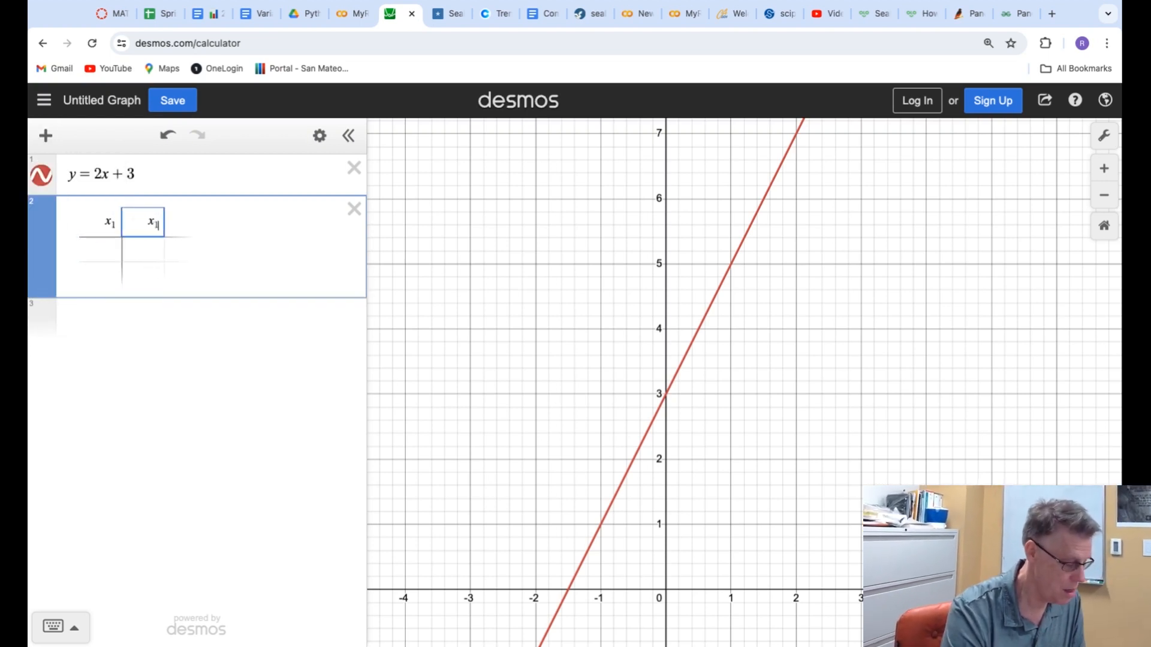
type("x_1")
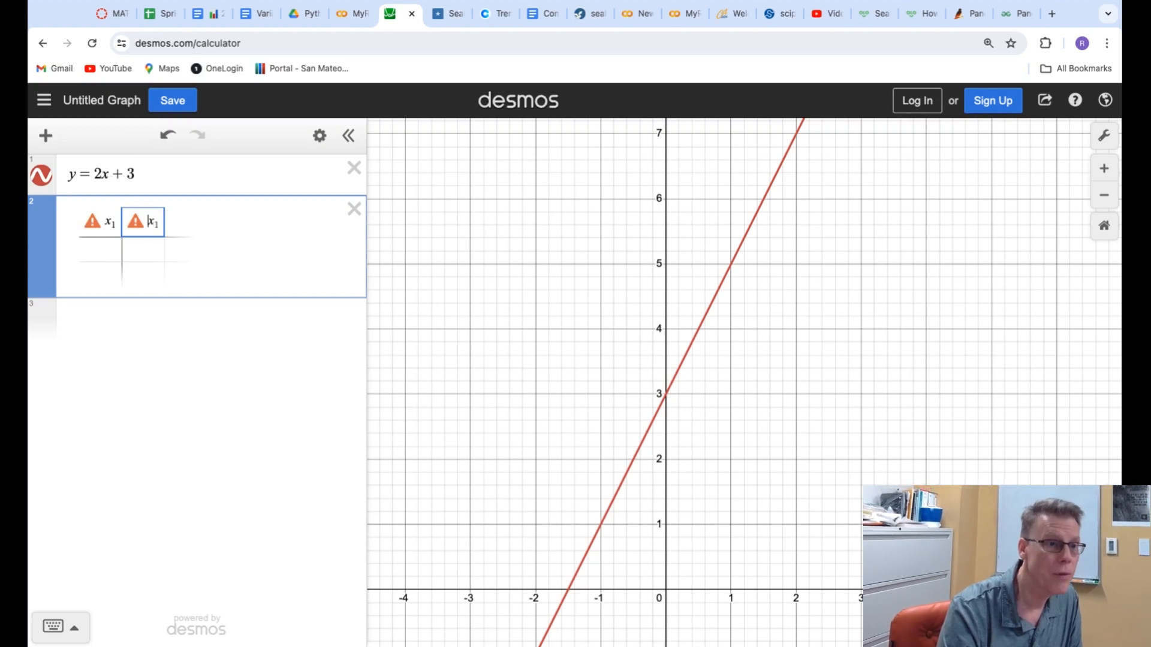
type("2")
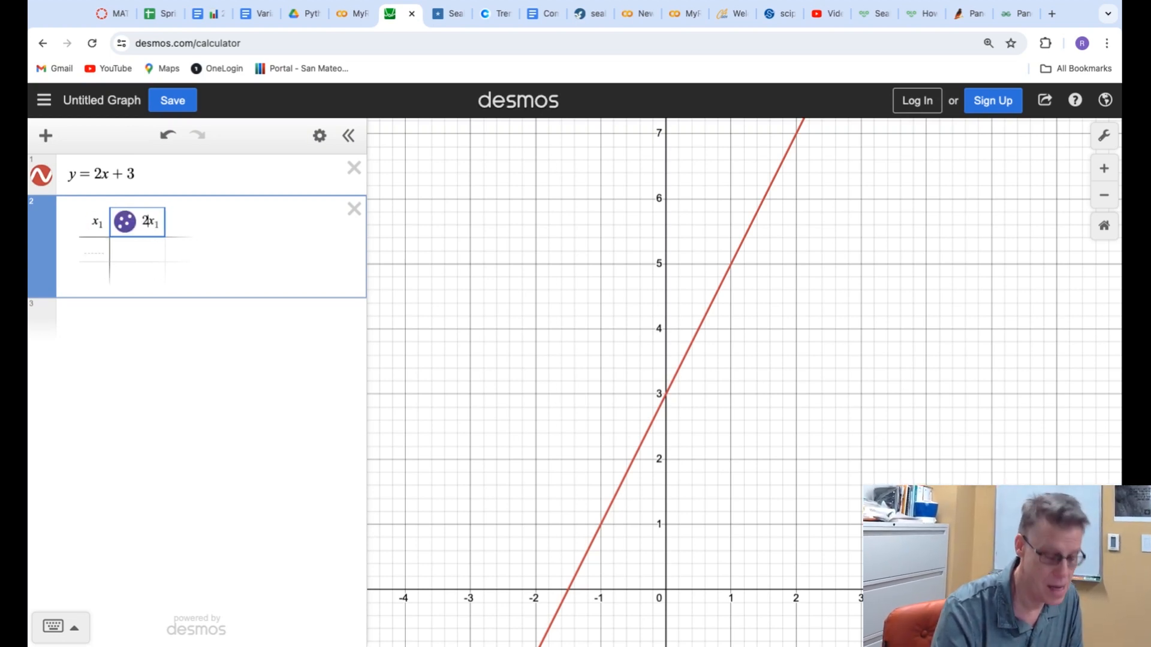
type("+ 3")
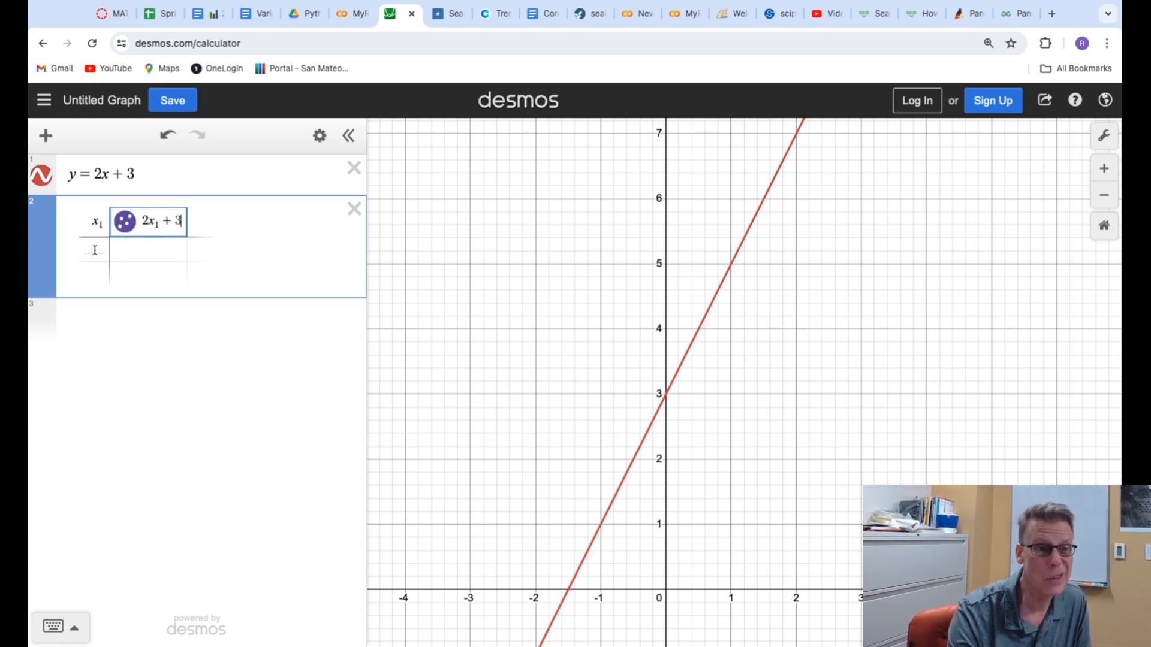
Step: Fill the table's x column with −2, −1, 0, 1, 2 and 3
type("-2")
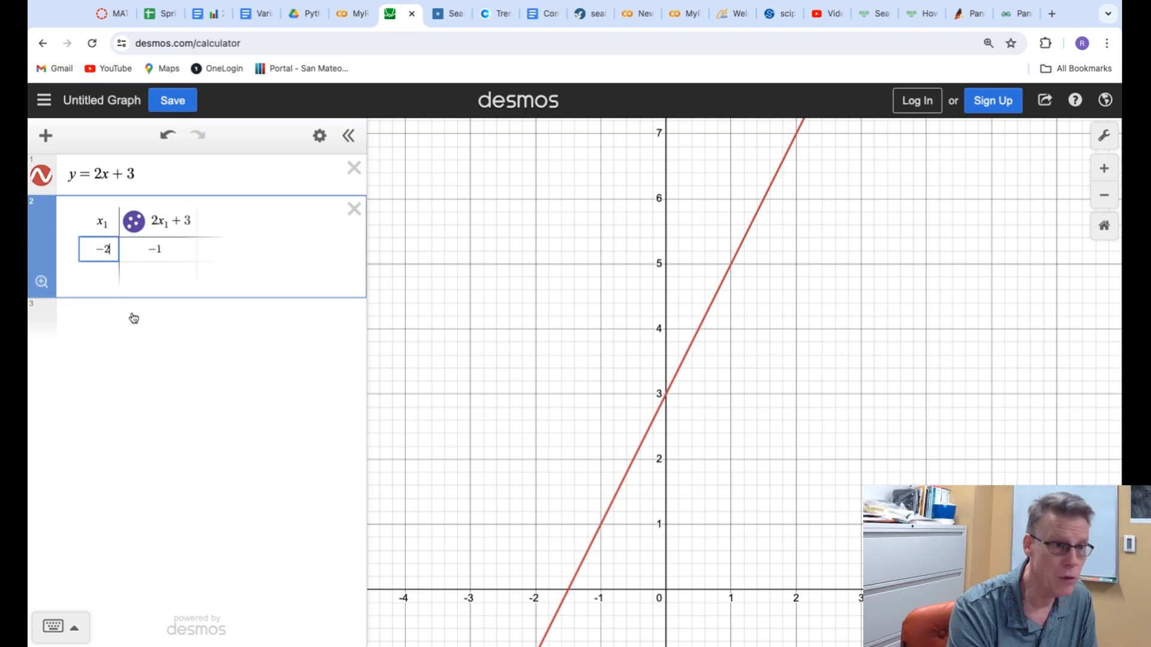
left_click(99, 274)
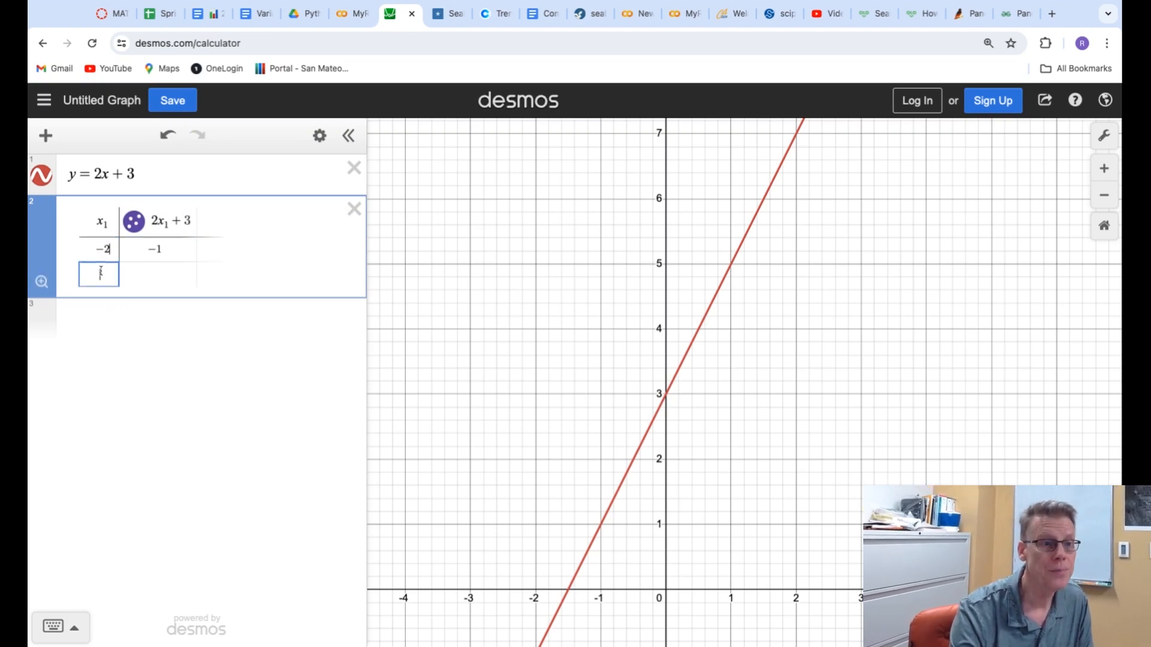
type("-1")
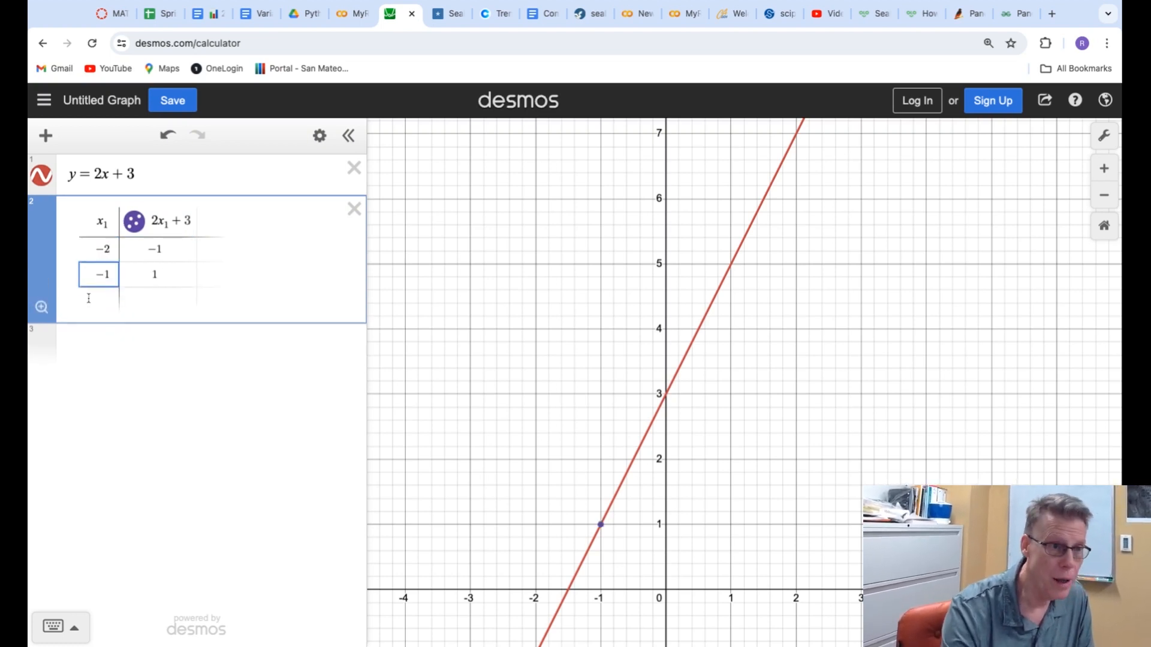
type("0")
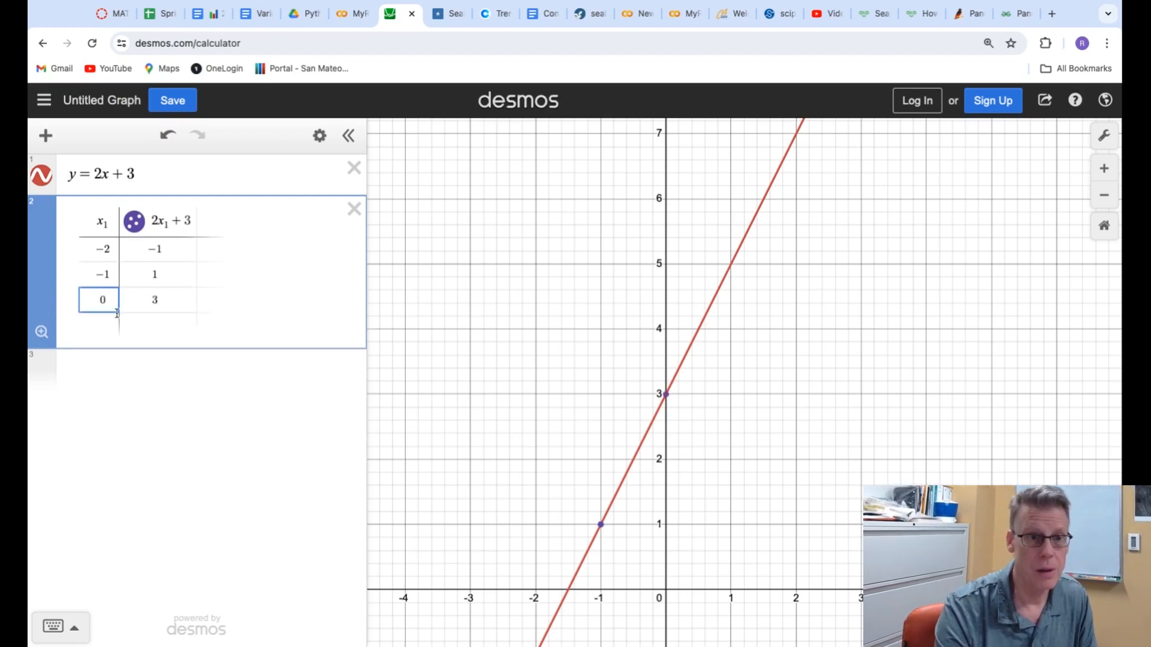
type("1")
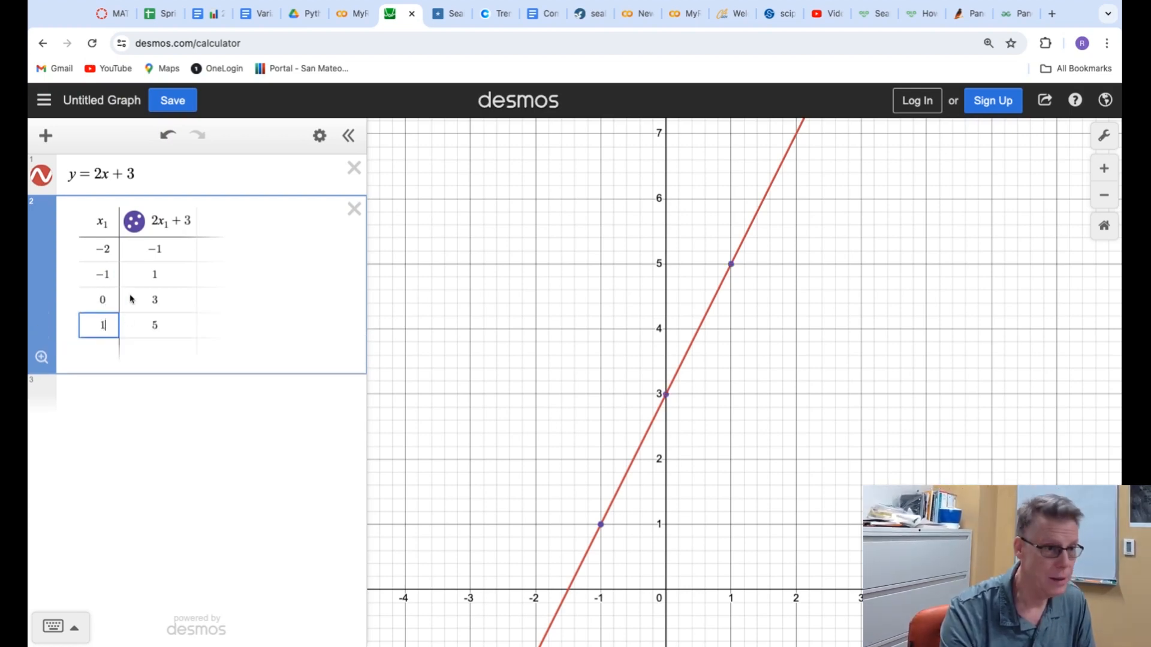
type("2")
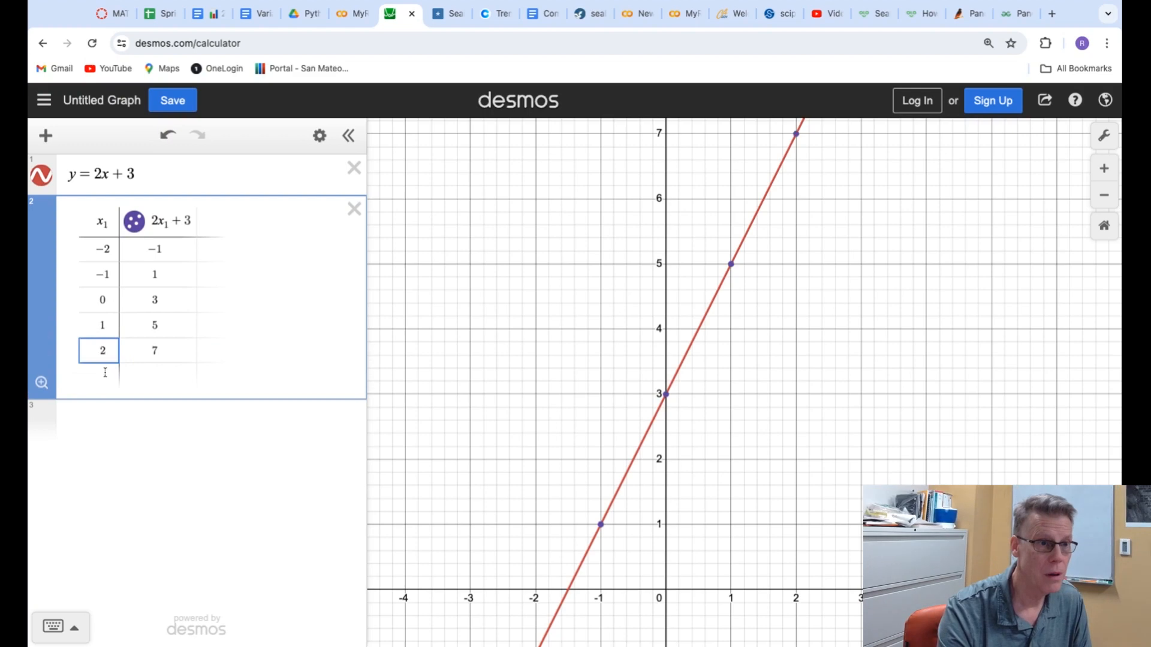
type("3")
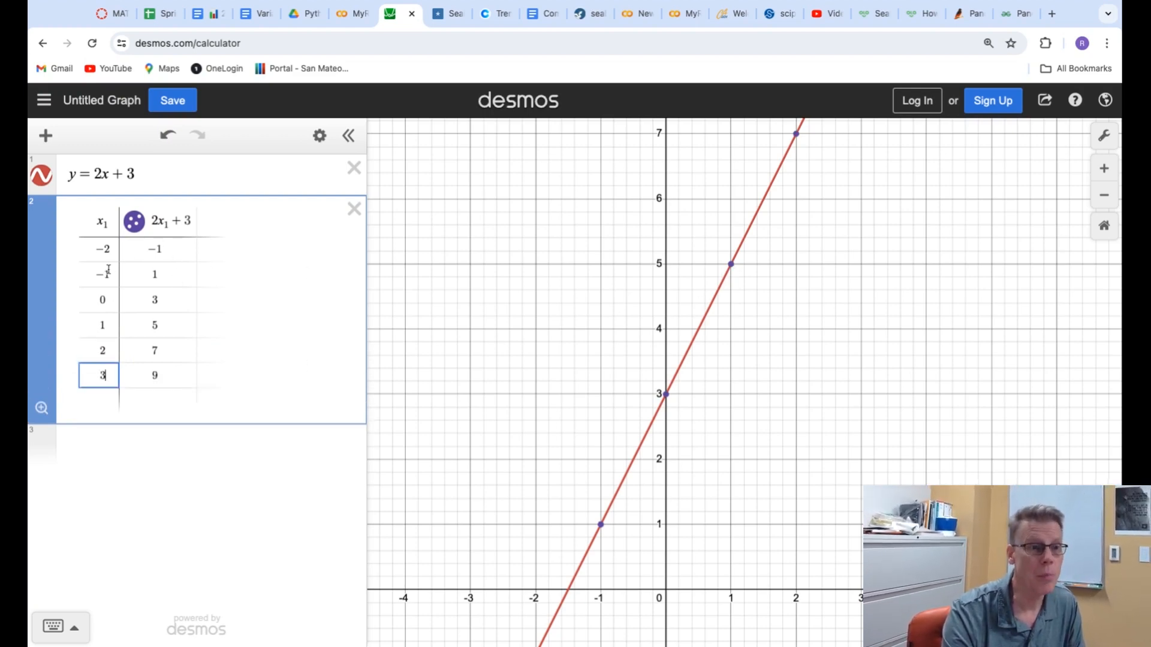
Step: Zoom the graph out, then switch to the Colab notebook with the scatterplot
scroll("down", 3)
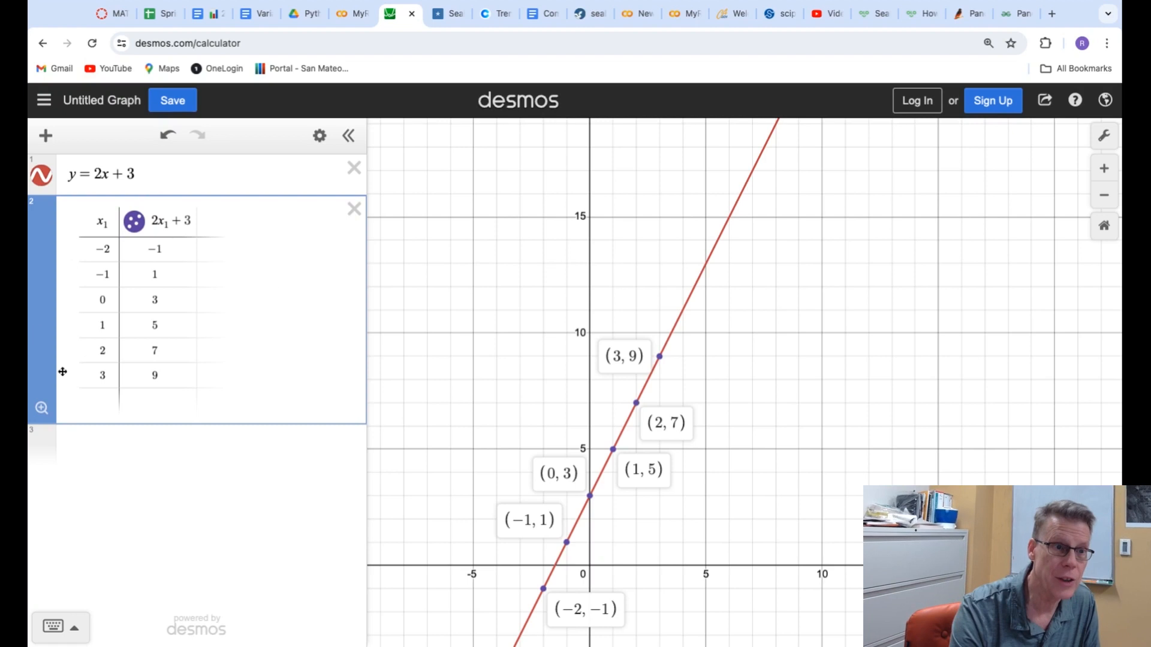
mouse_move(308, 328)
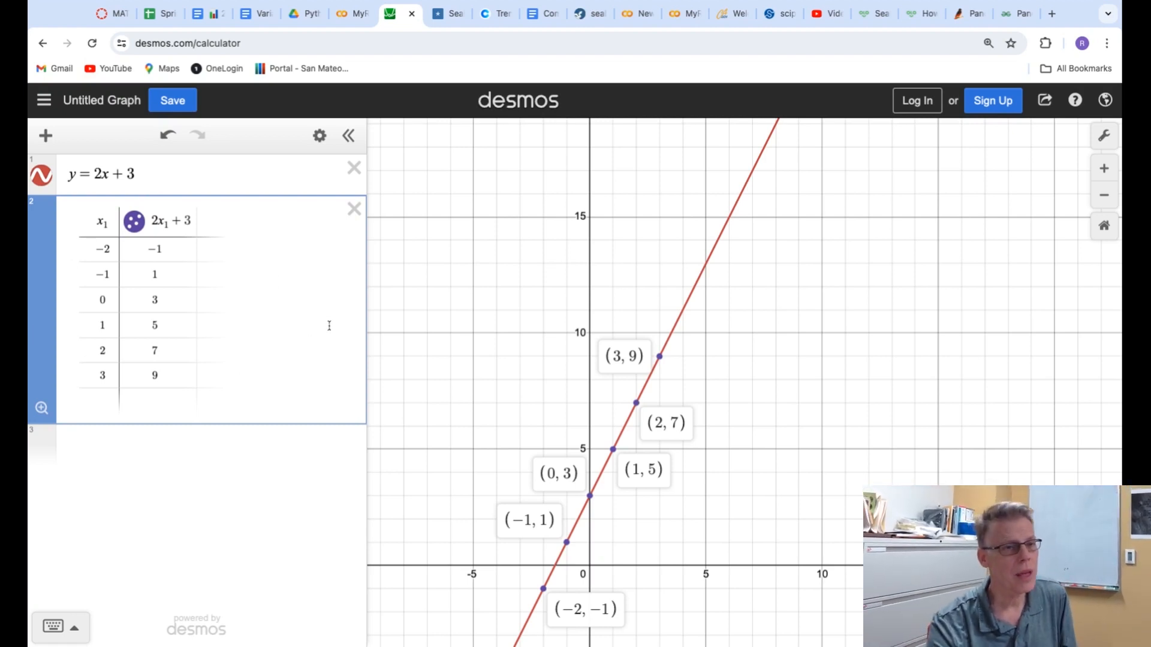
mouse_move(543, 396)
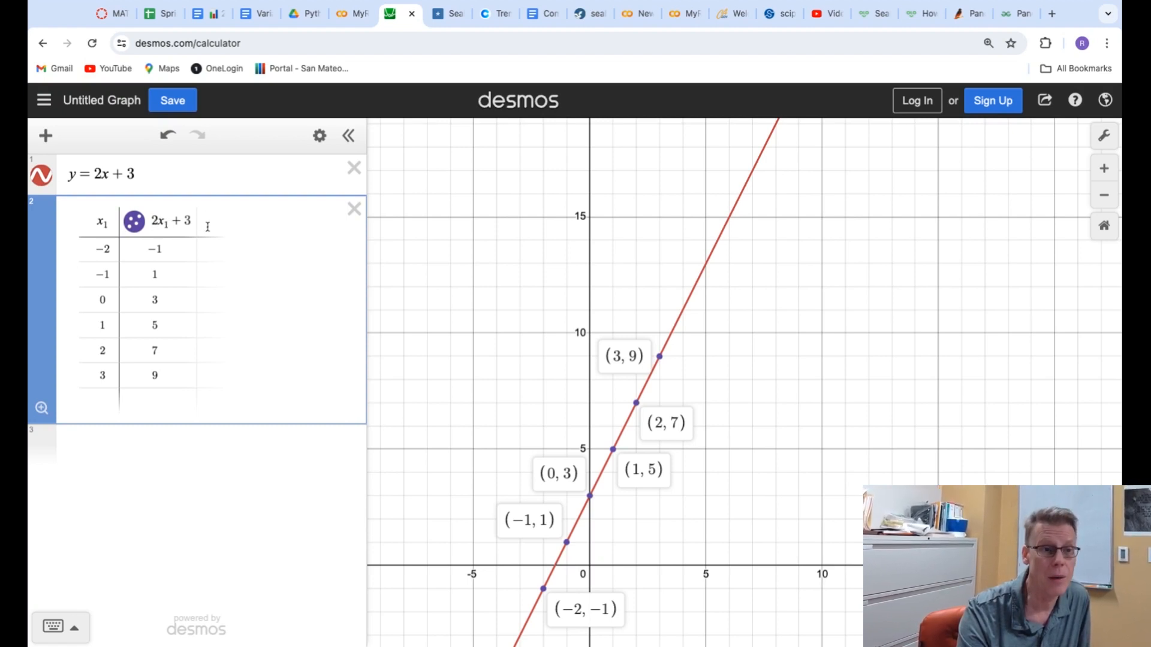
mouse_move(151, 305)
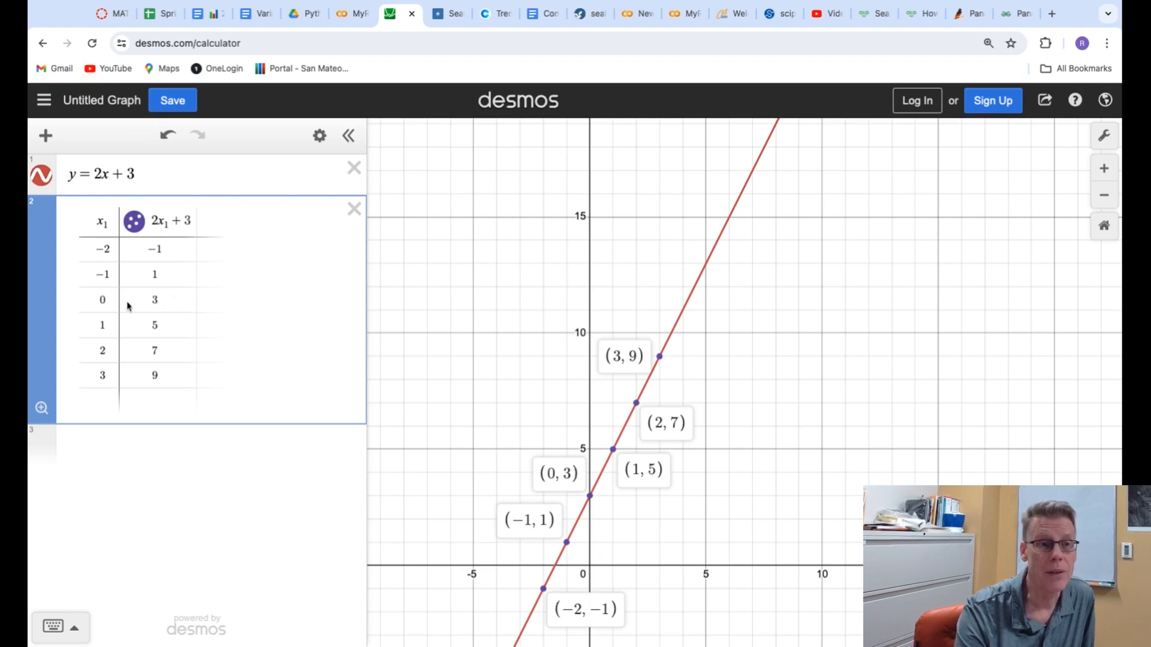
mouse_move(588, 380)
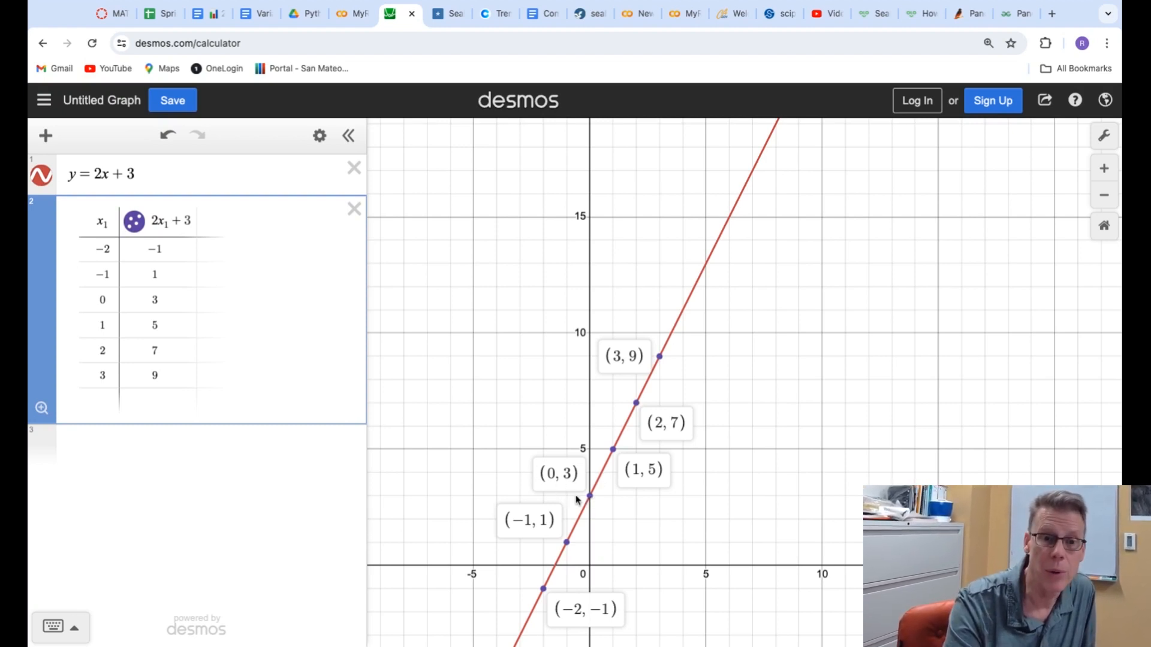
mouse_move(198, 347)
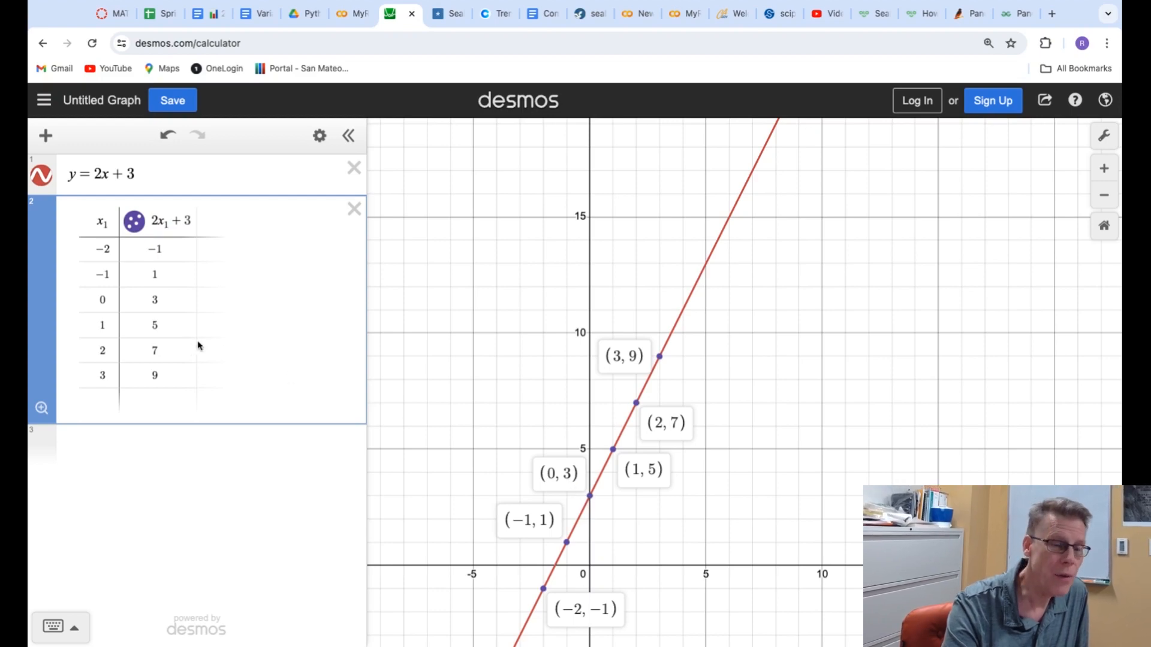
mouse_move(159, 301)
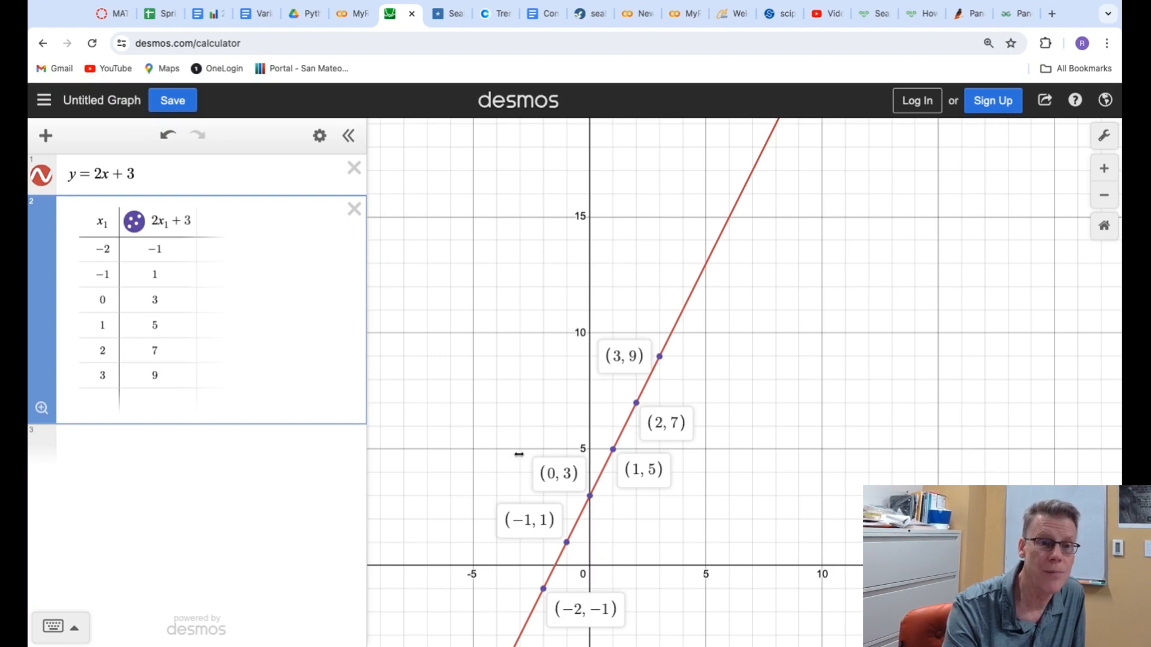
mouse_move(615, 502)
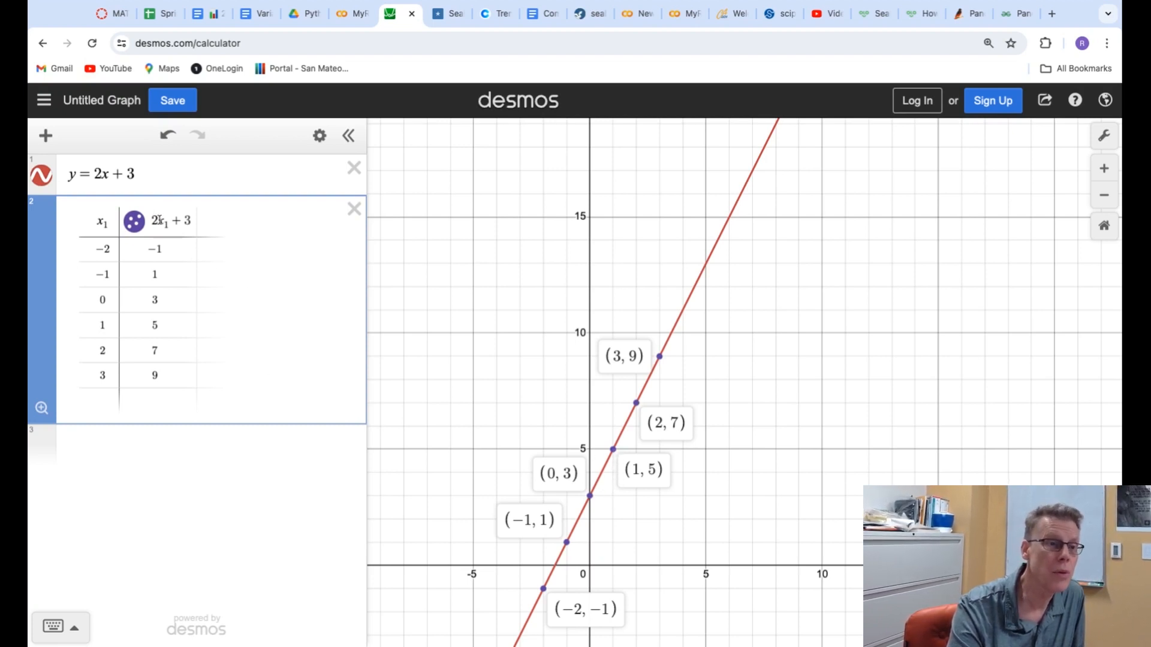
mouse_move(178, 315)
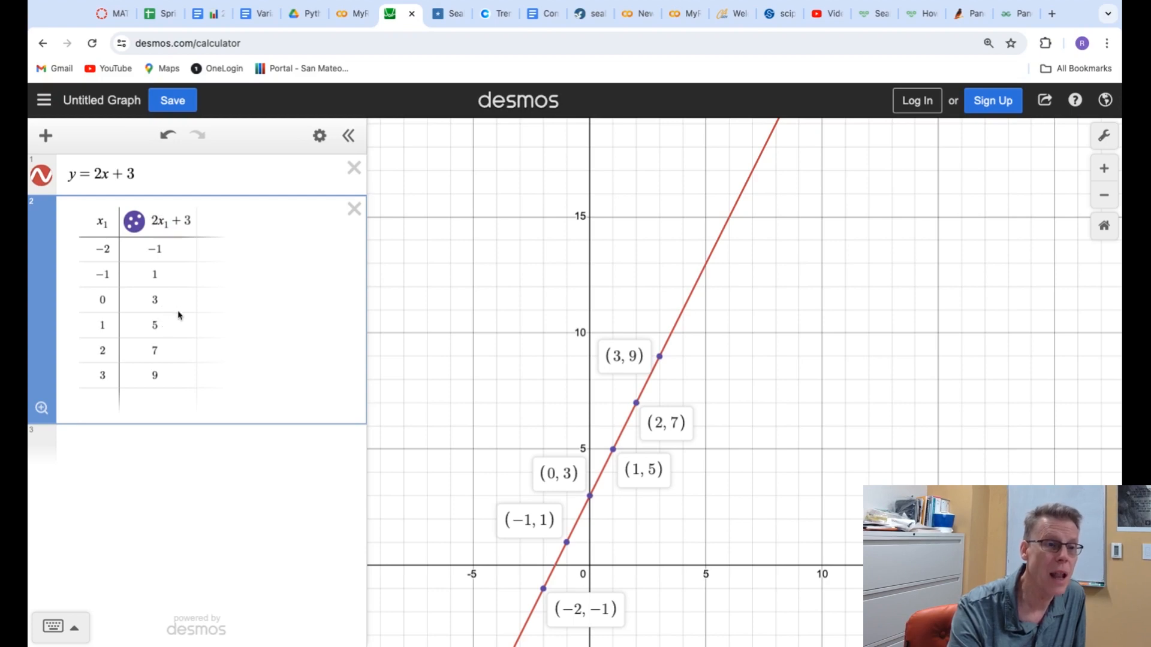
mouse_move(176, 382)
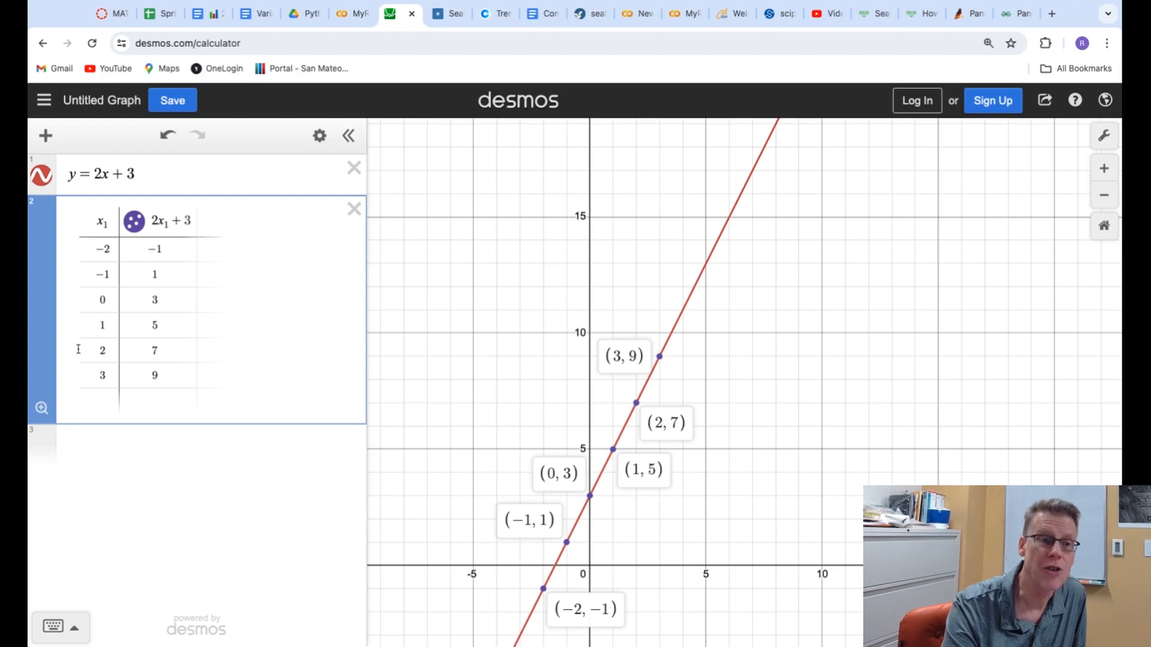
mouse_move(412, 395)
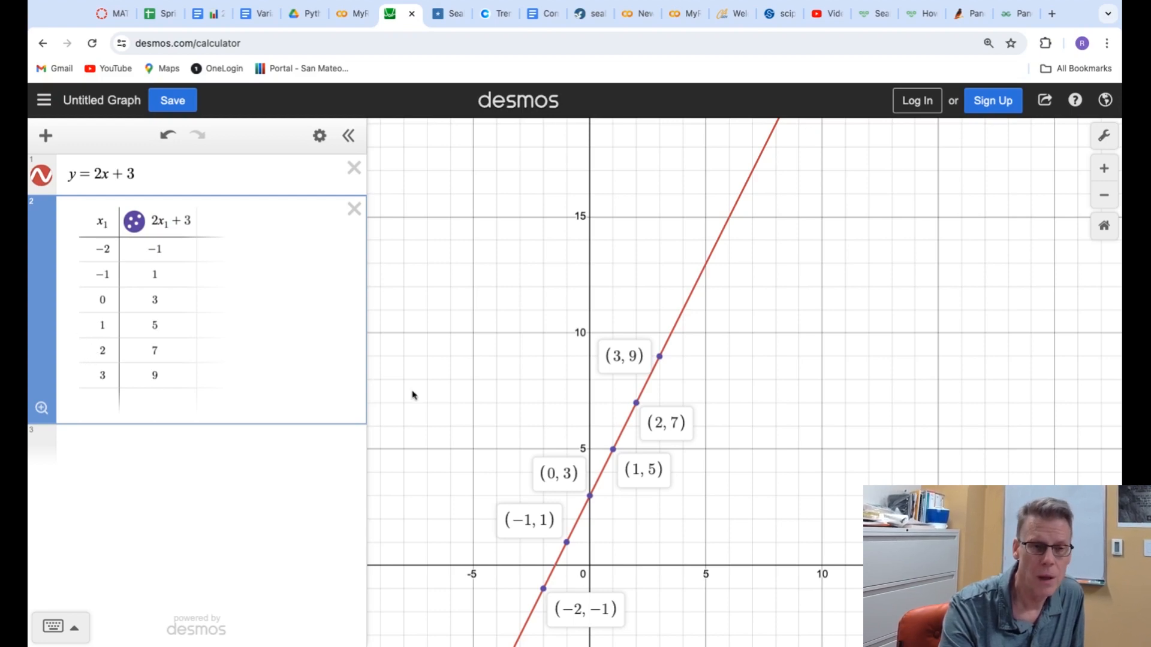
mouse_move(269, 244)
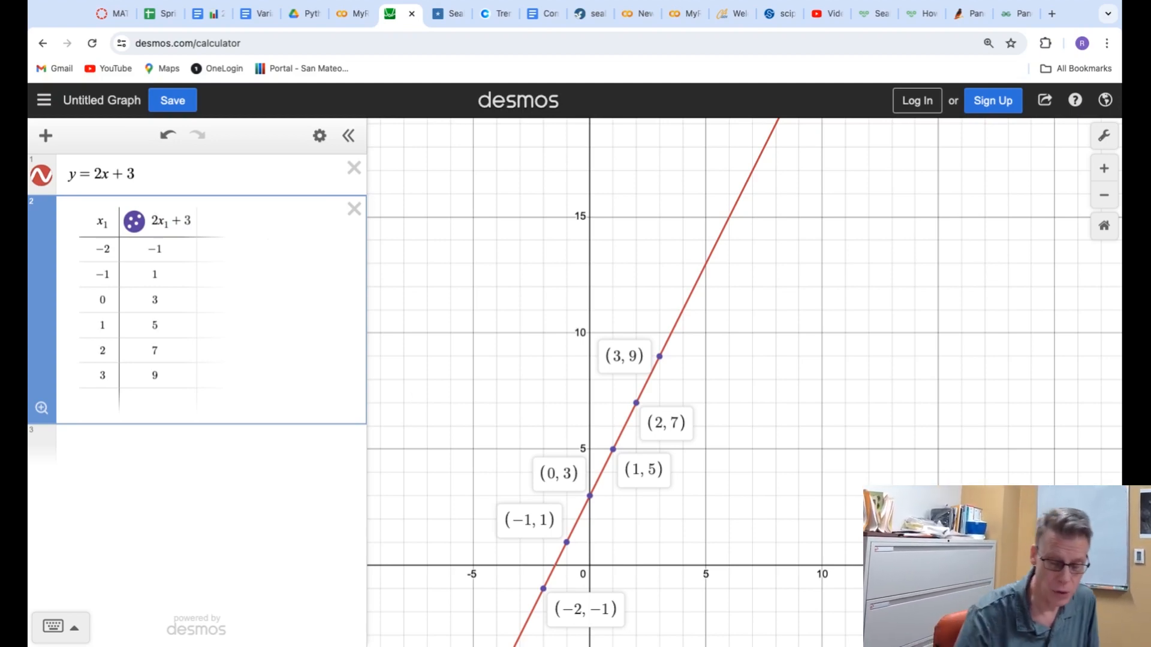
mouse_move(176, 299)
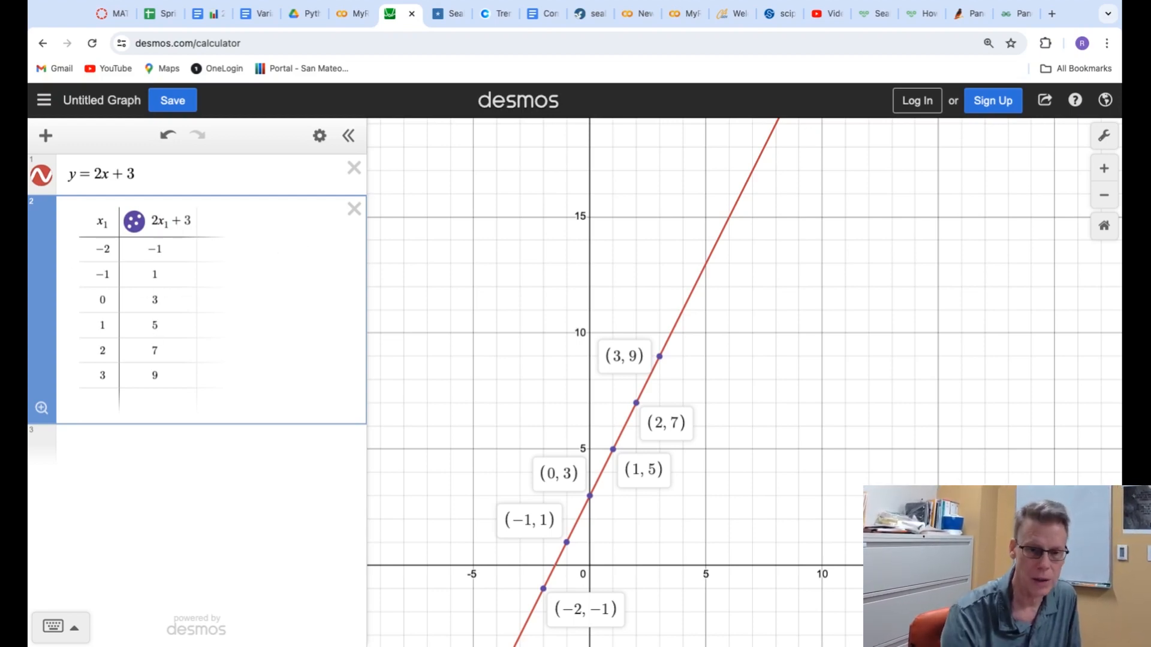
mouse_move(657, 181)
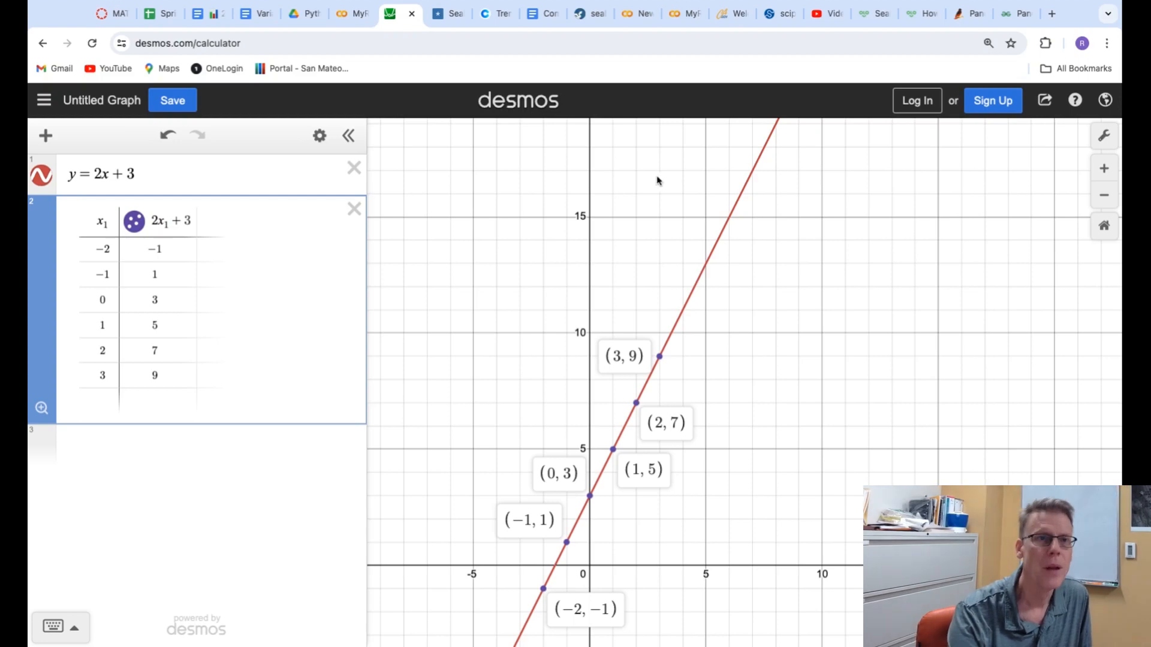
left_click(342, 13)
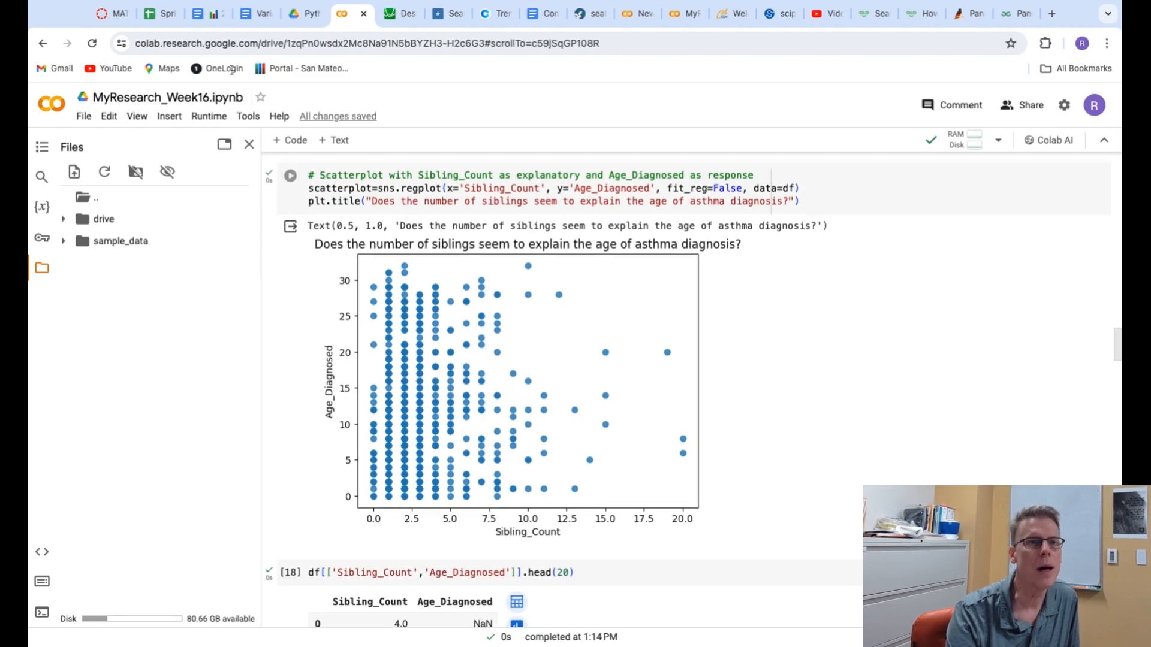
Step: Show the Variable Type Reference doc and point out the Q -> Q cell for Week 9 Scatterplots
left_click(246, 13)
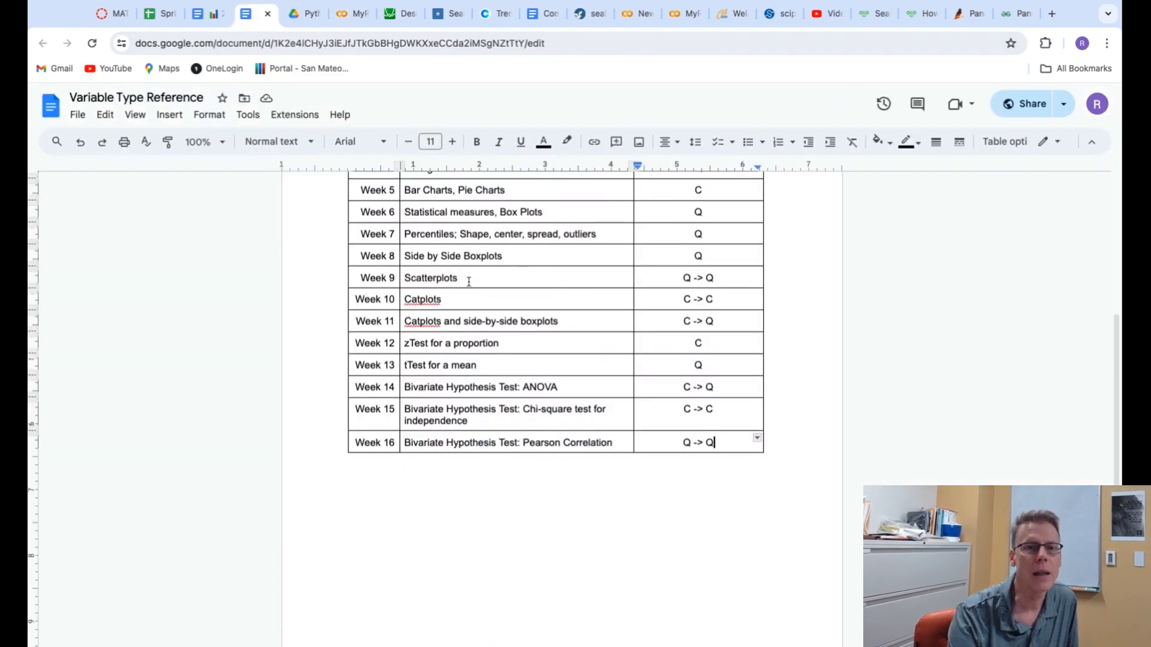
mouse_move(381, 277)
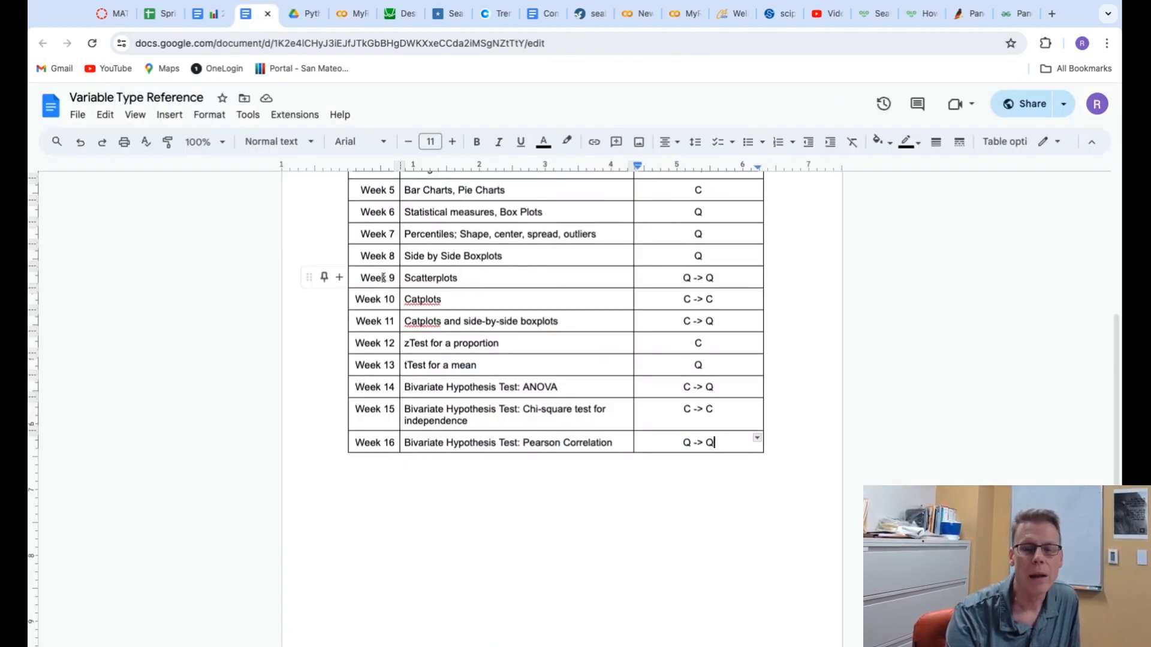
mouse_move(667, 277)
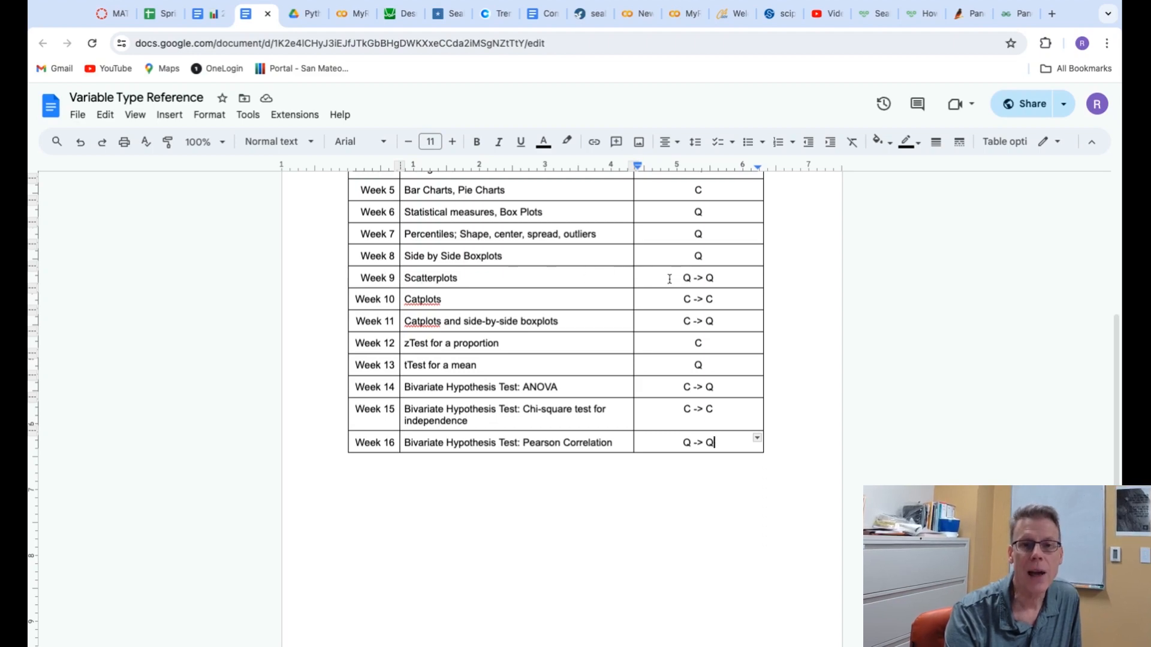
left_click(685, 277)
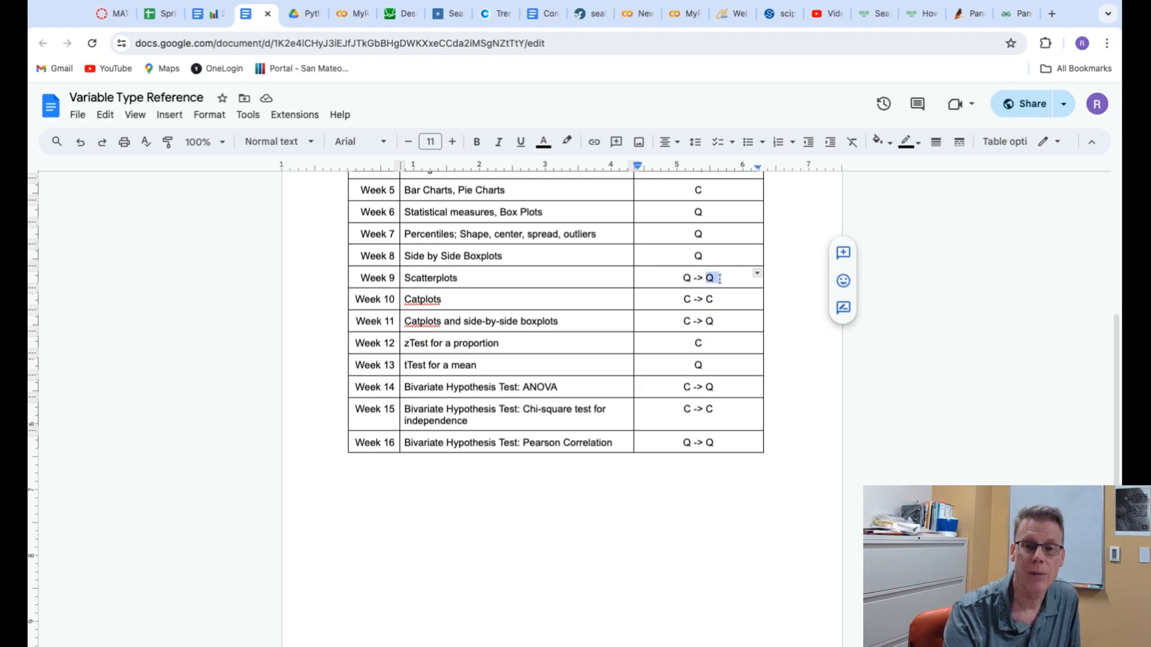
mouse_move(721, 410)
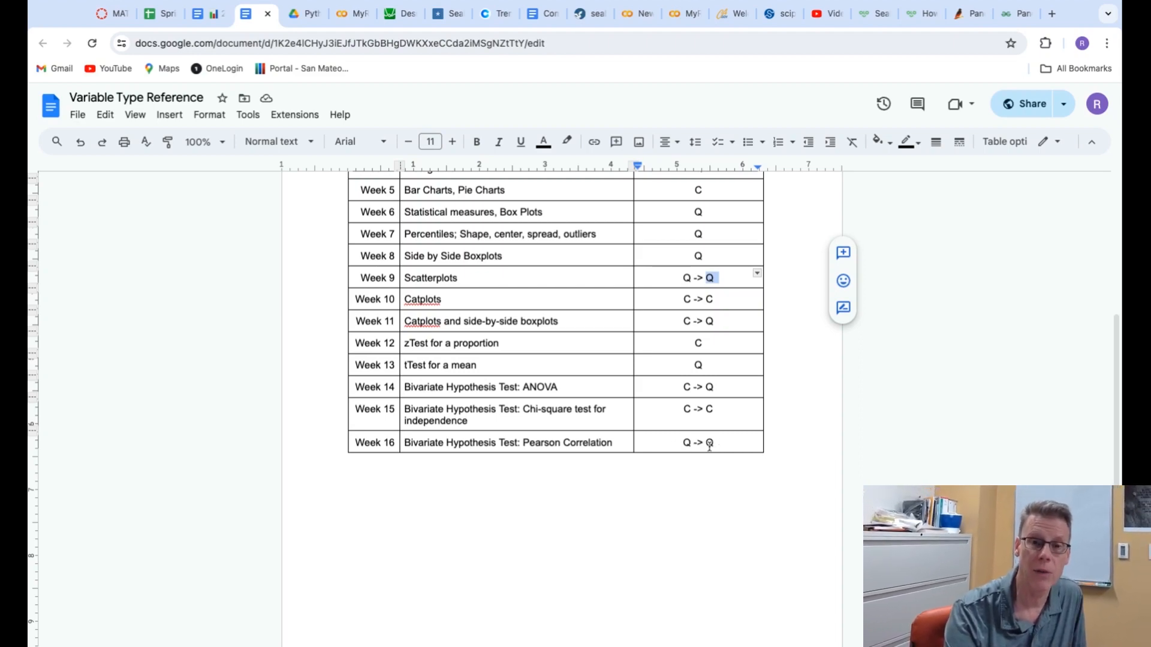
mouse_move(422, 449)
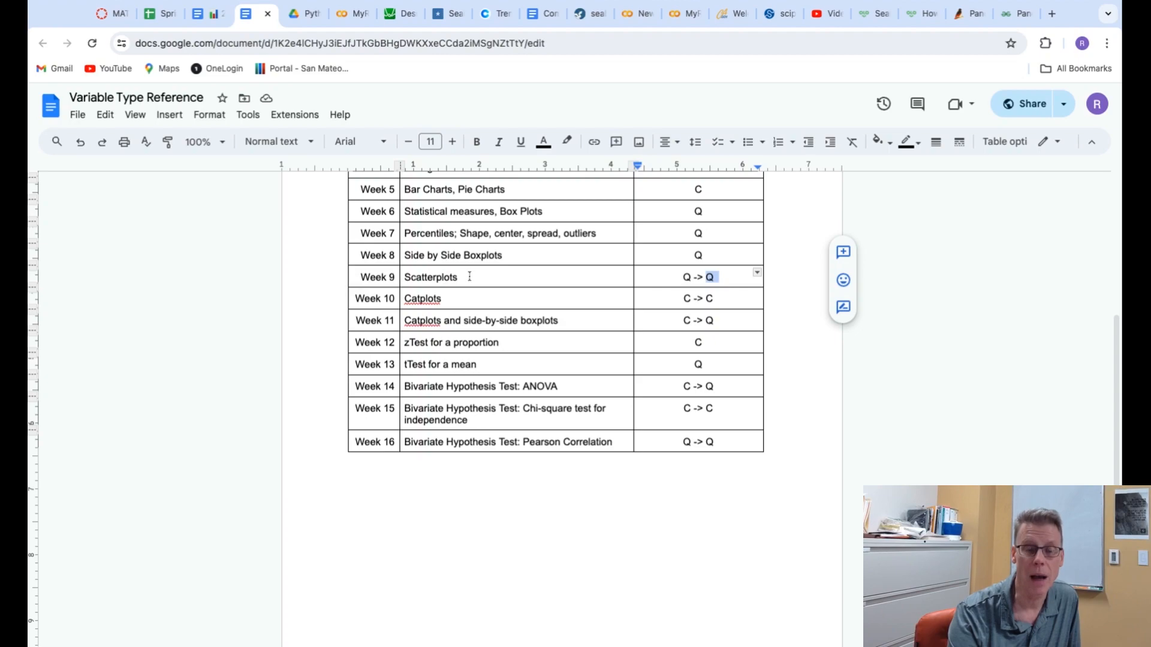
left_click(343, 13)
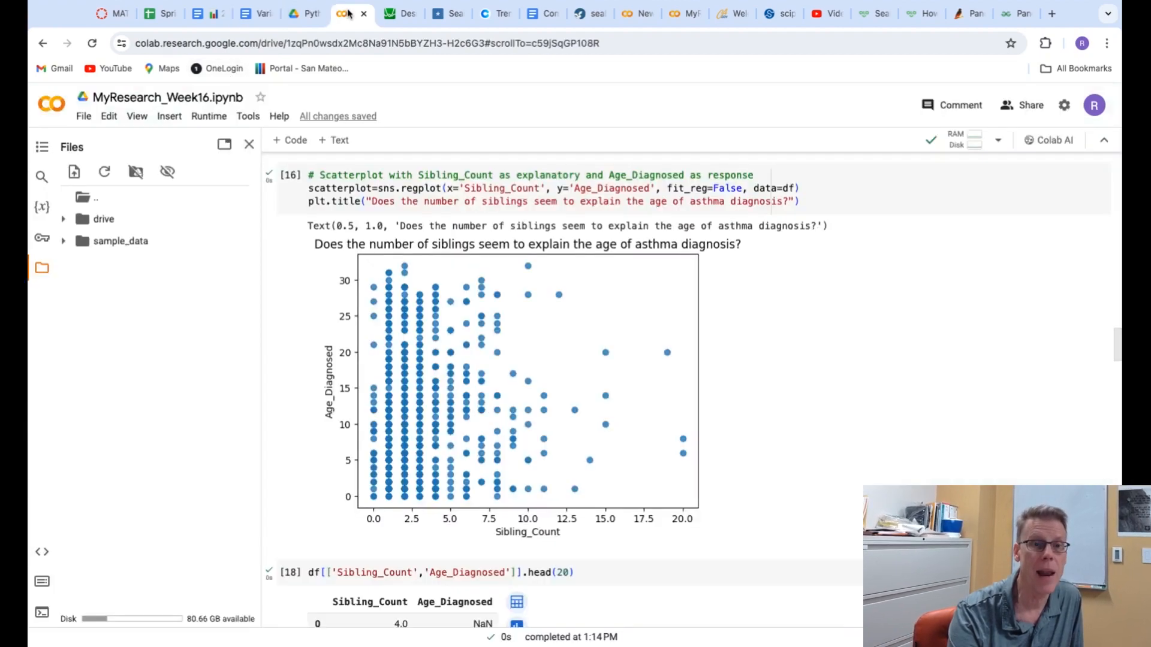
scroll("up", 3)
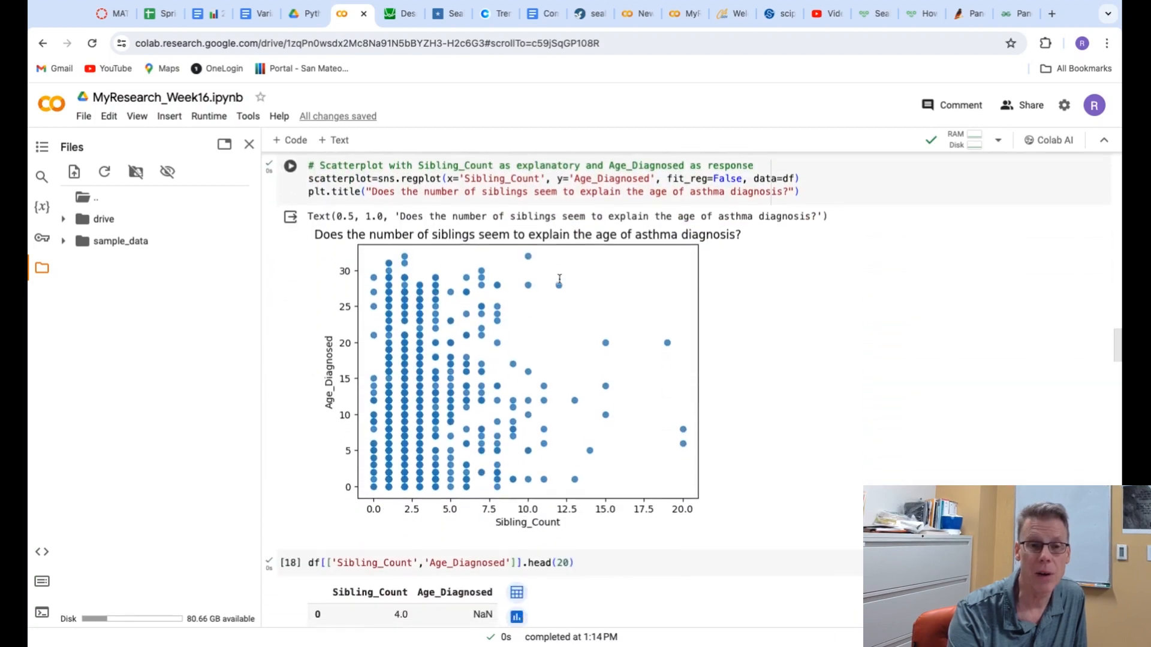
scroll("up", 3)
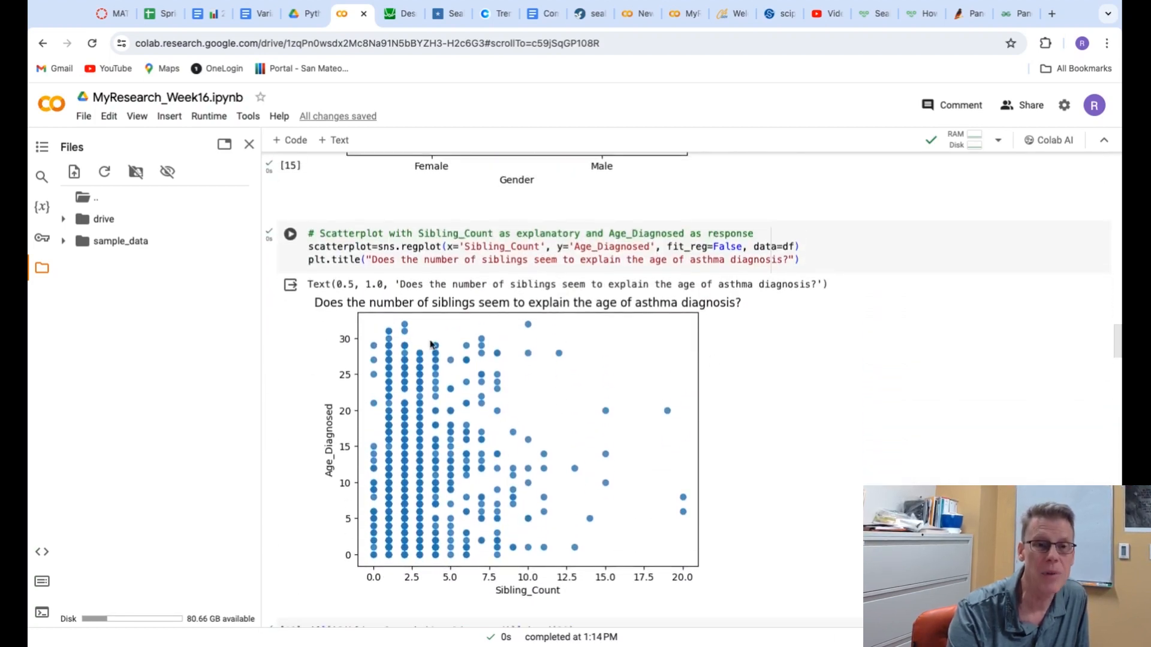
mouse_move(627, 505)
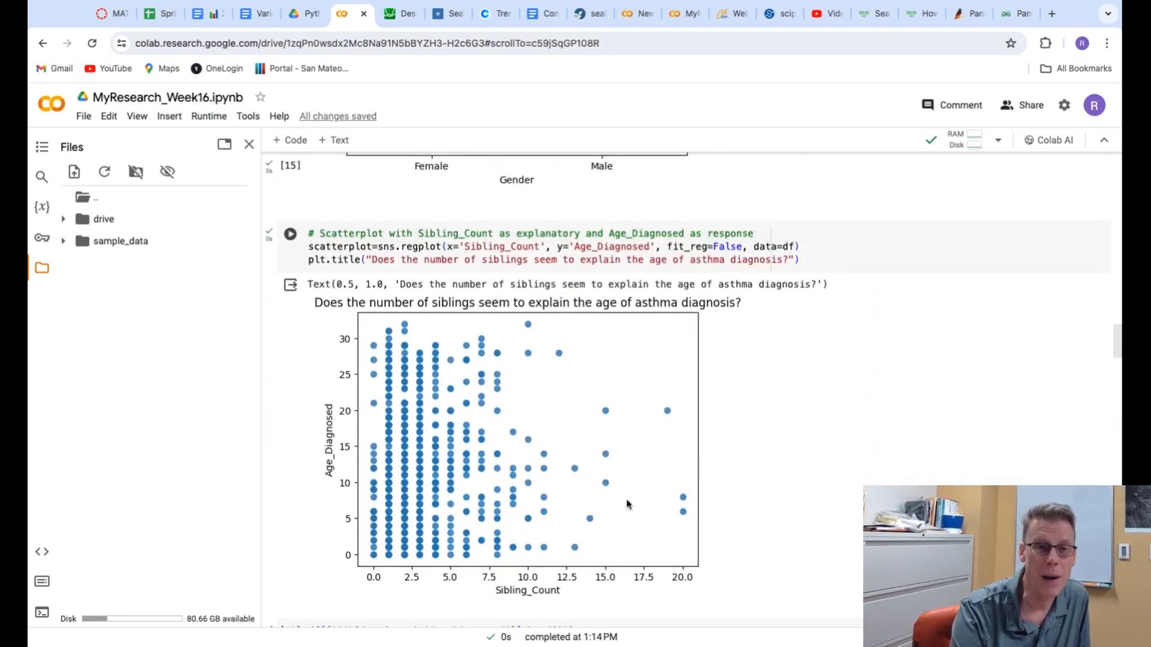
mouse_move(522, 456)
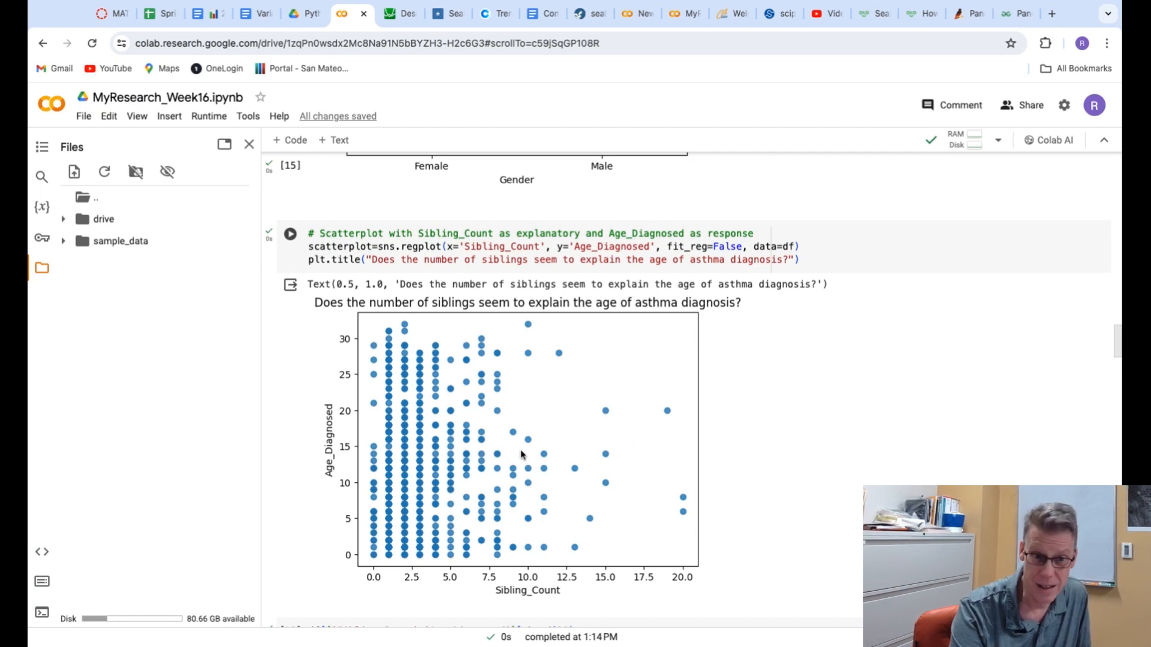
mouse_move(547, 446)
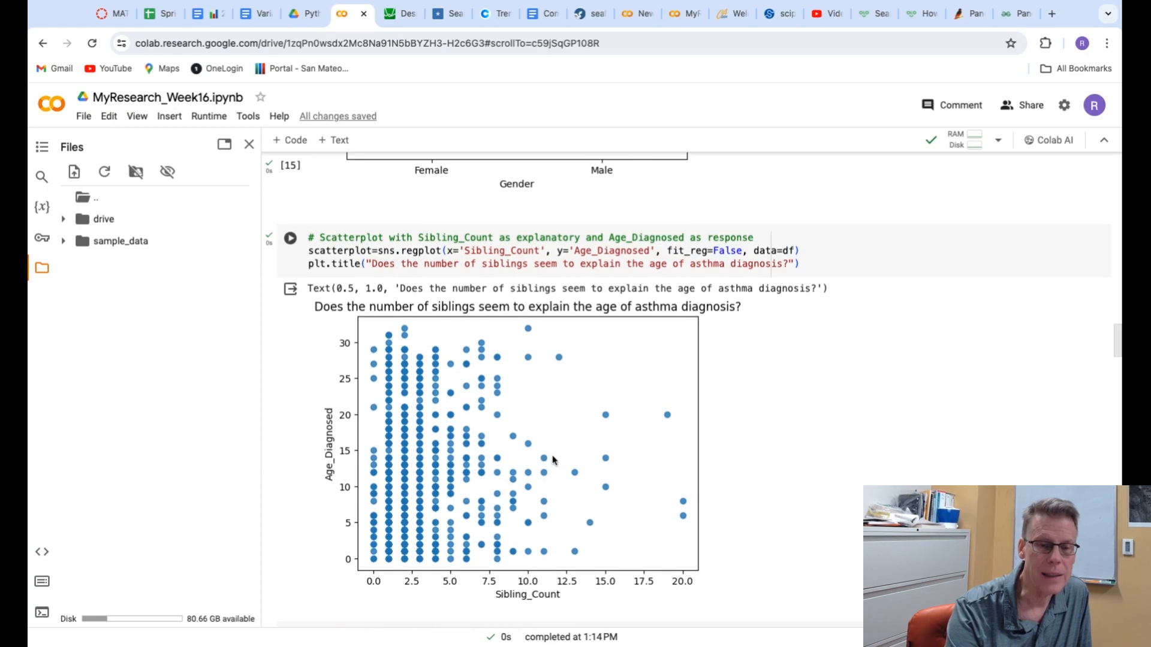
mouse_move(491, 567)
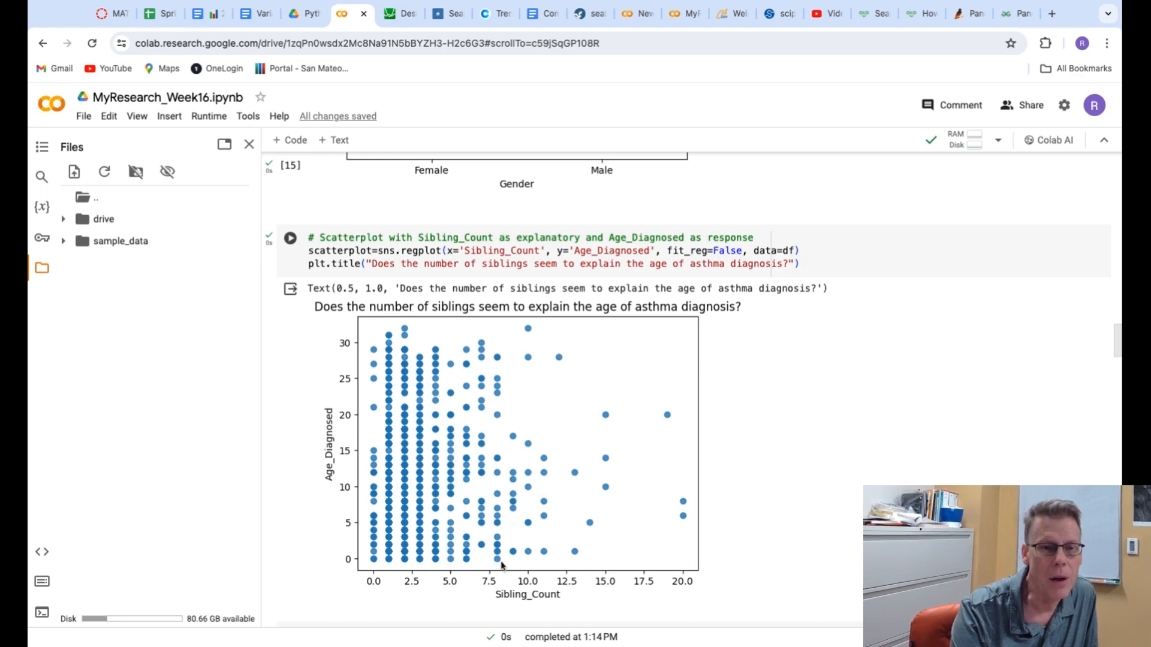
mouse_move(492, 418)
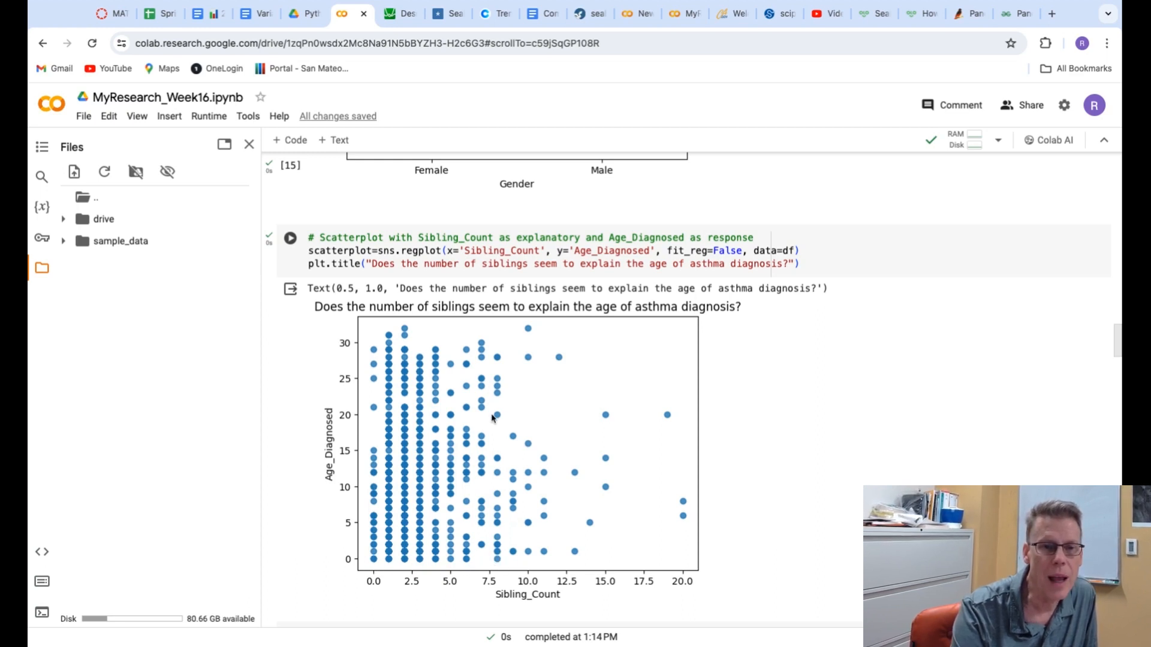
mouse_move(480, 421)
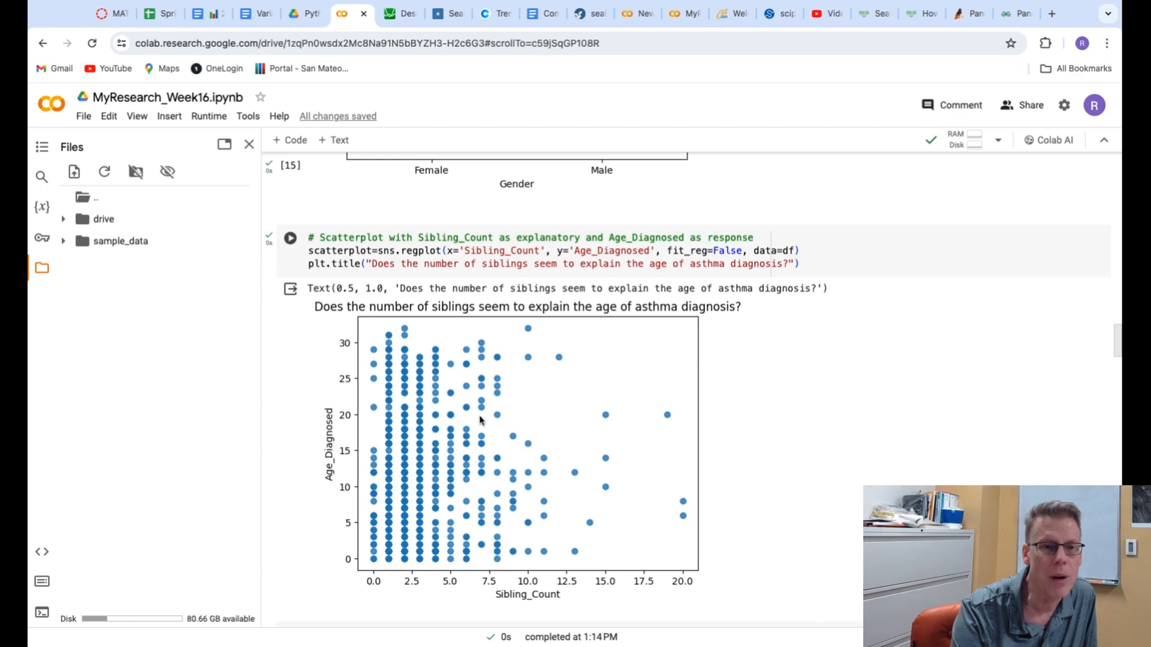
mouse_move(393, 380)
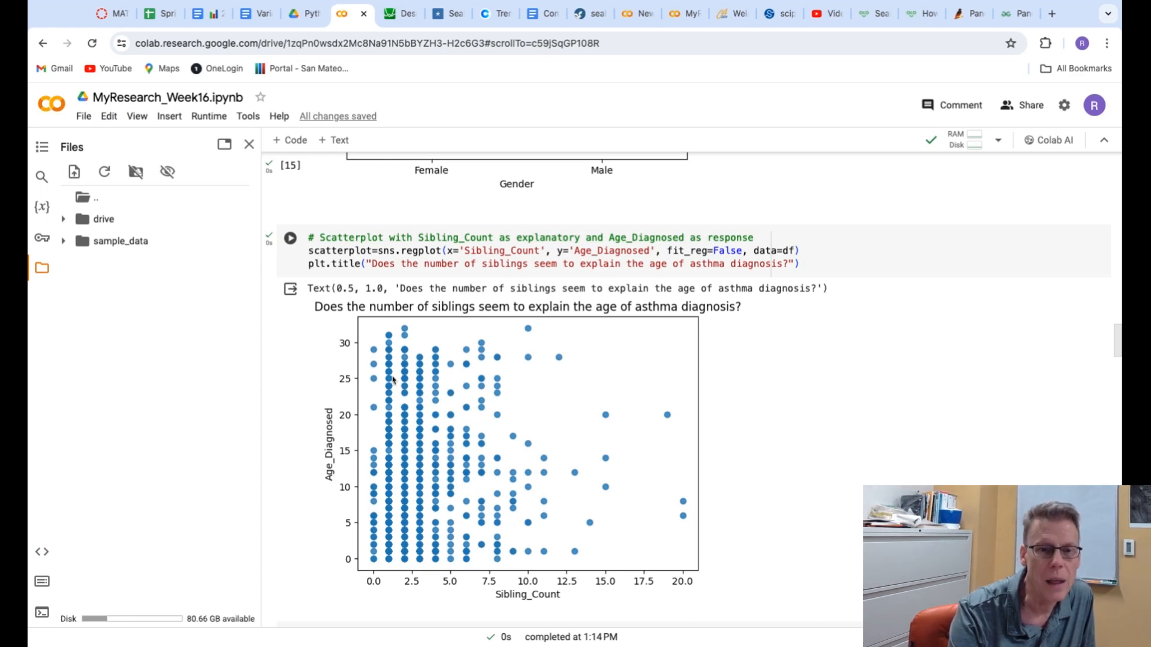
mouse_move(657, 439)
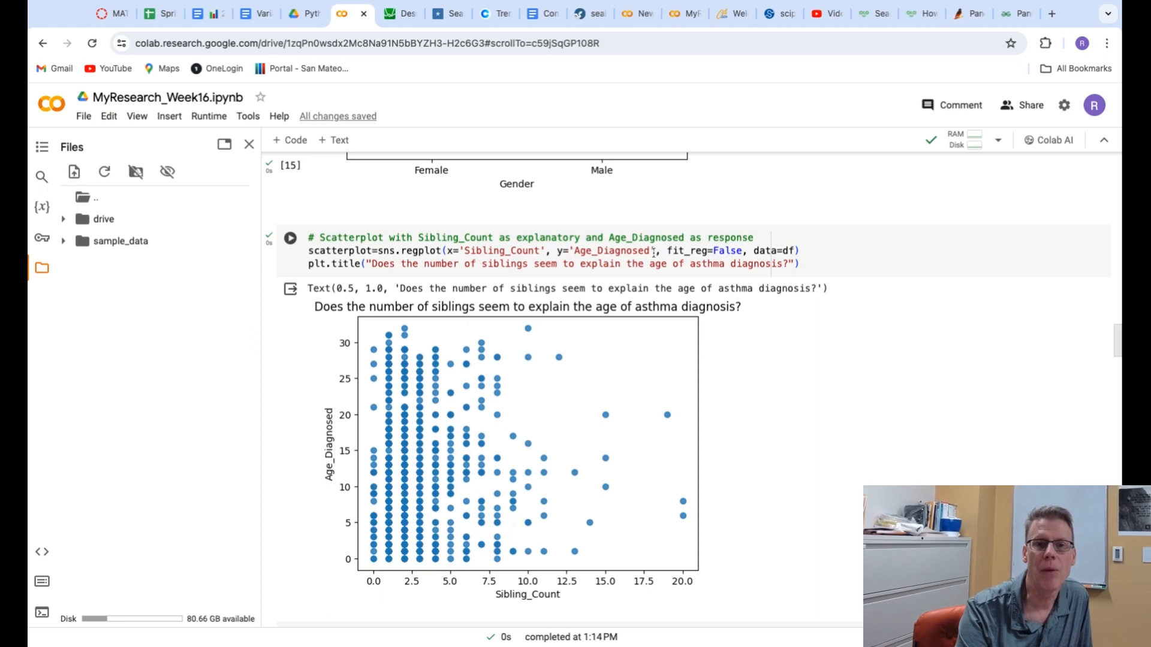
mouse_move(390, 523)
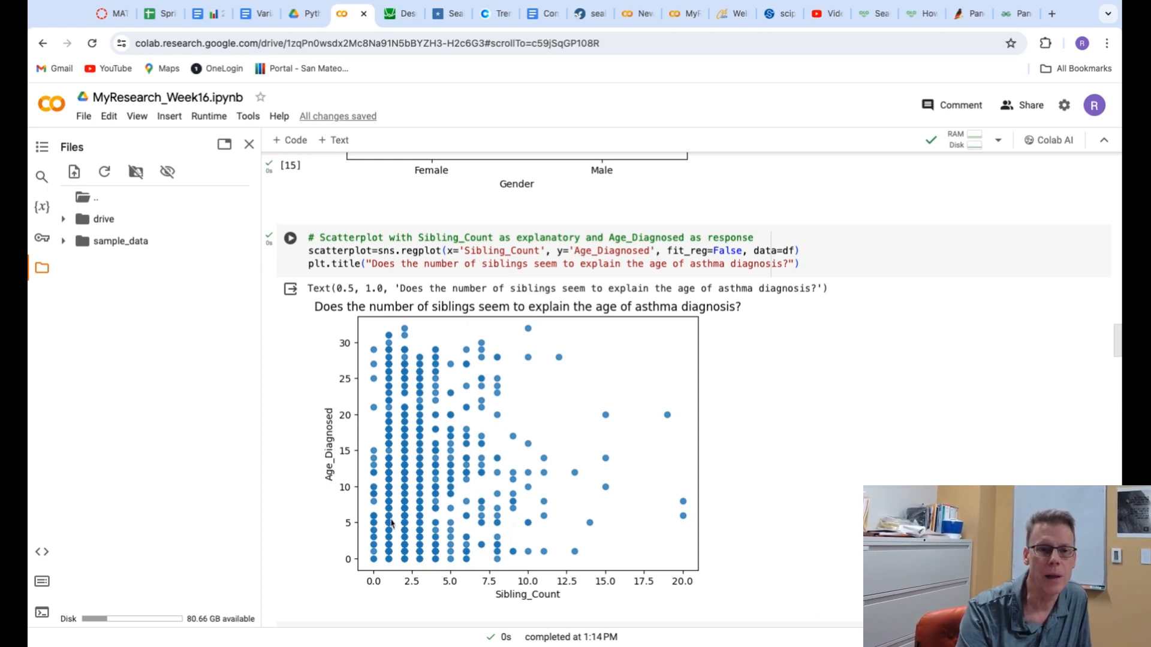
mouse_move(529, 436)
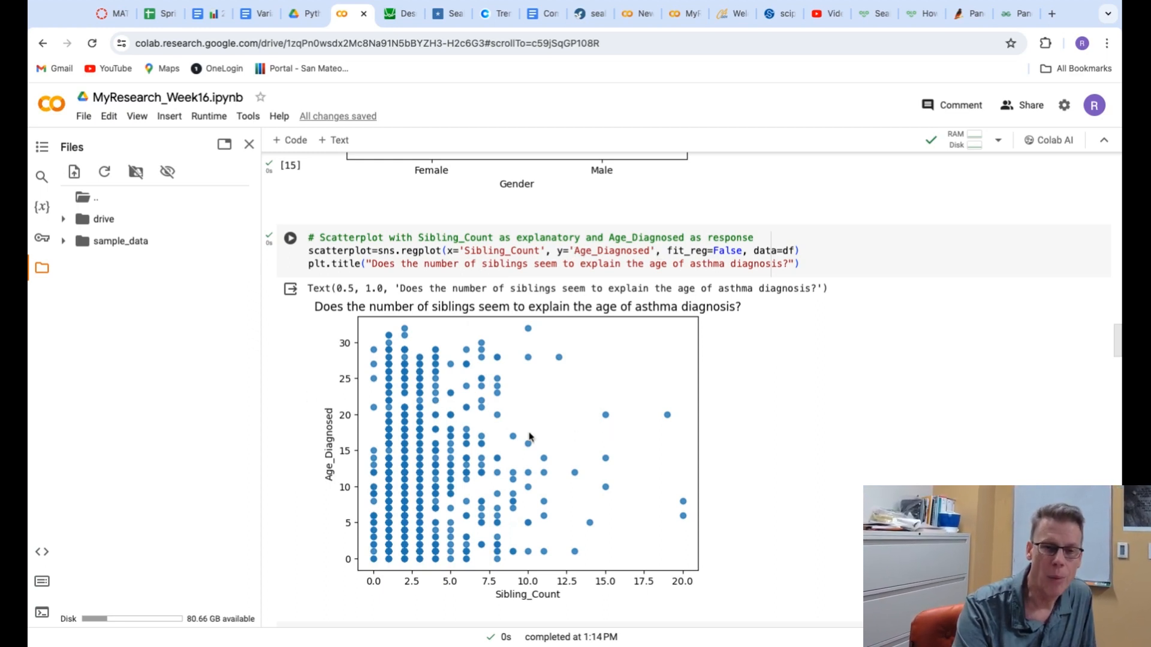
mouse_move(668, 428)
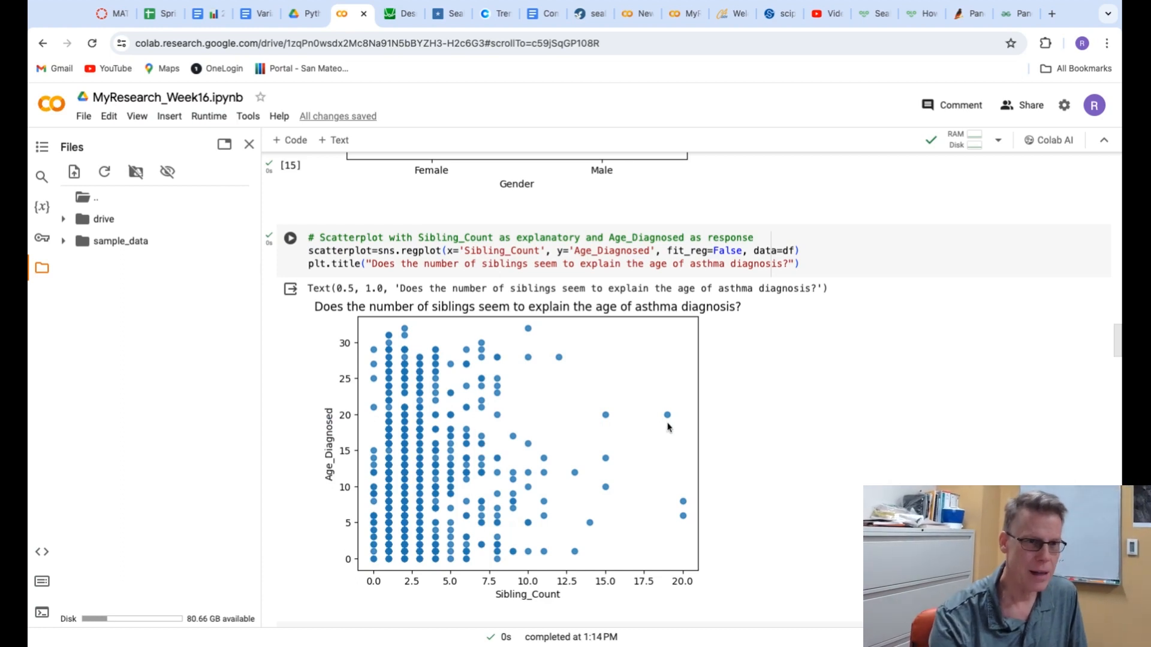
mouse_move(565, 482)
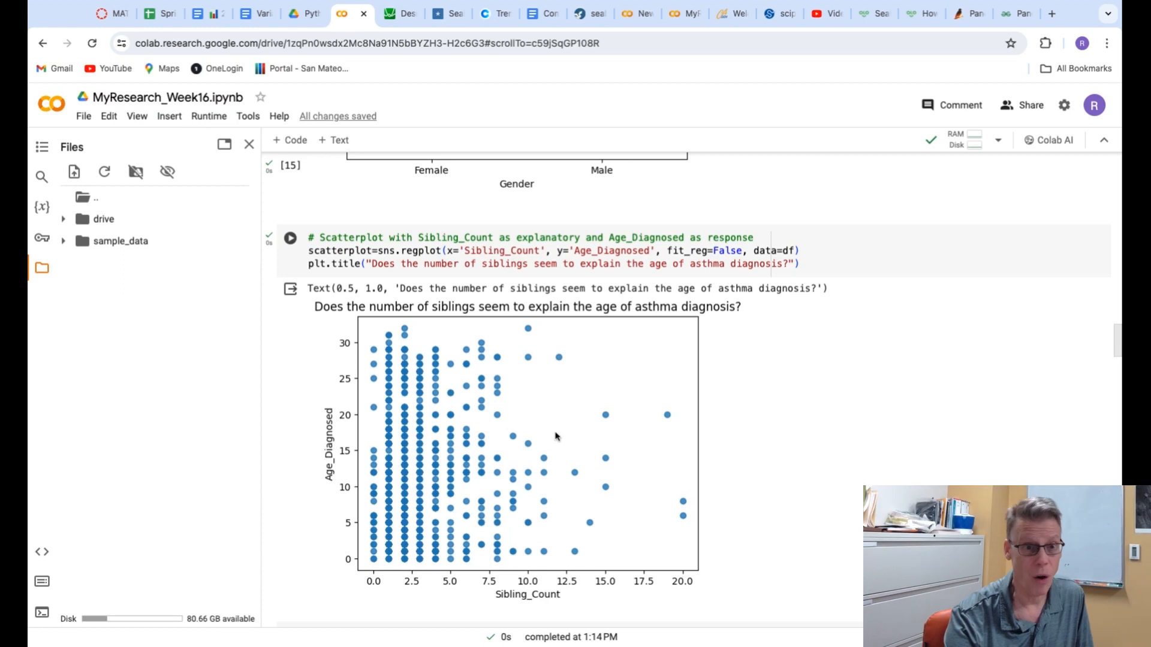
mouse_move(510, 424)
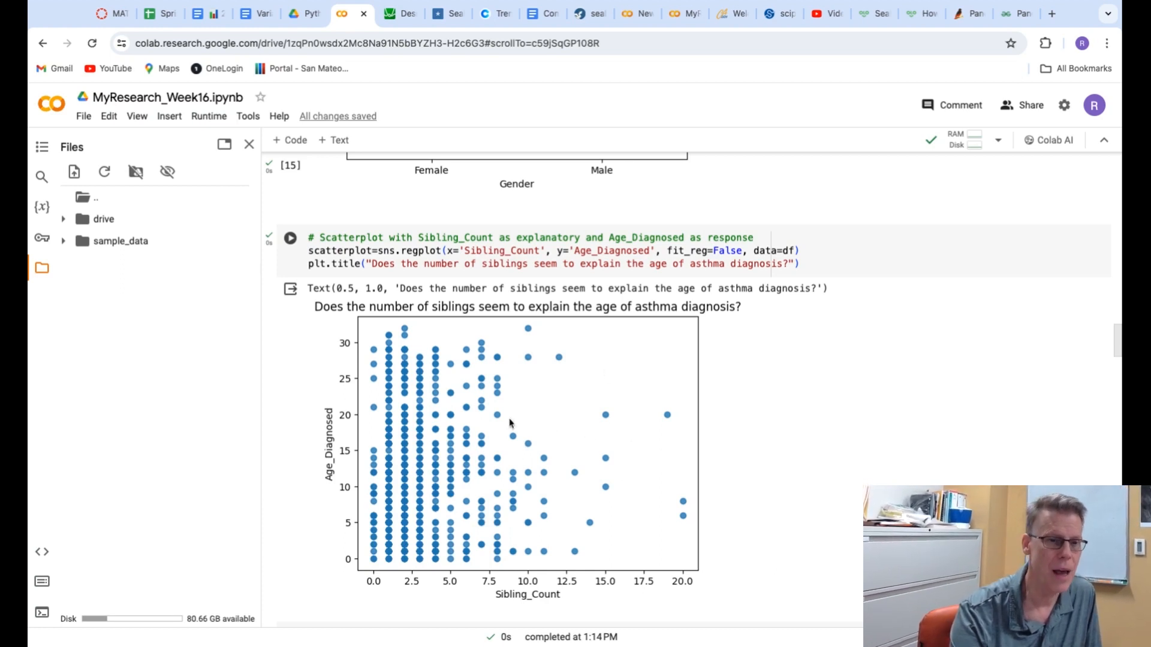
mouse_move(429, 537)
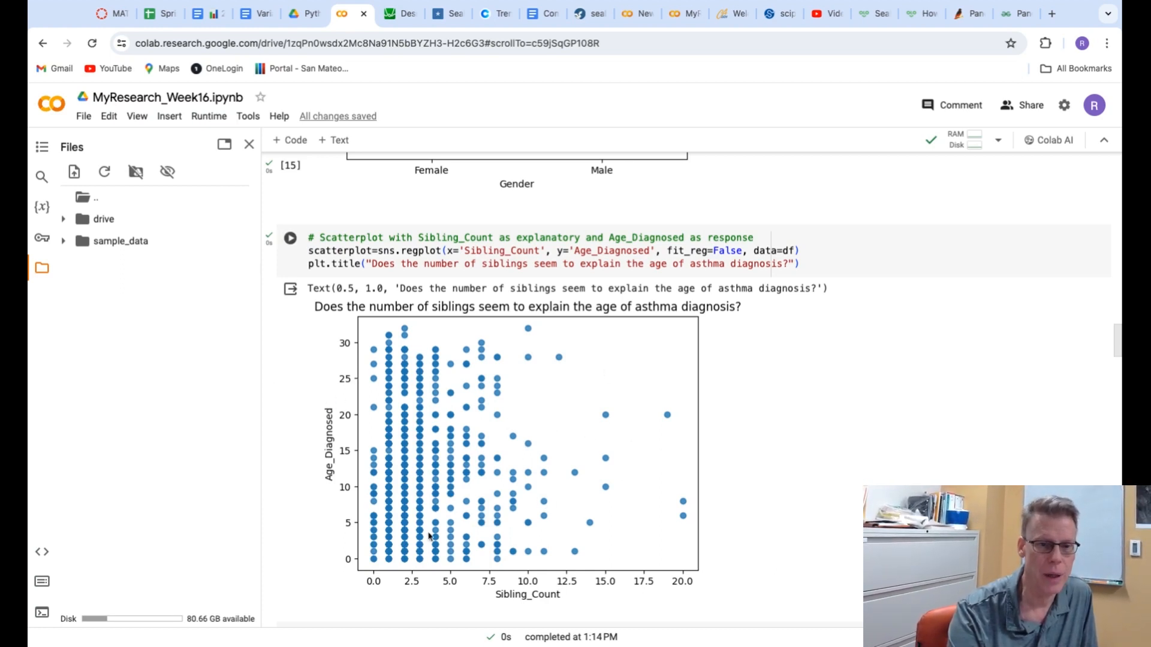
mouse_move(315, 415)
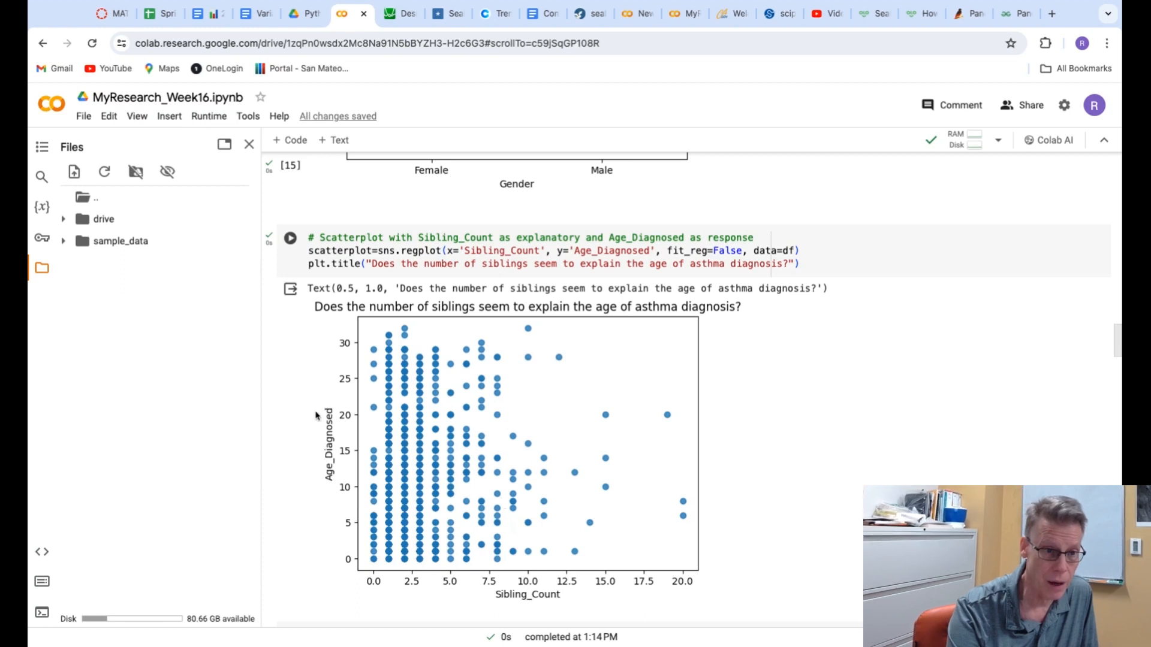
mouse_move(331, 425)
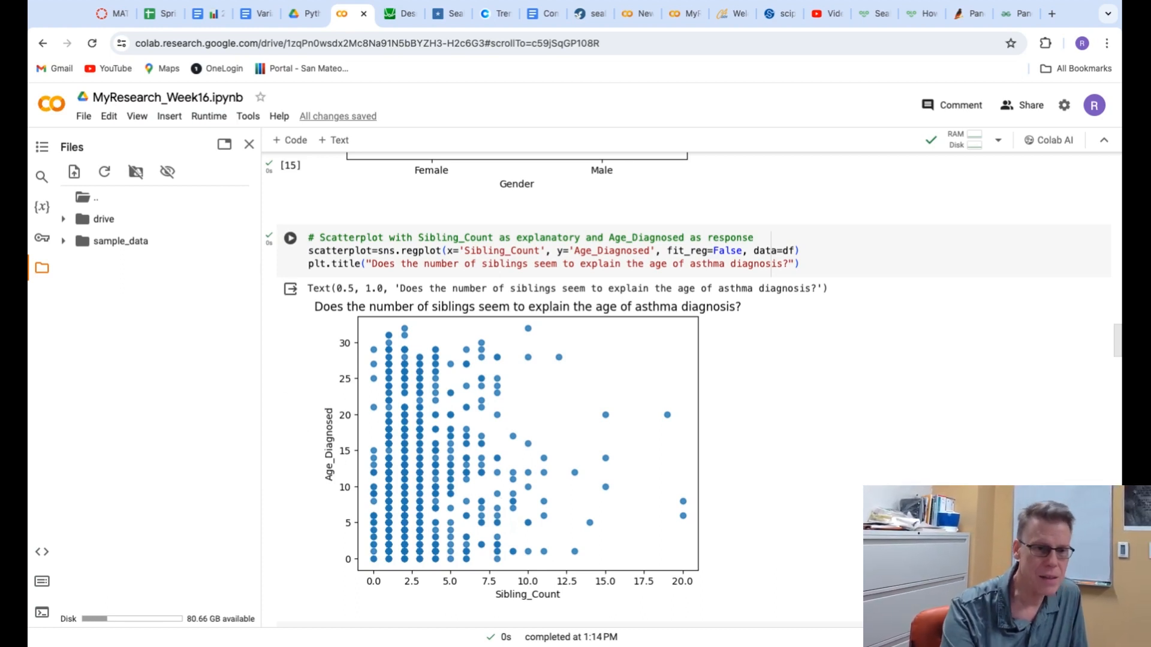
mouse_move(608, 489)
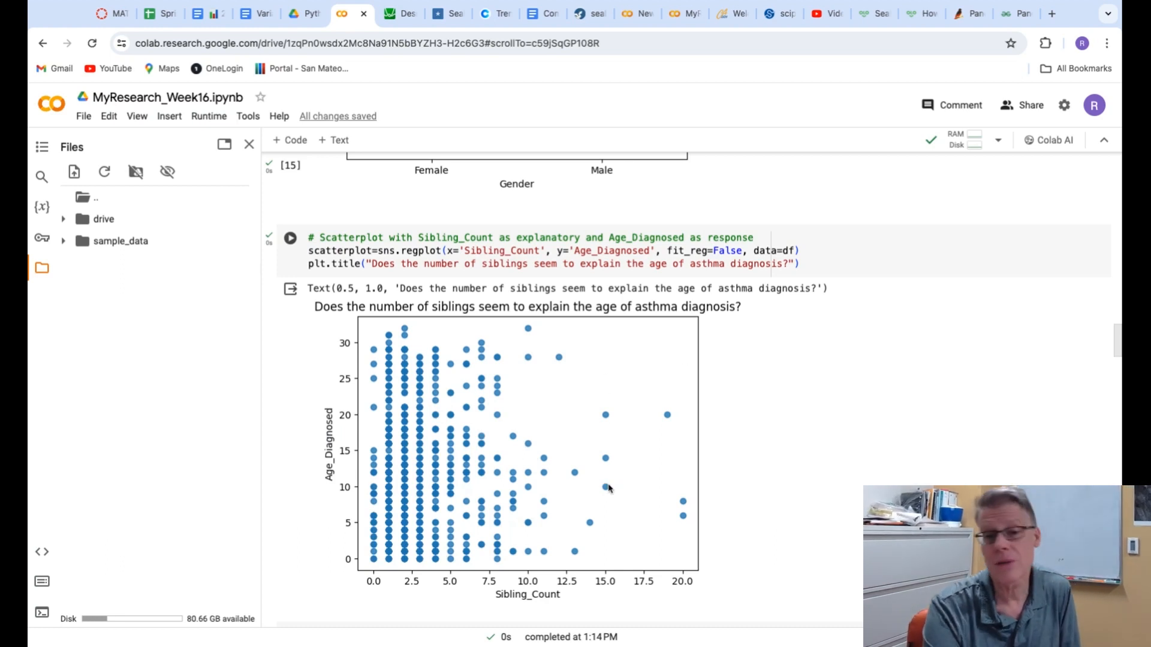
mouse_move(602, 473)
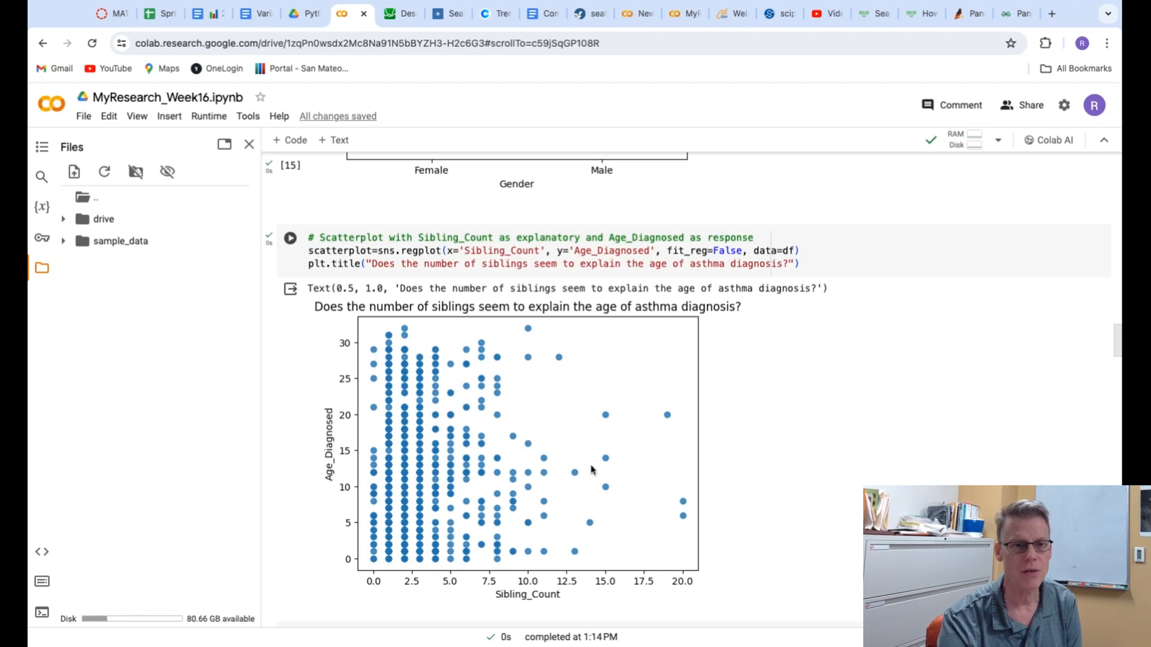
mouse_move(577, 381)
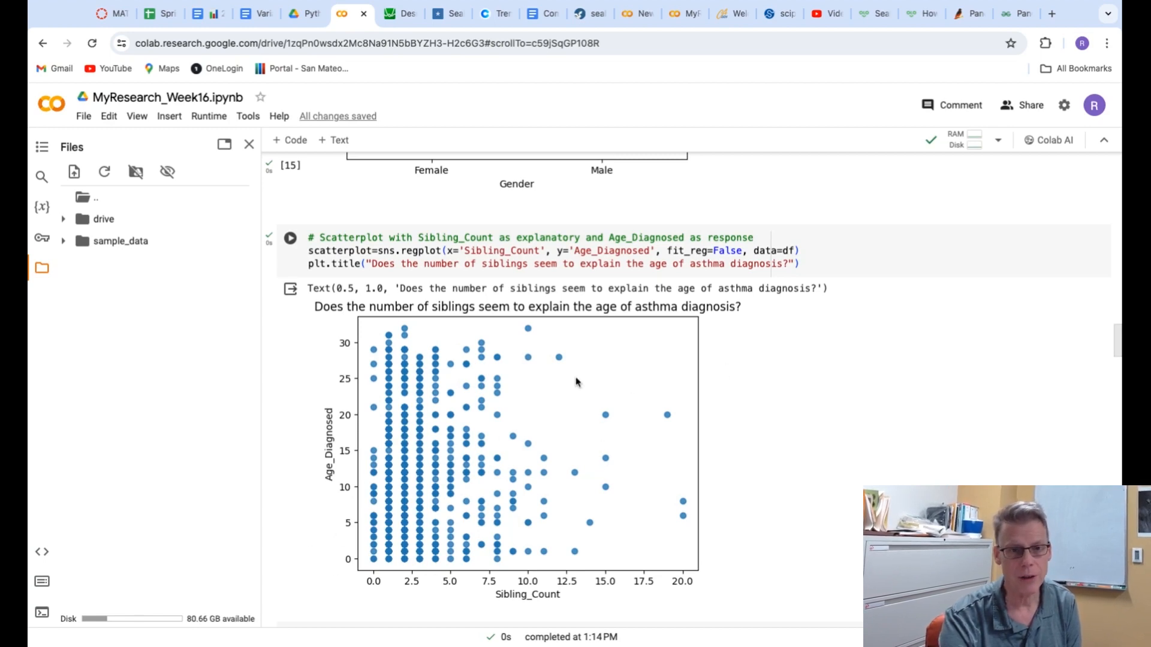
scroll("down", 3)
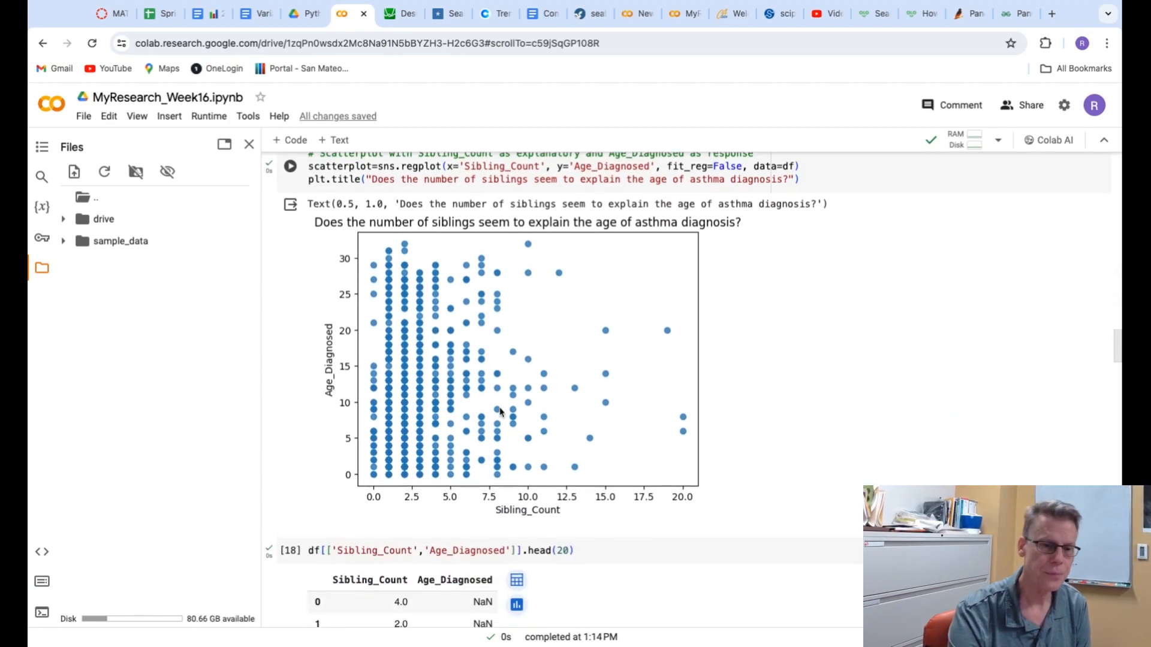
scroll("down", 3)
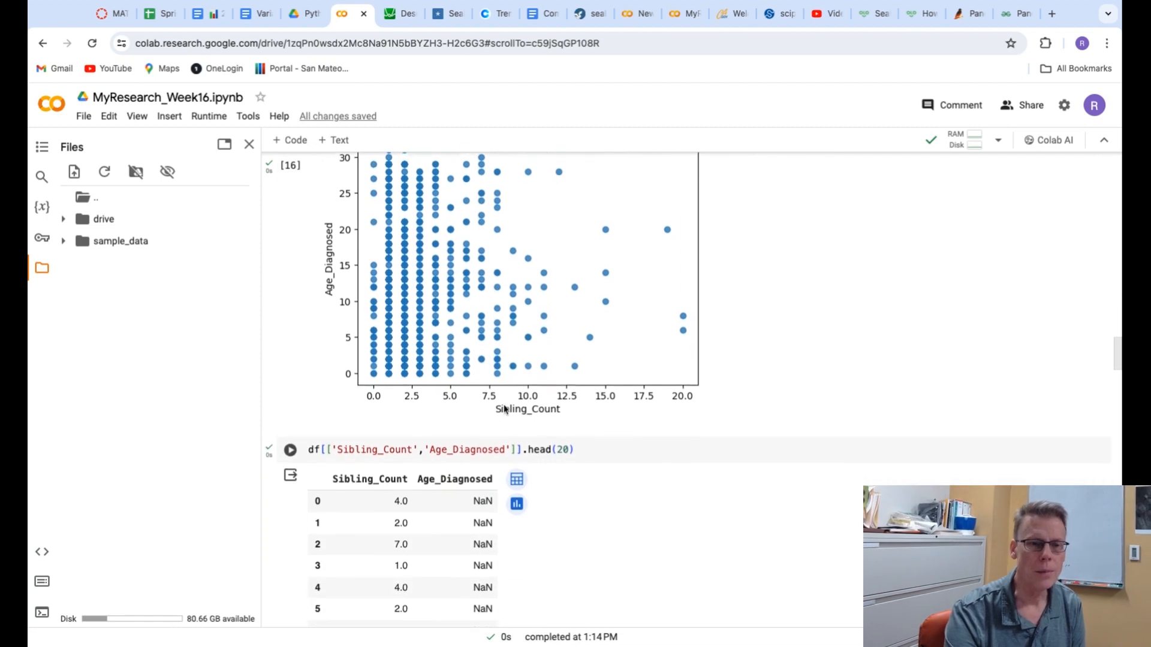
scroll("down", 3)
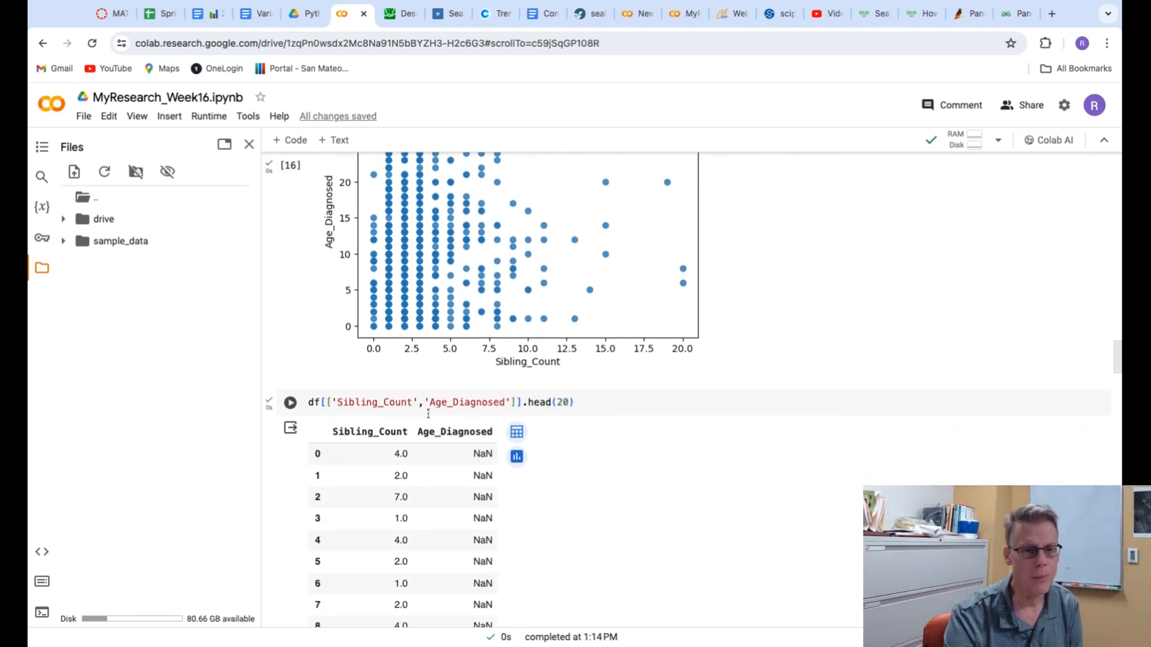
scroll("down", 3)
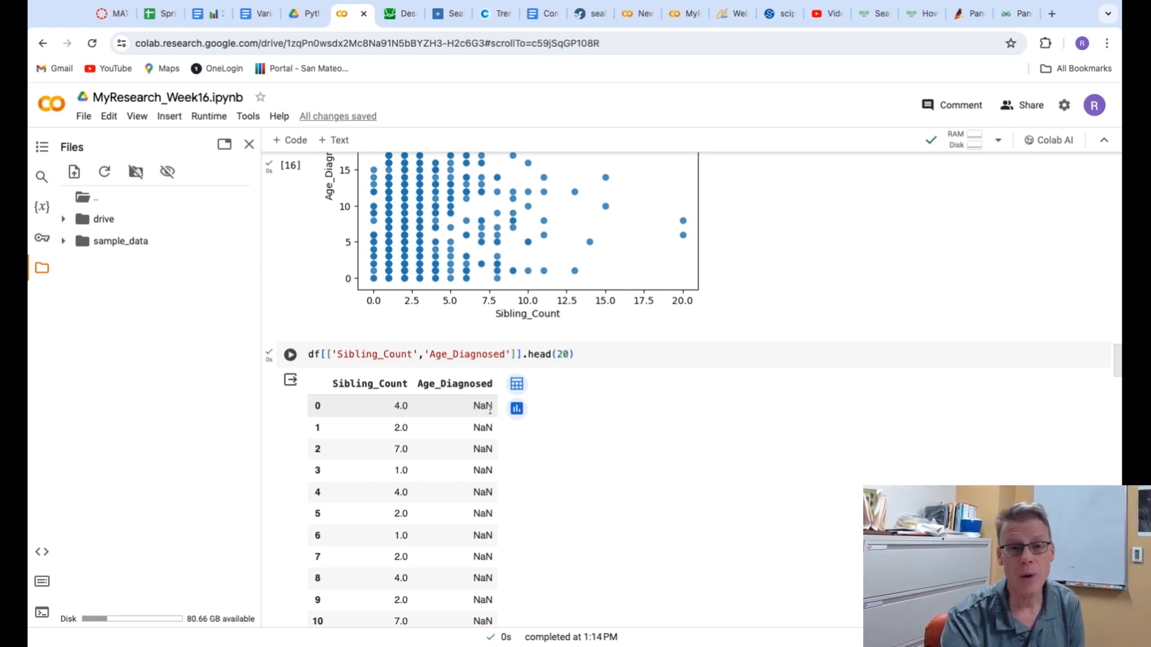
mouse_move(484, 416)
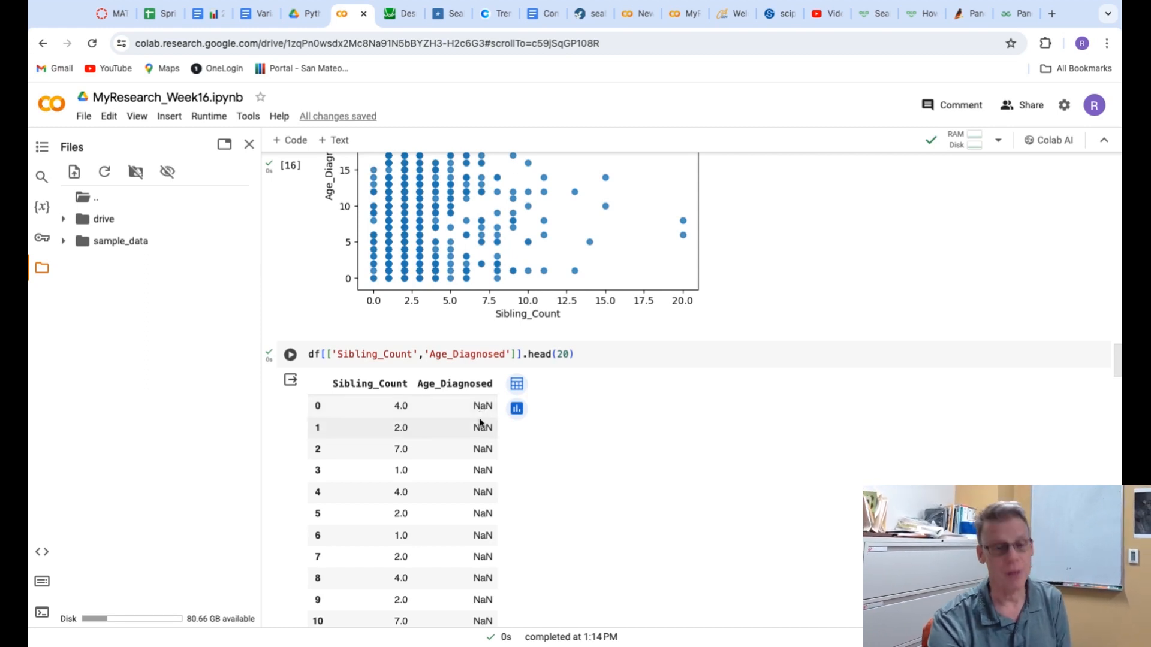
mouse_move(495, 525)
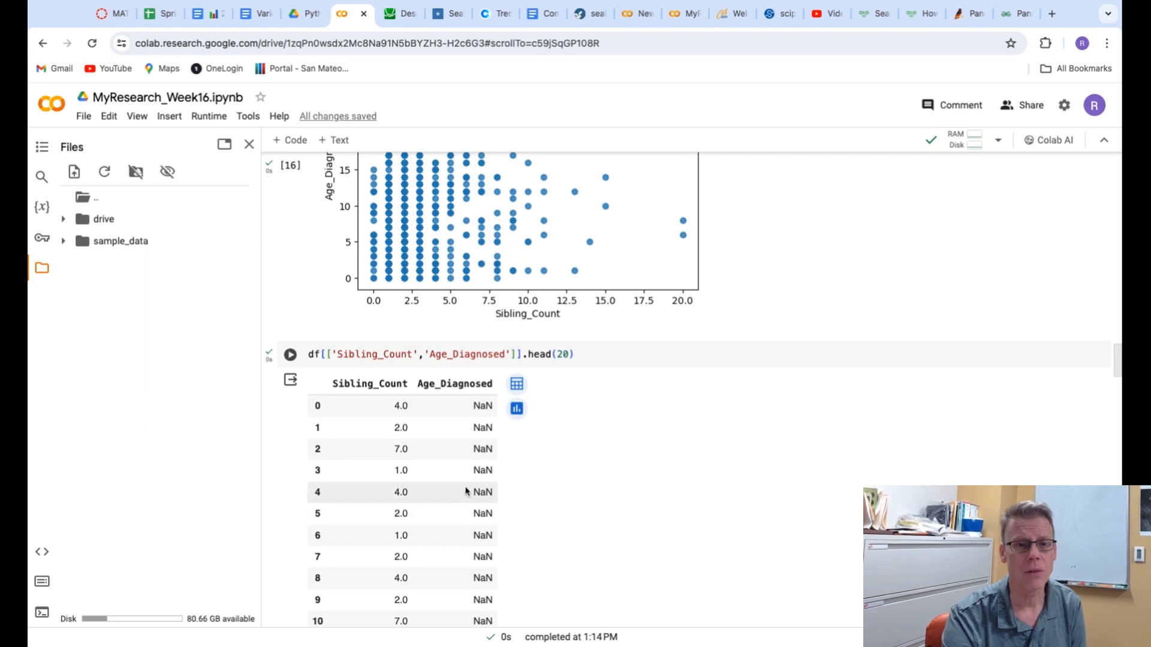
scroll("up", 3)
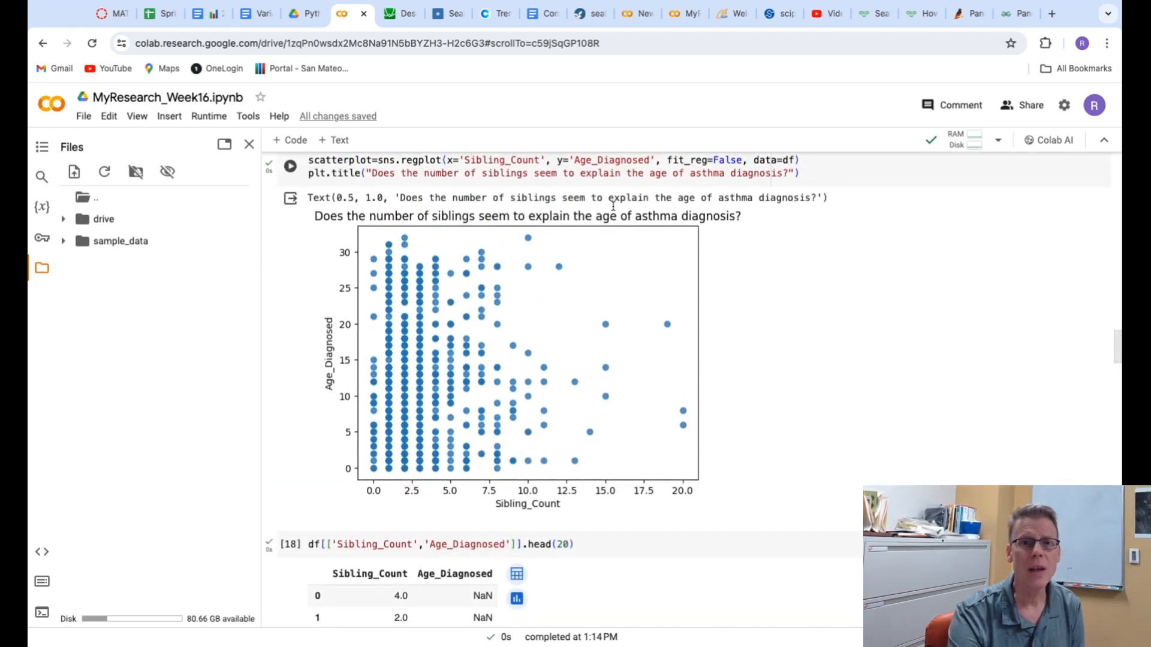
scroll("up", 3)
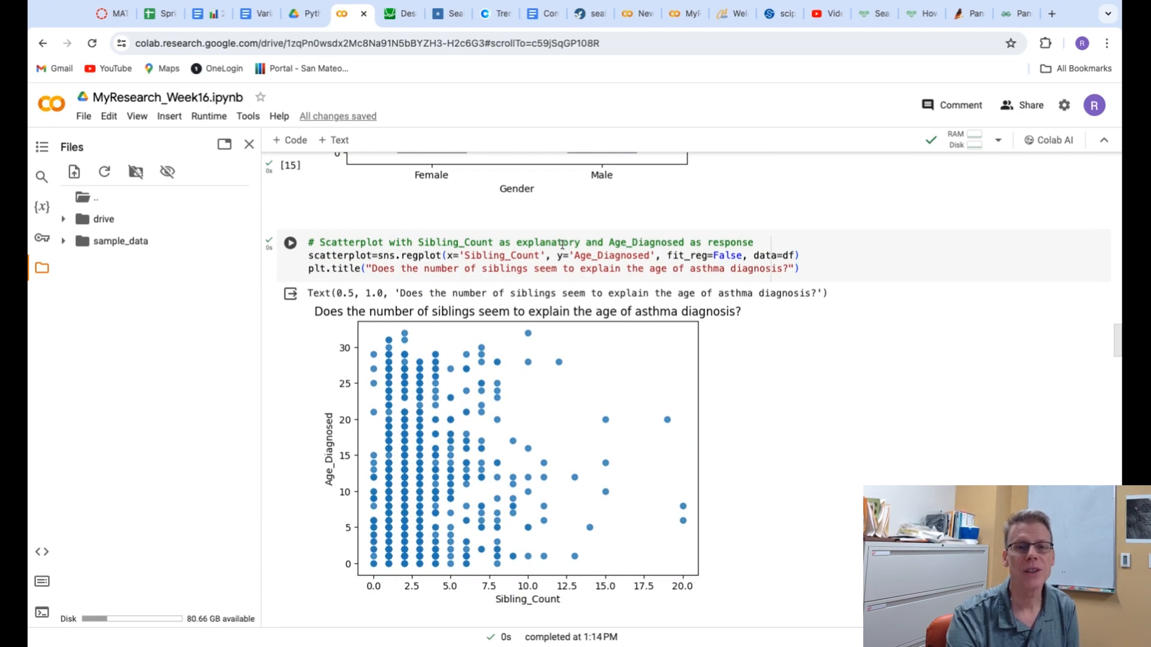
scroll("down", 3)
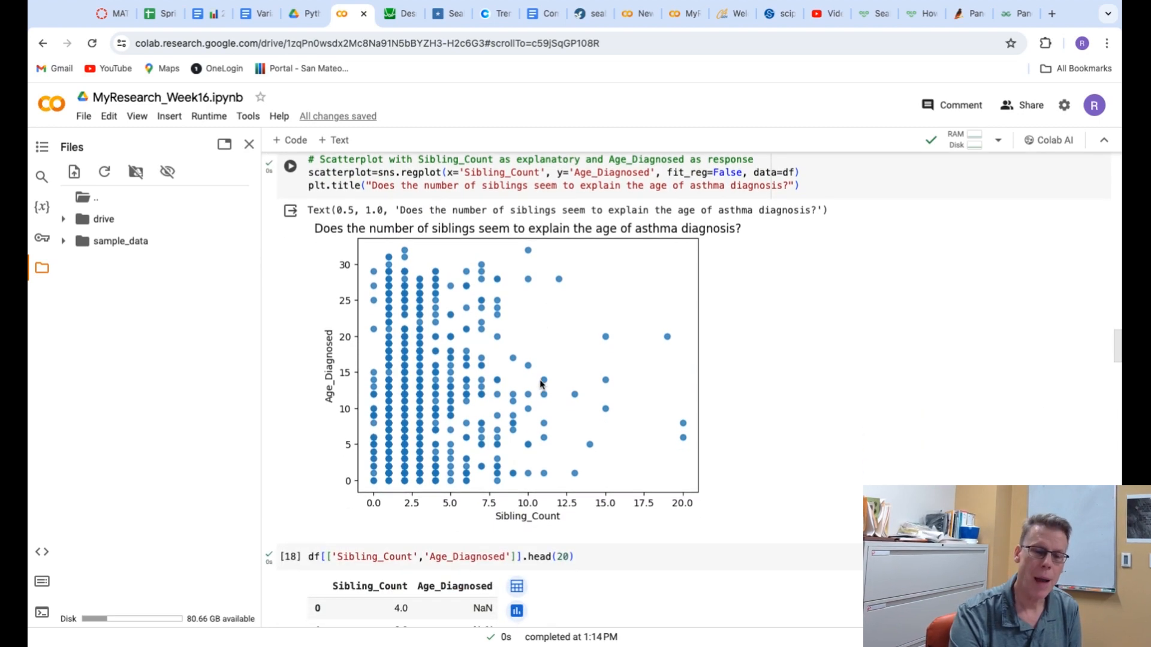
scroll("down", 3)
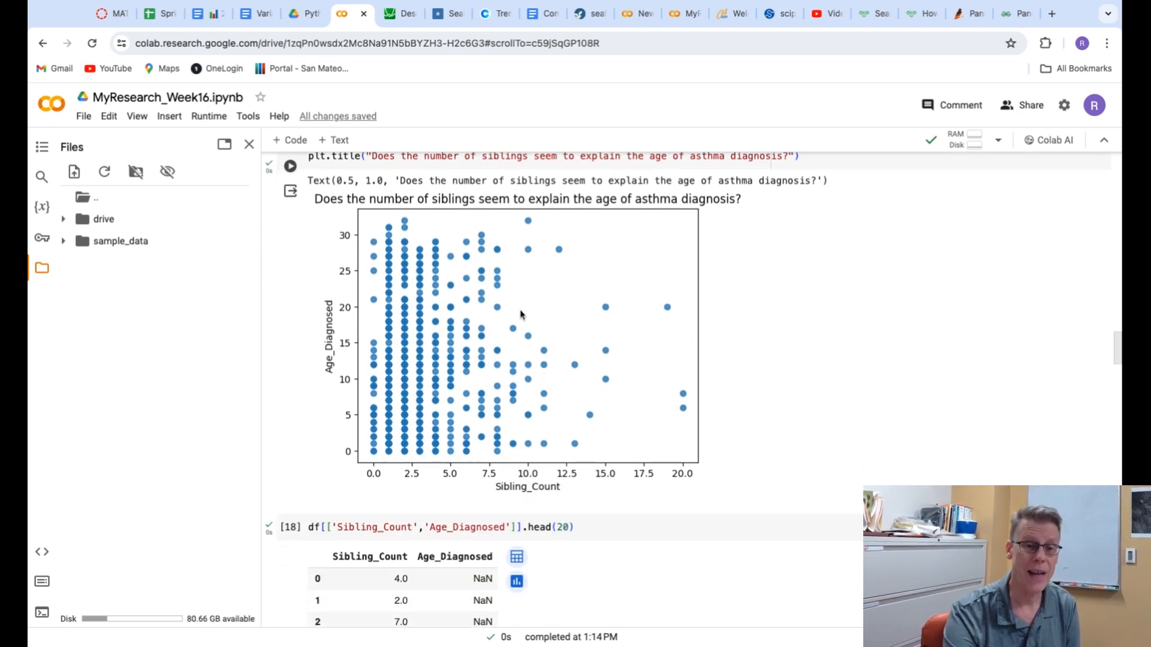
scroll("down", 3)
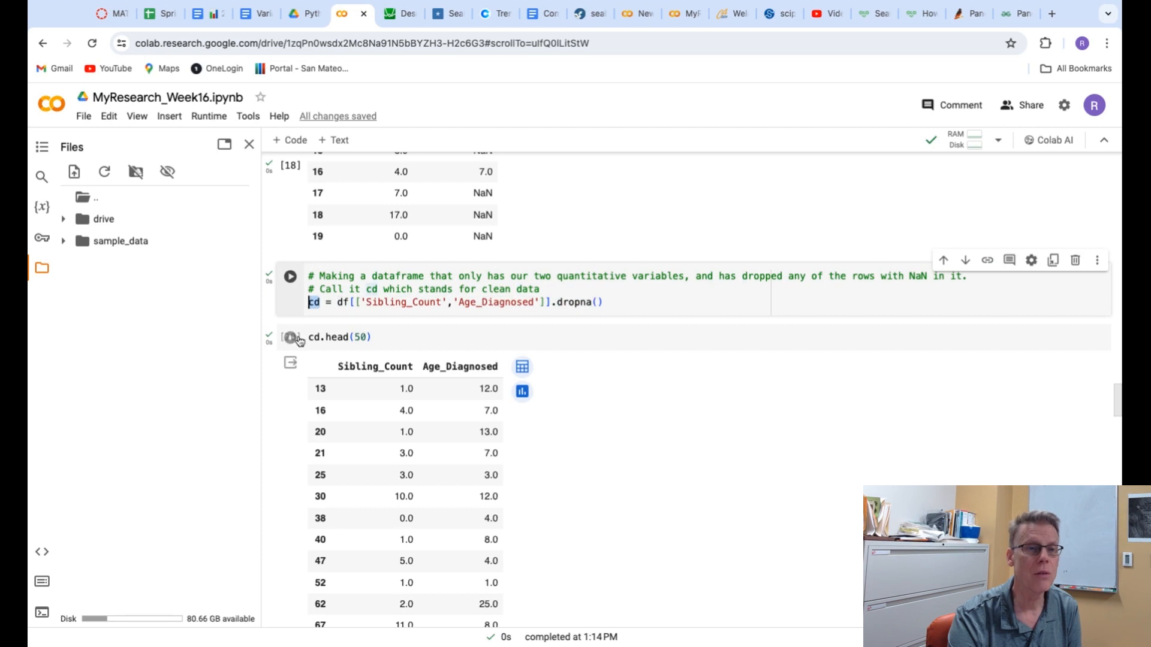
left_click(290, 337)
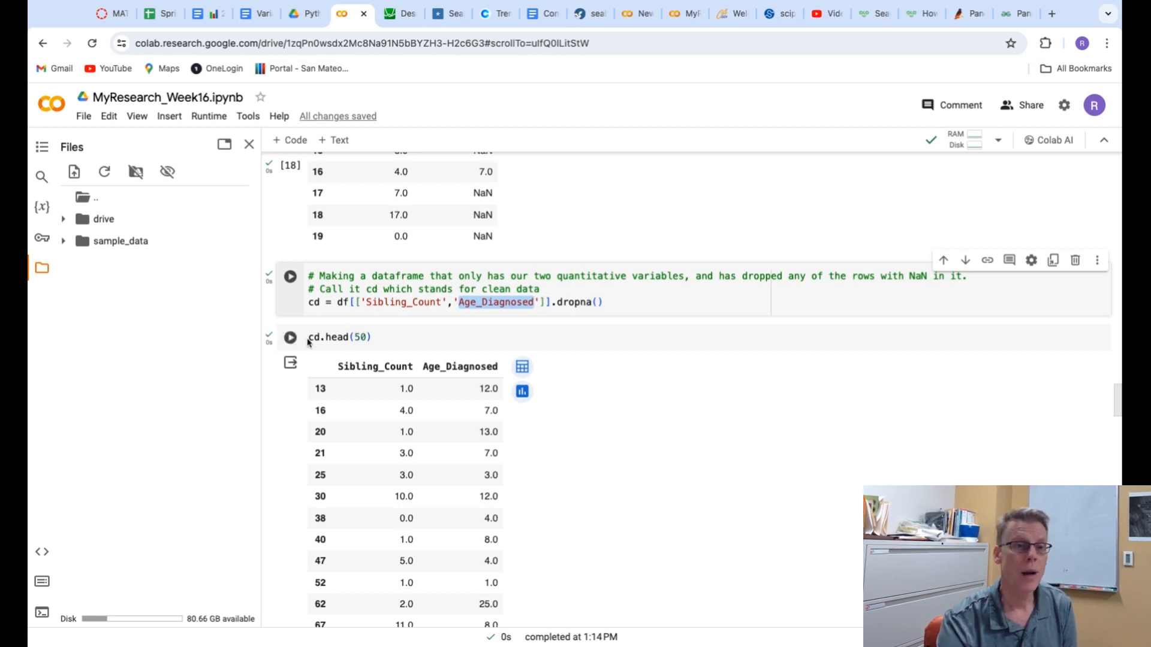
left_click(374, 337)
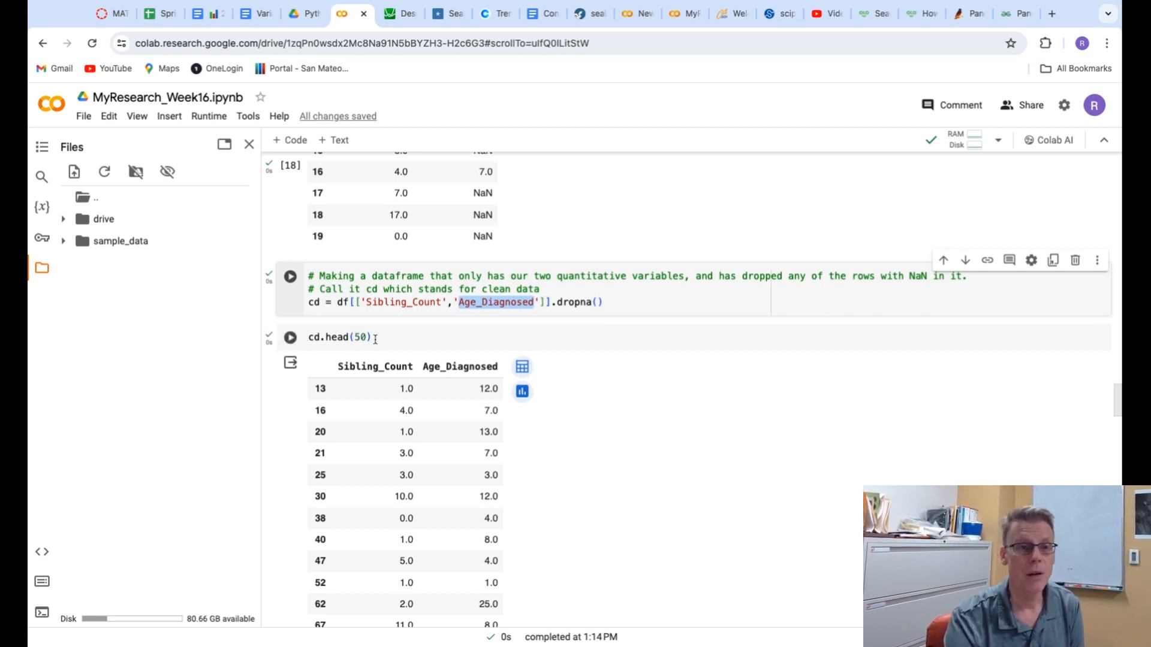
mouse_move(478, 458)
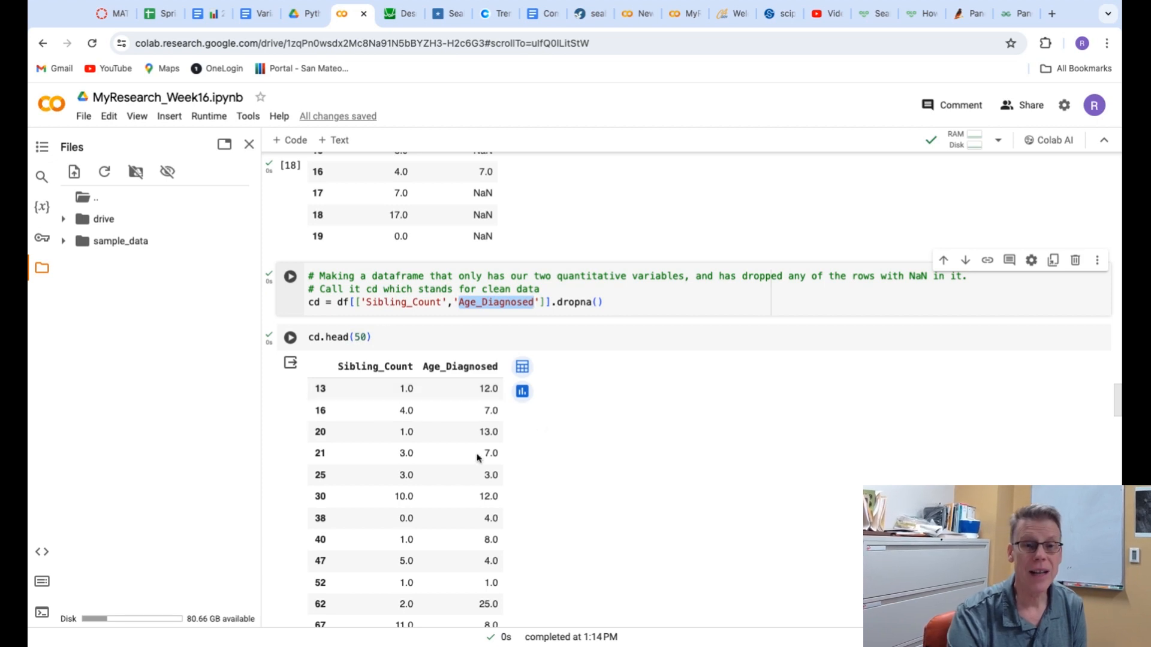
scroll("up", 3)
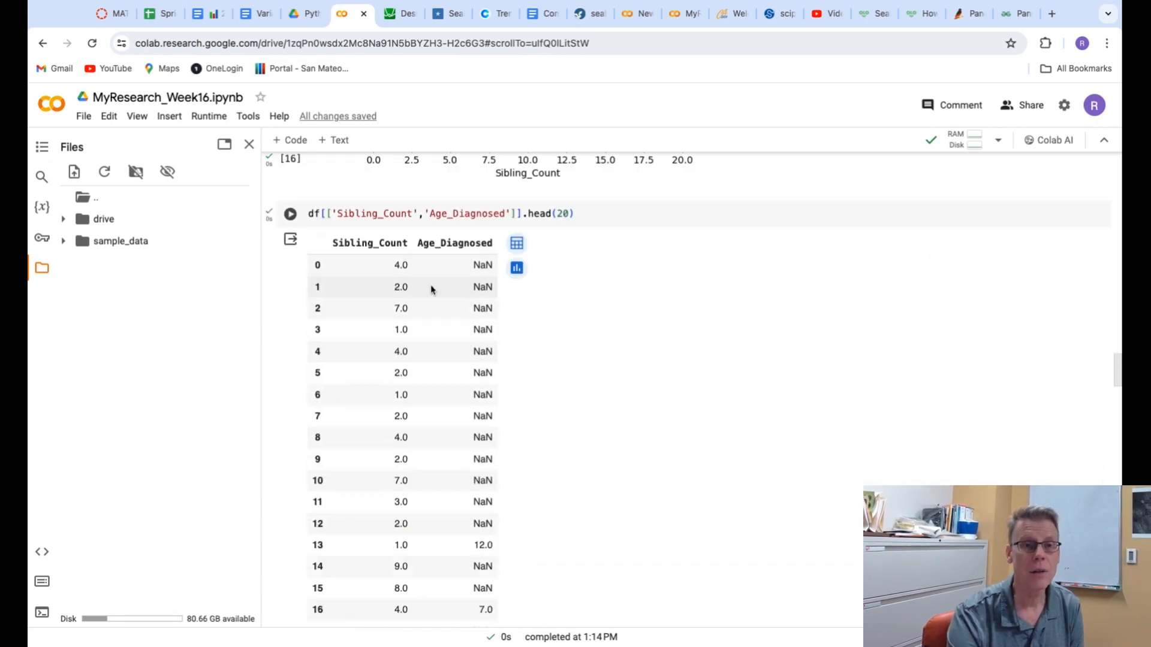
mouse_move(494, 449)
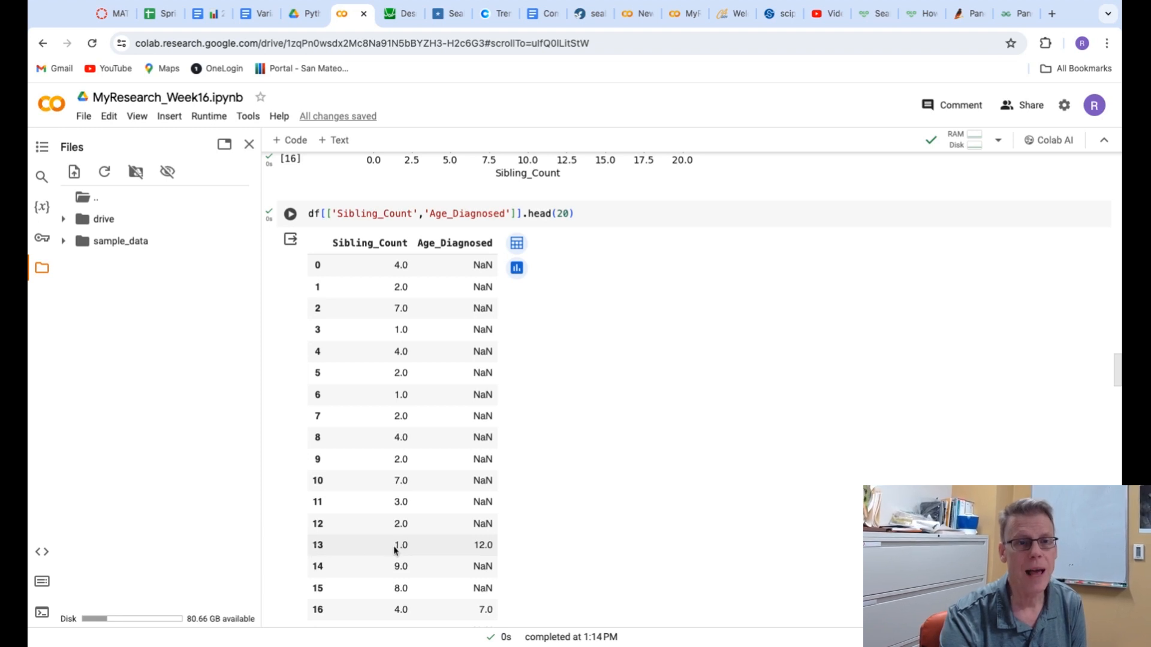
mouse_move(458, 551)
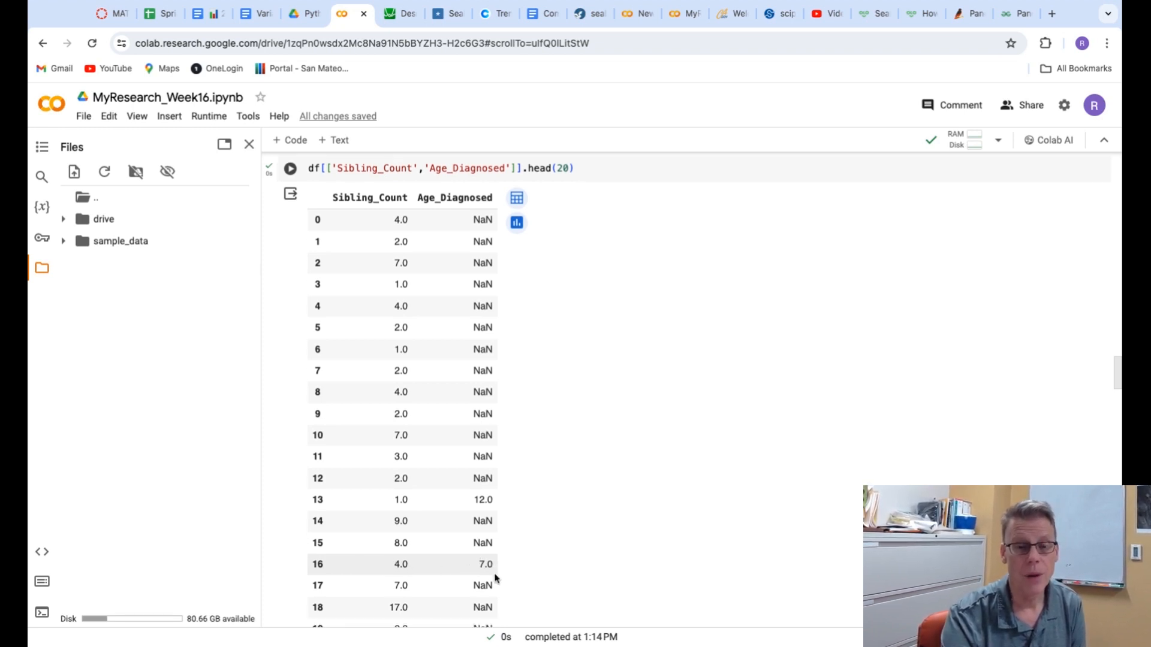
Step: Scroll through the notebook around the cd = df[['Sibling_Count','Age_Diagnosed']].dropna() cell
scroll("down", 3)
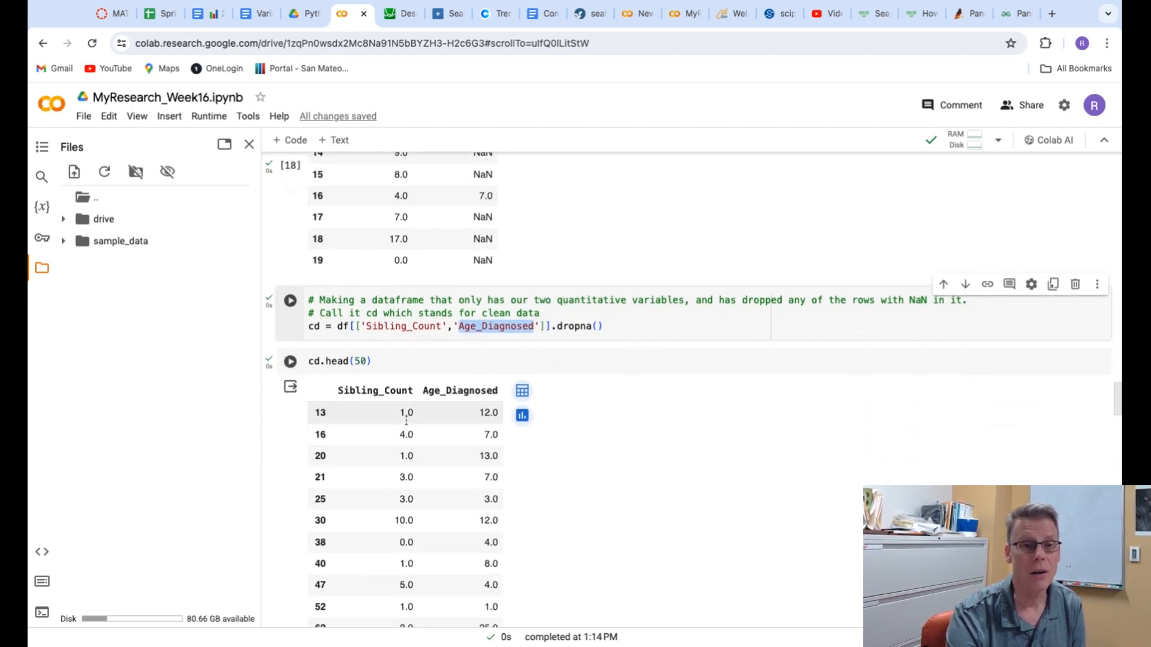
mouse_move(433, 496)
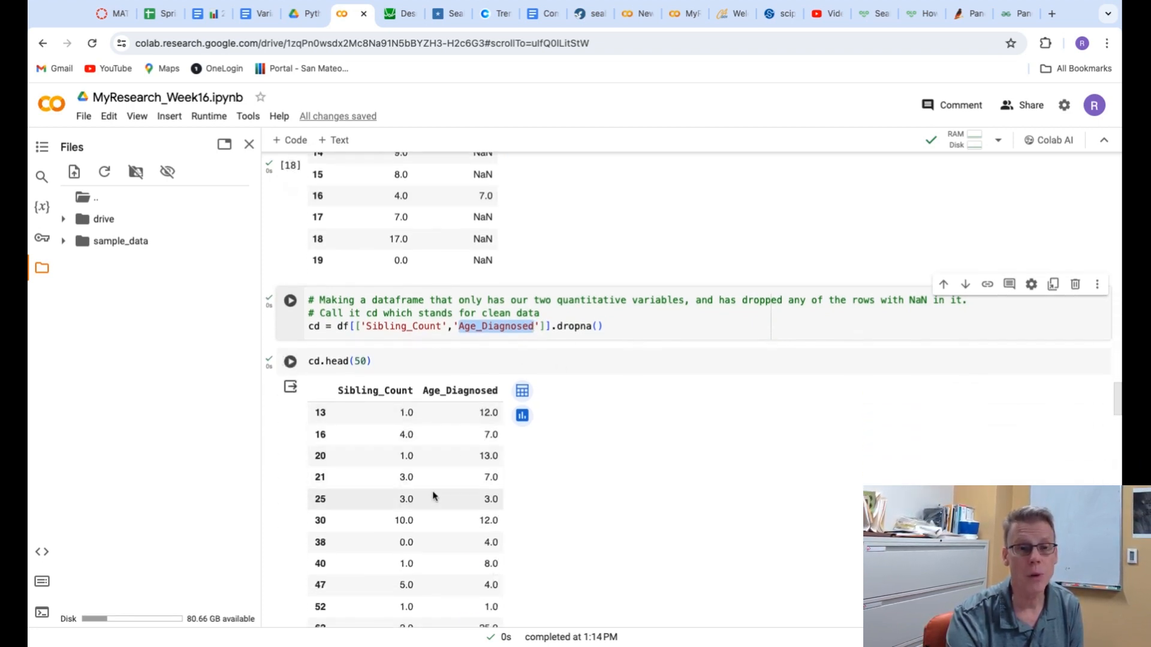
scroll("down", 3)
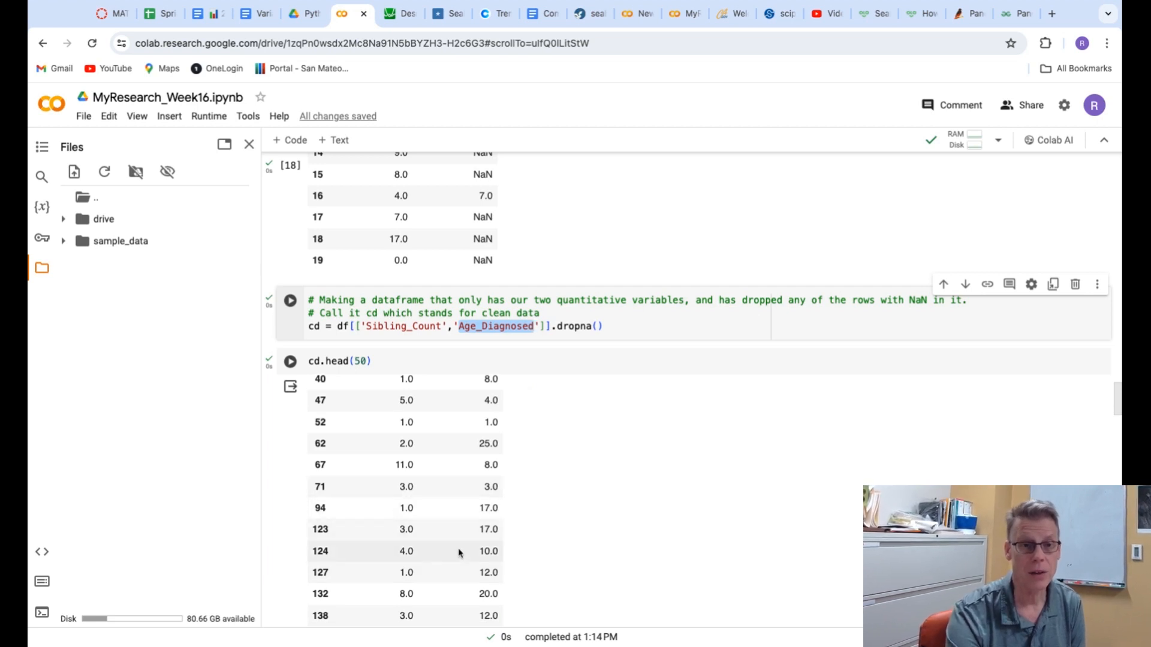
scroll("up", 3)
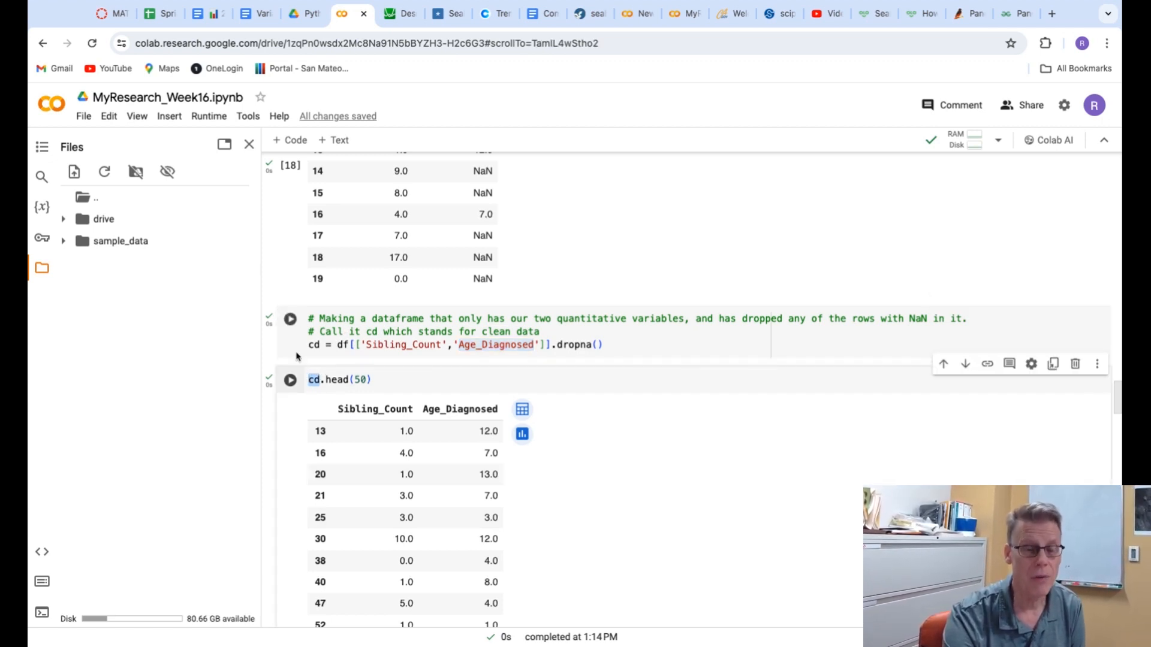
mouse_move(305, 357)
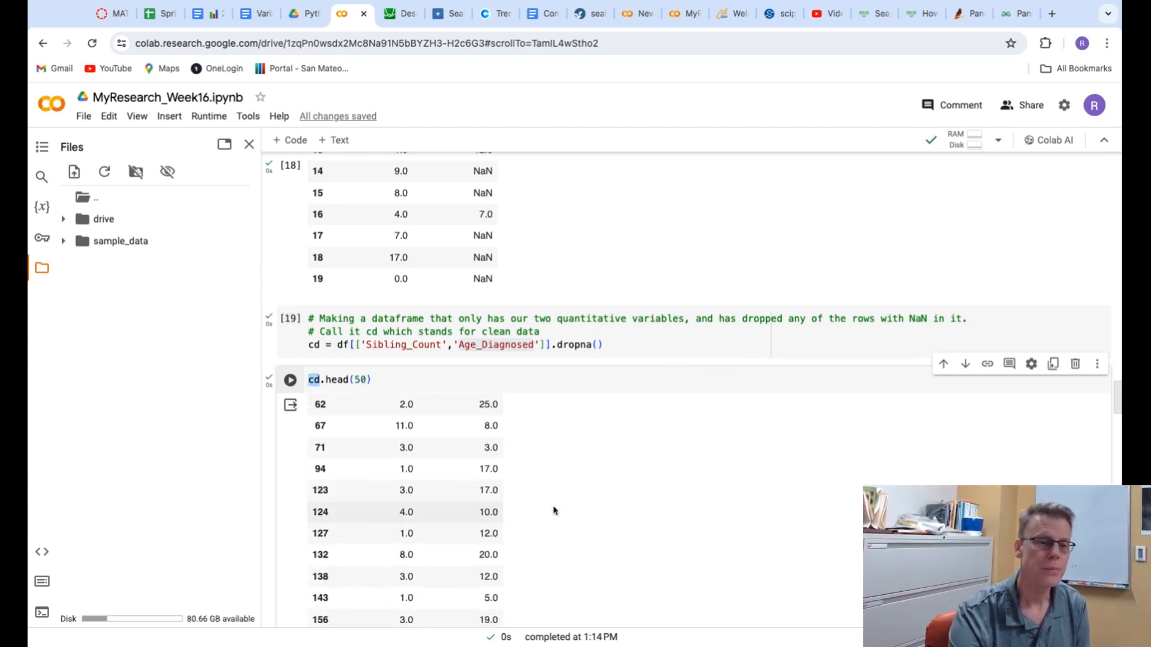
Step: Scroll past the cd.head(50) output to the regplot cell and highlight fit_reg=True
scroll("down", 3)
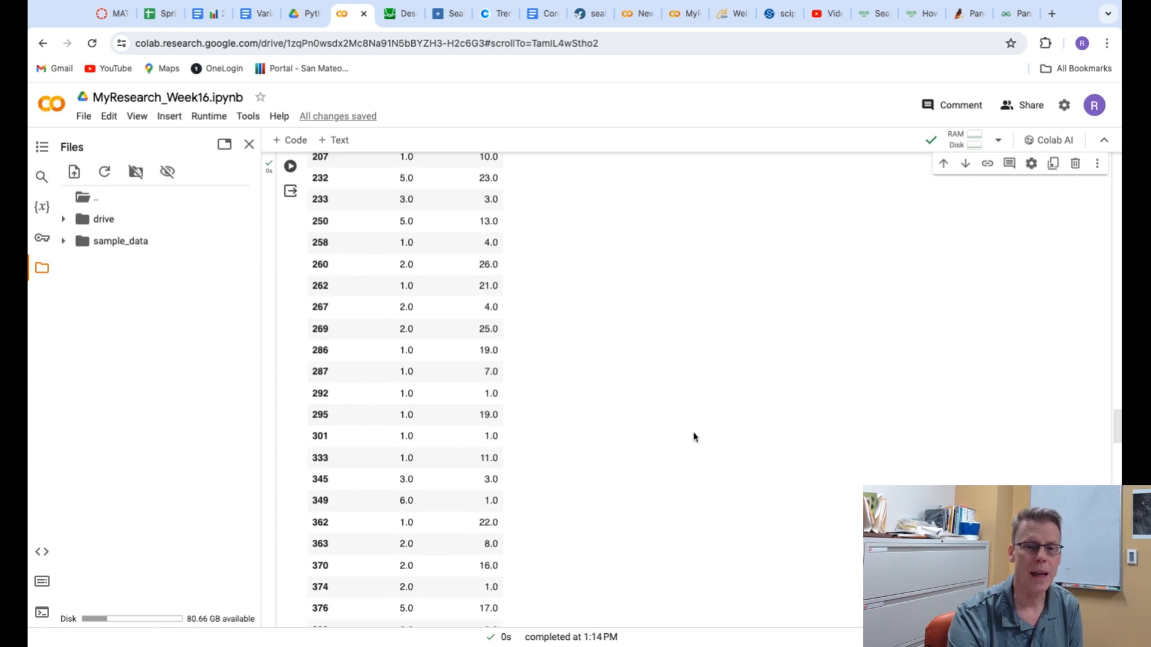
scroll("down", 3)
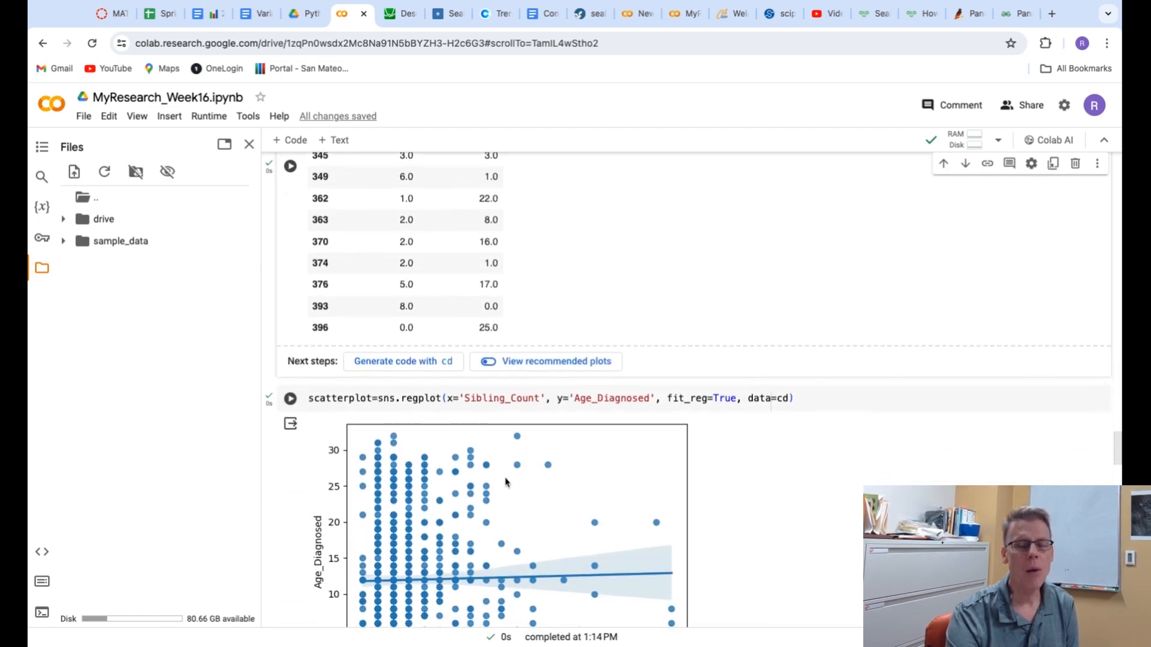
scroll("down", 3)
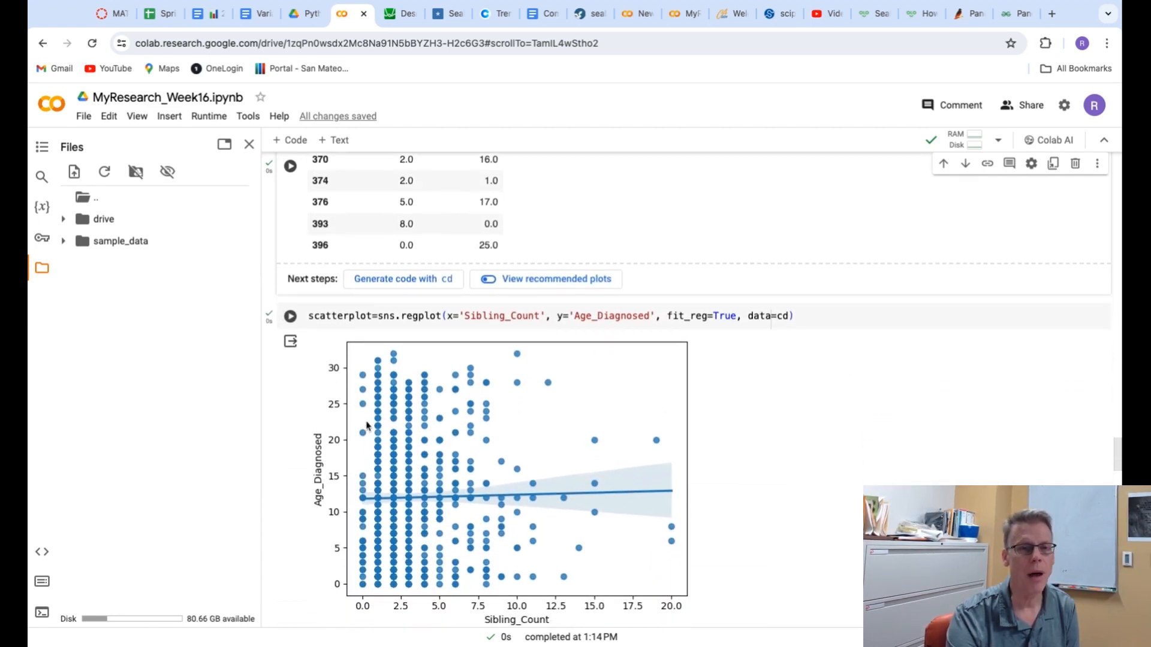
mouse_move(388, 420)
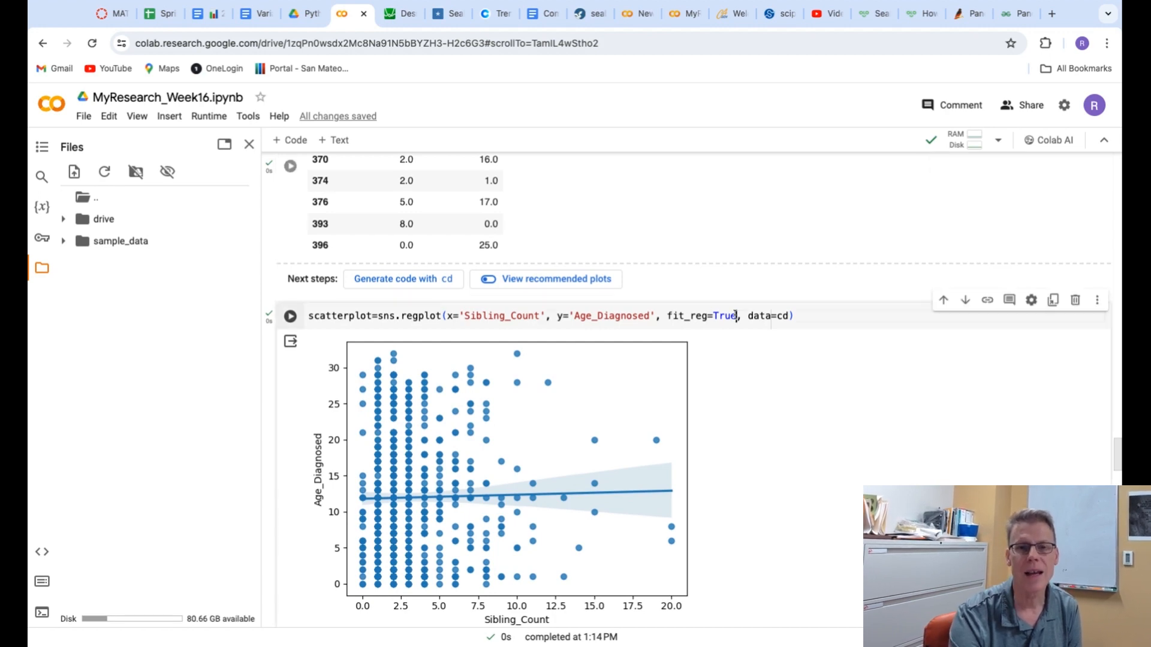
double_click(701, 315)
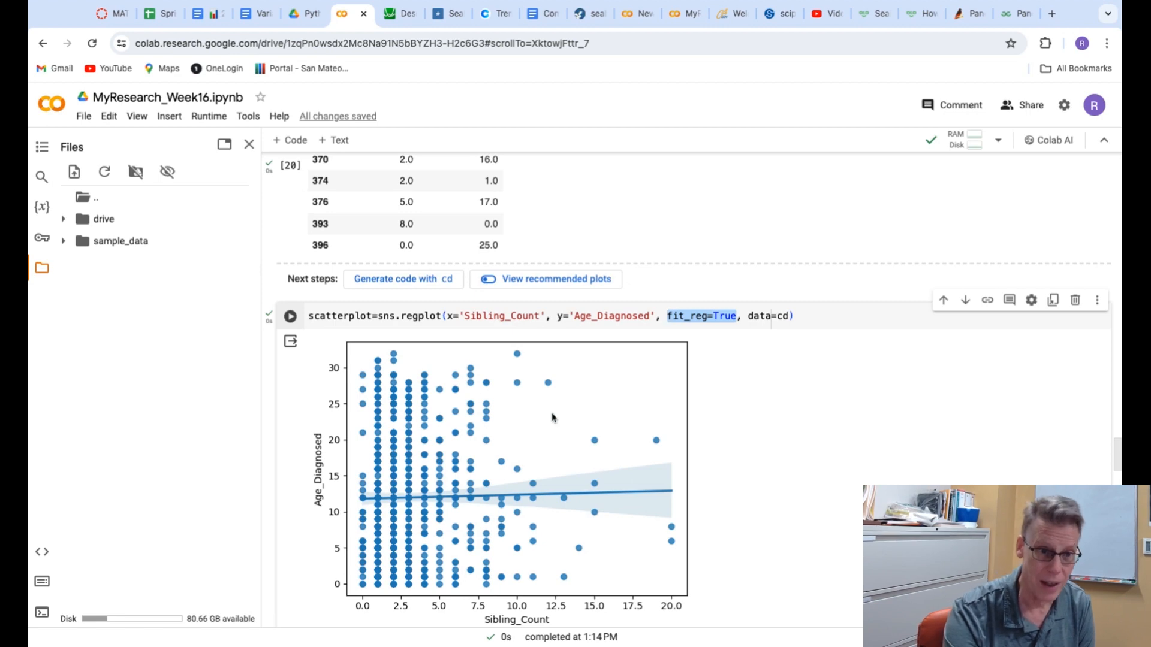
scroll("down", 3)
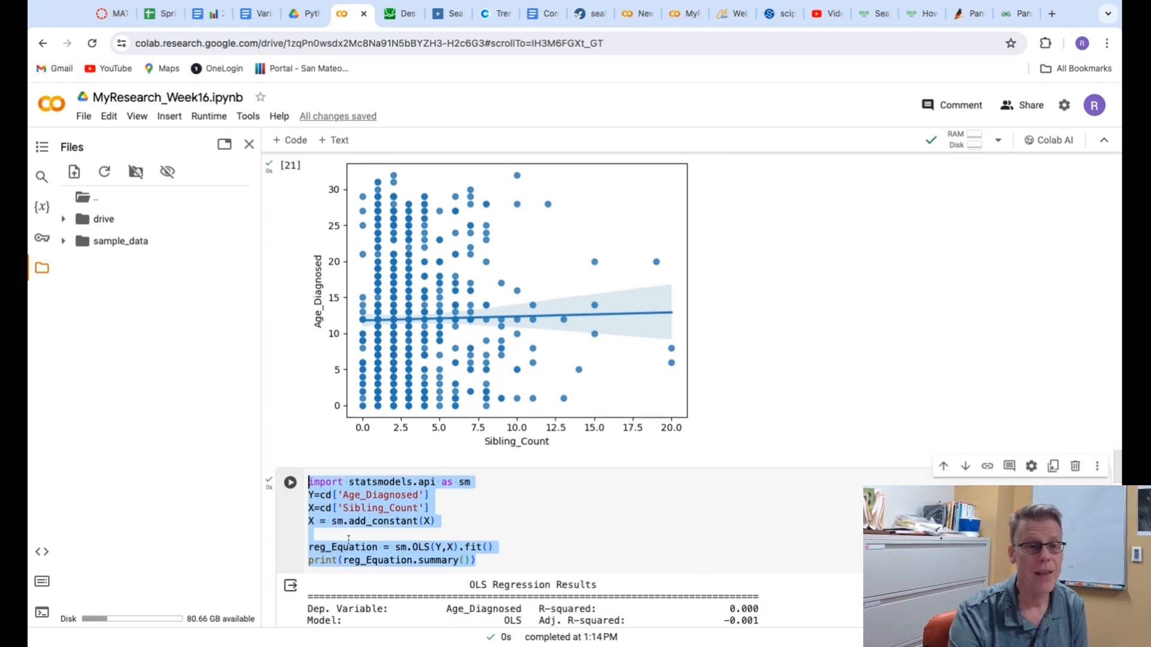
Step: Scroll to the OLS summary and highlight the F-statistic value (p = 0.621)
scroll("down", 3)
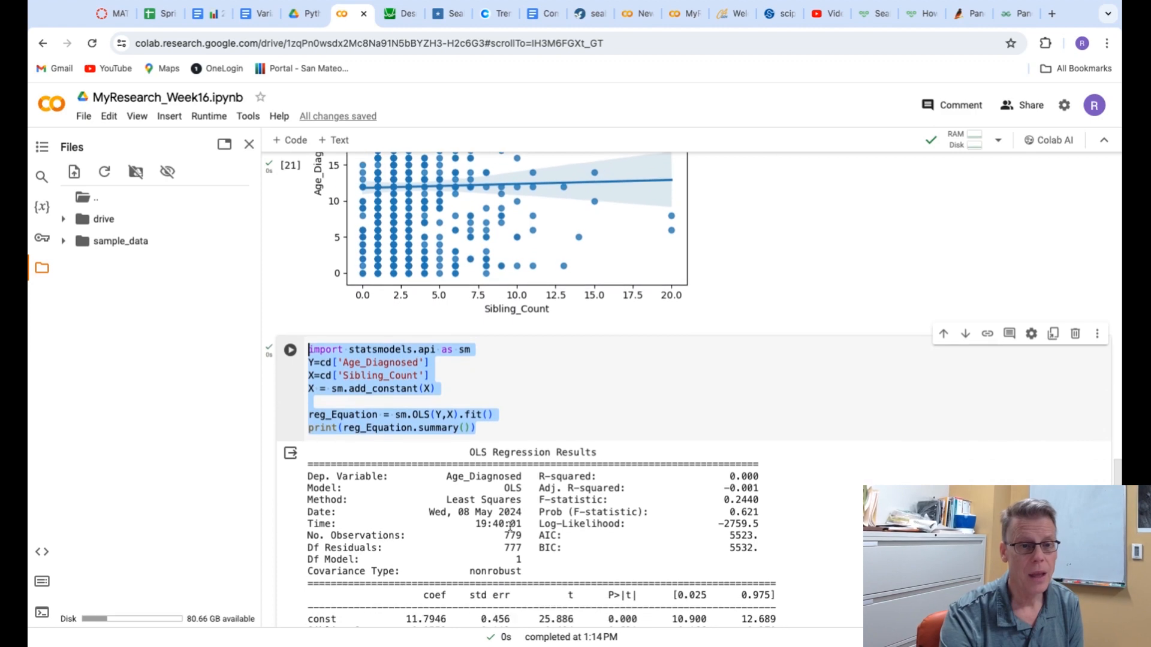
mouse_move(653, 511)
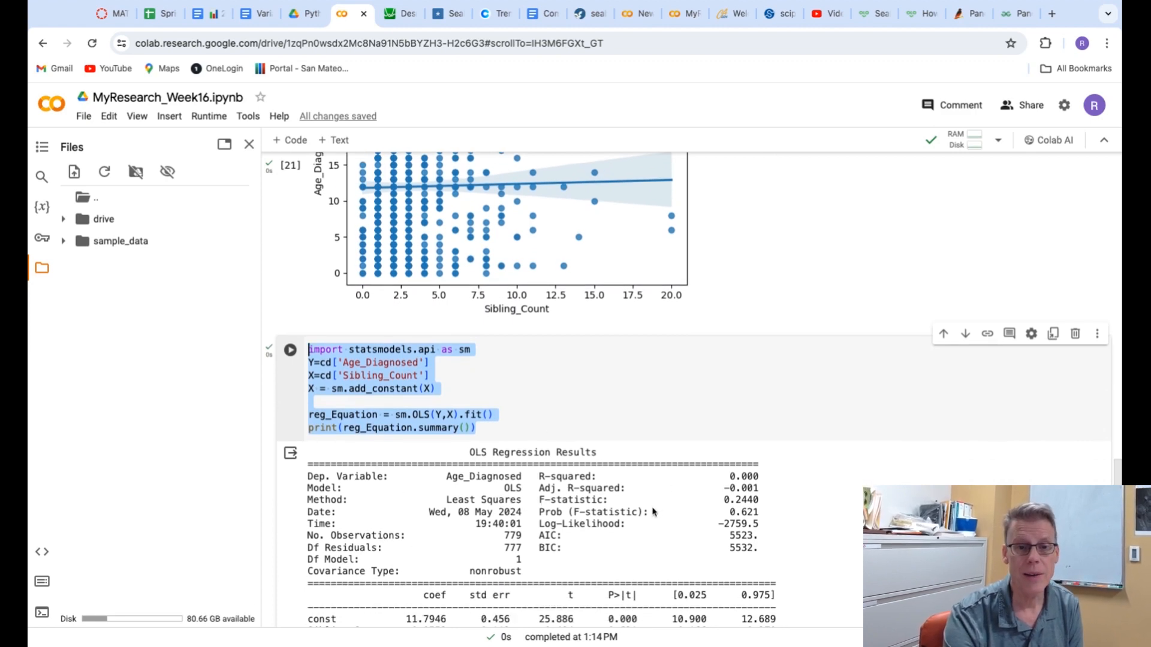
double_click(578, 499)
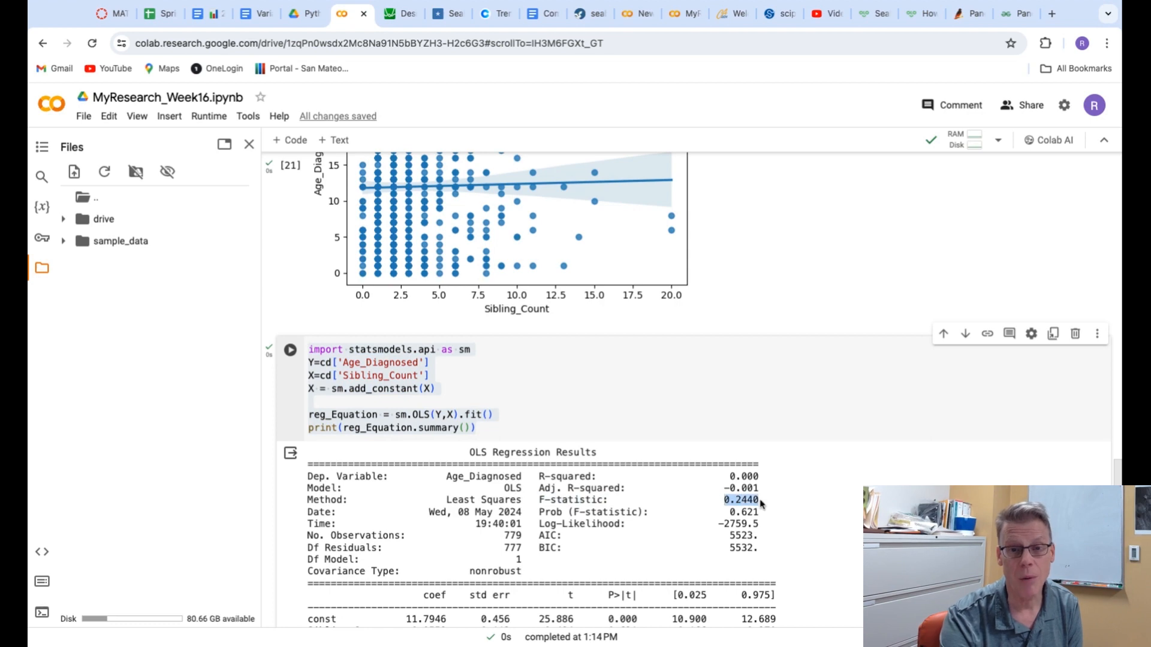
mouse_move(787, 511)
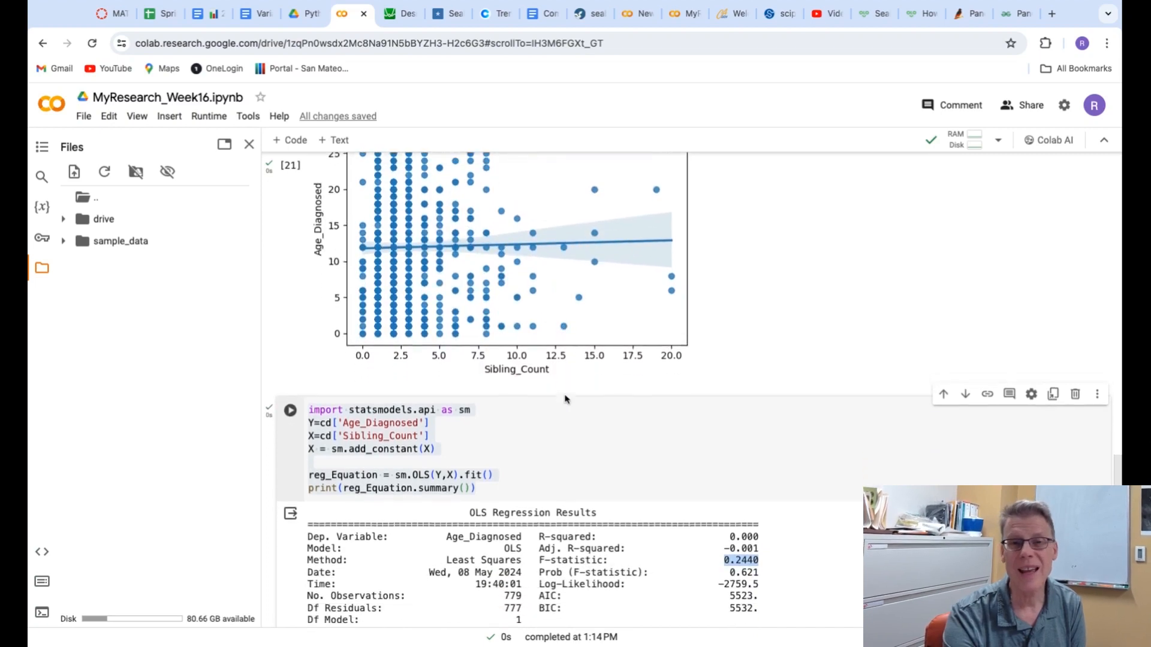
scroll("up", 3)
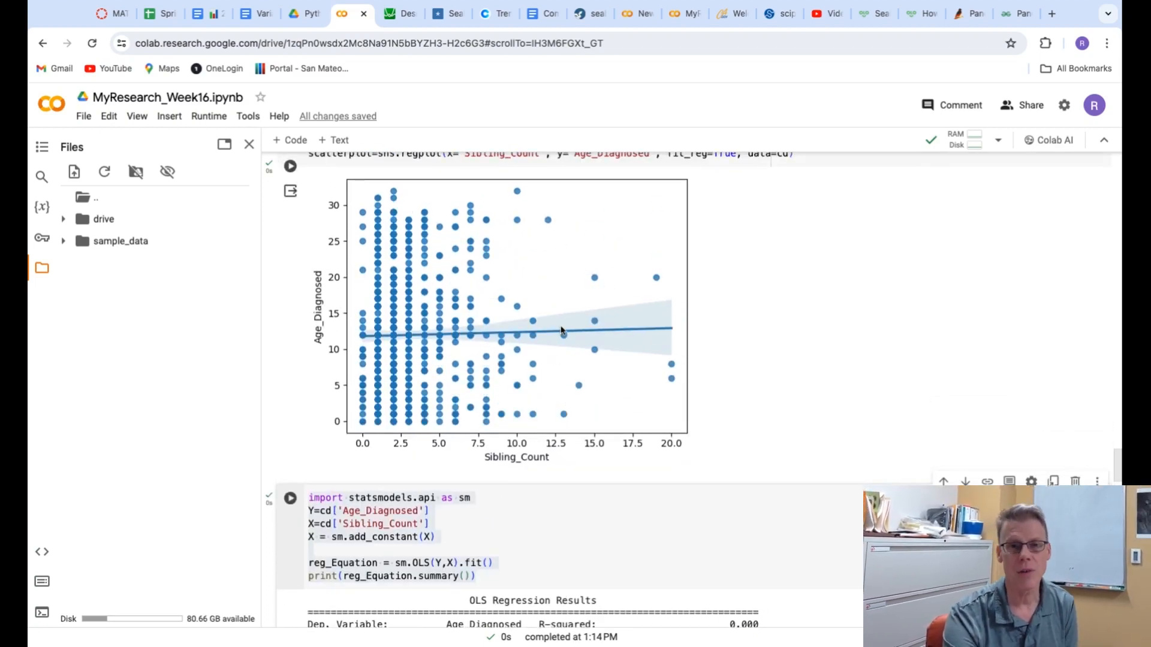
mouse_move(554, 341)
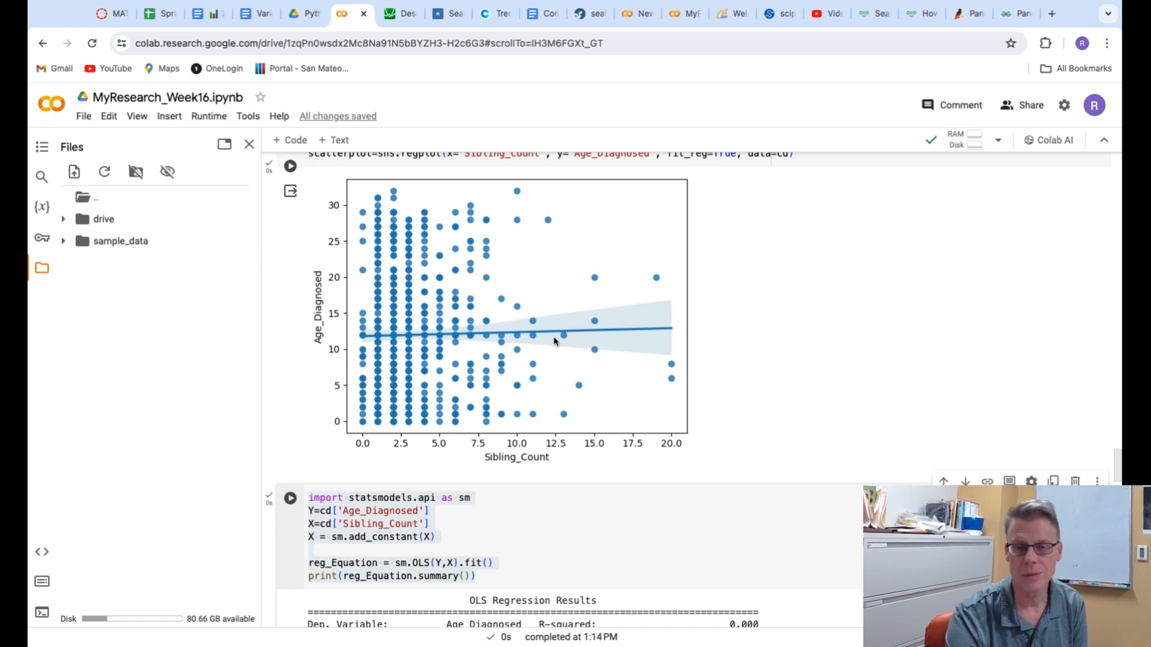
mouse_move(540, 355)
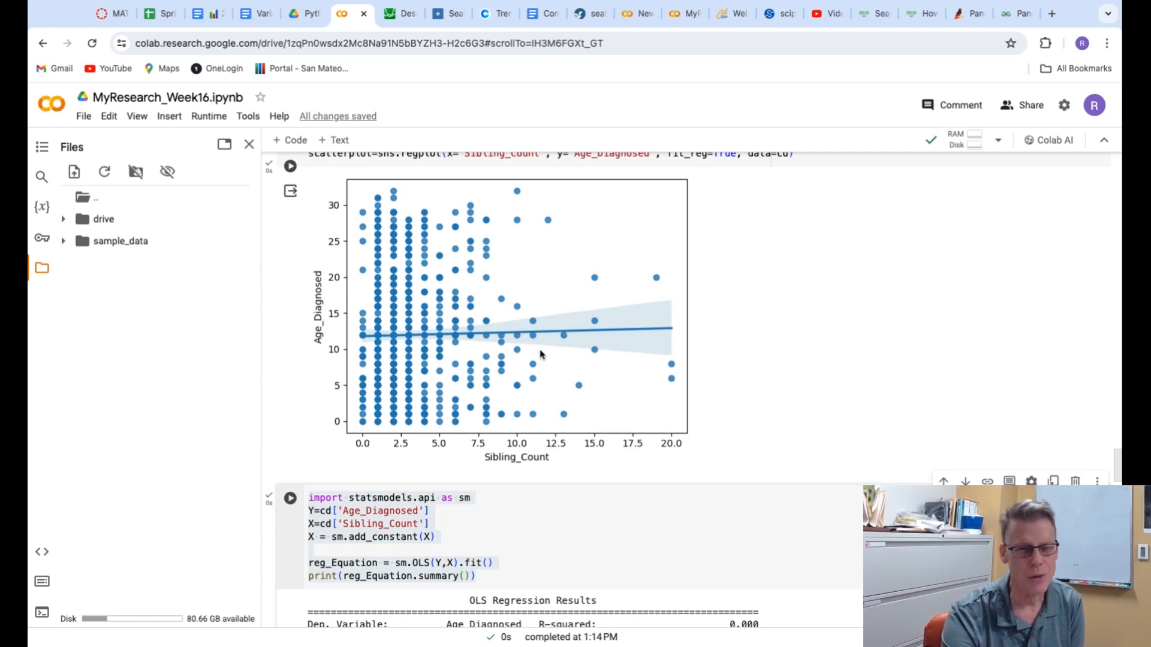
mouse_move(748, 331)
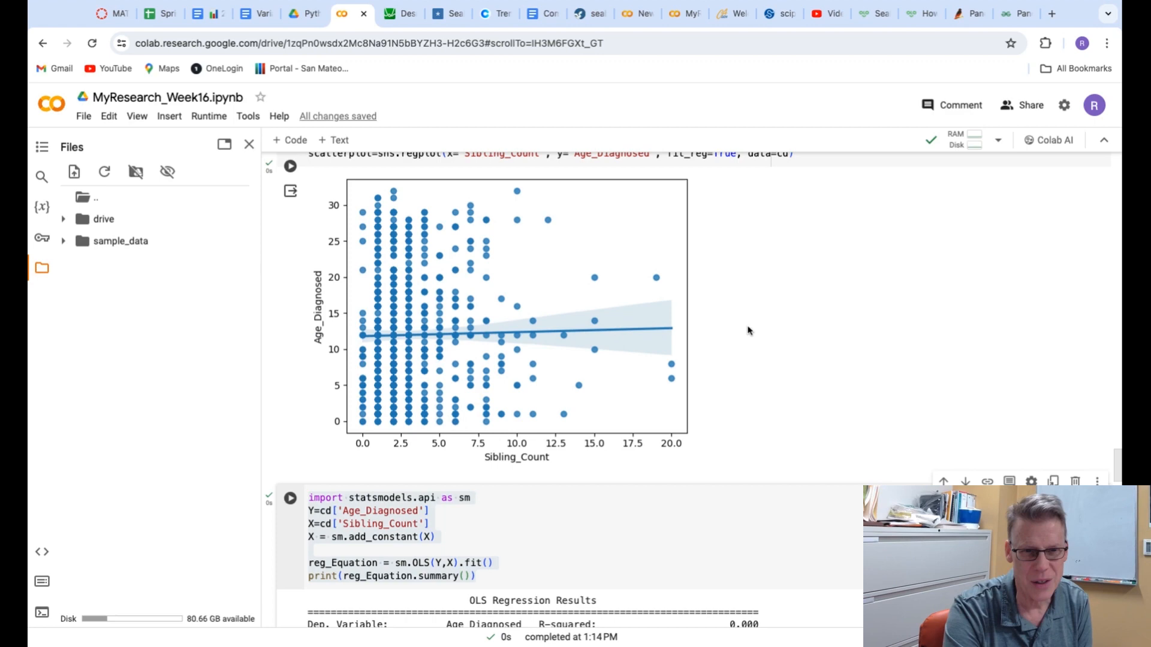
mouse_move(396, 303)
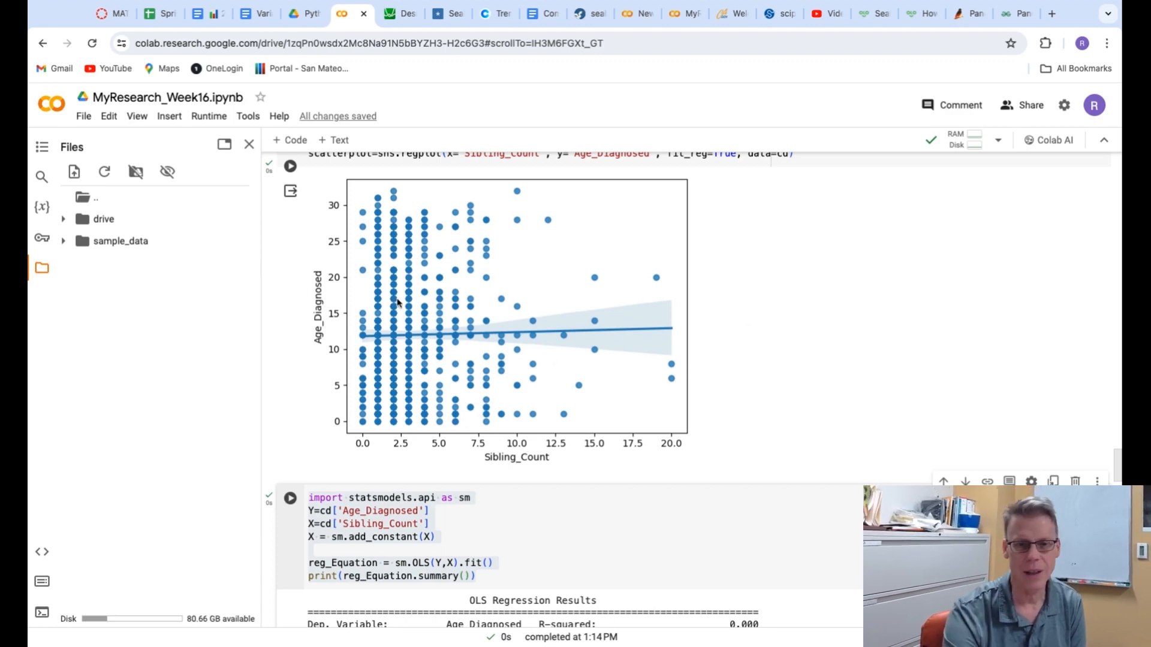
scroll("down", 3)
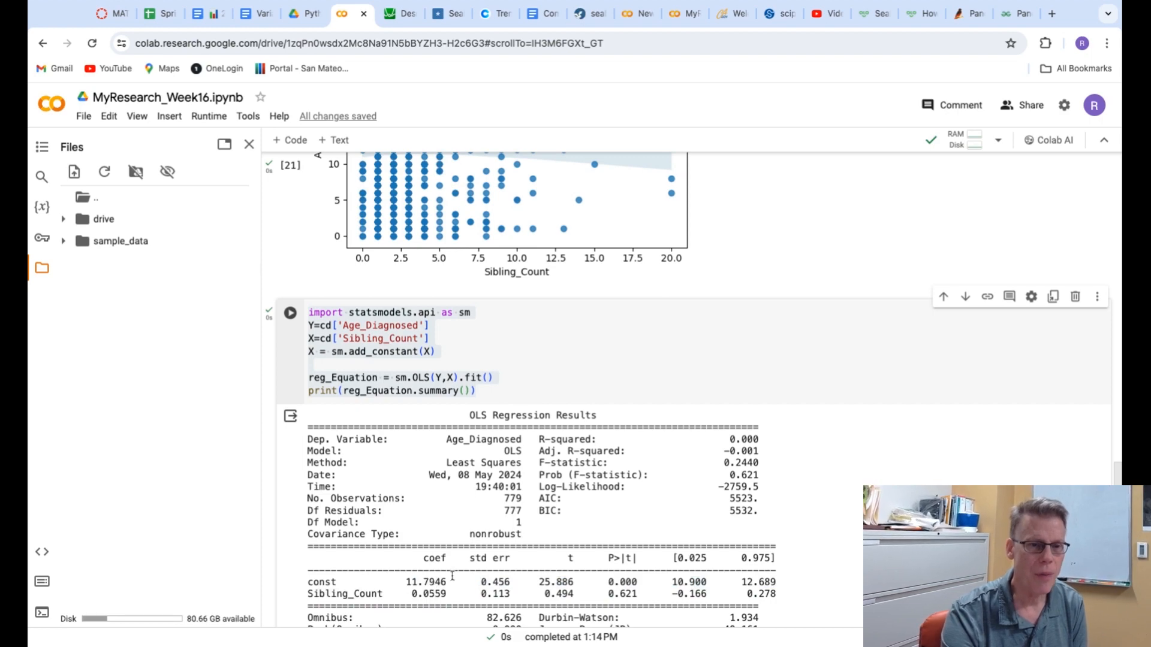
double_click(422, 583)
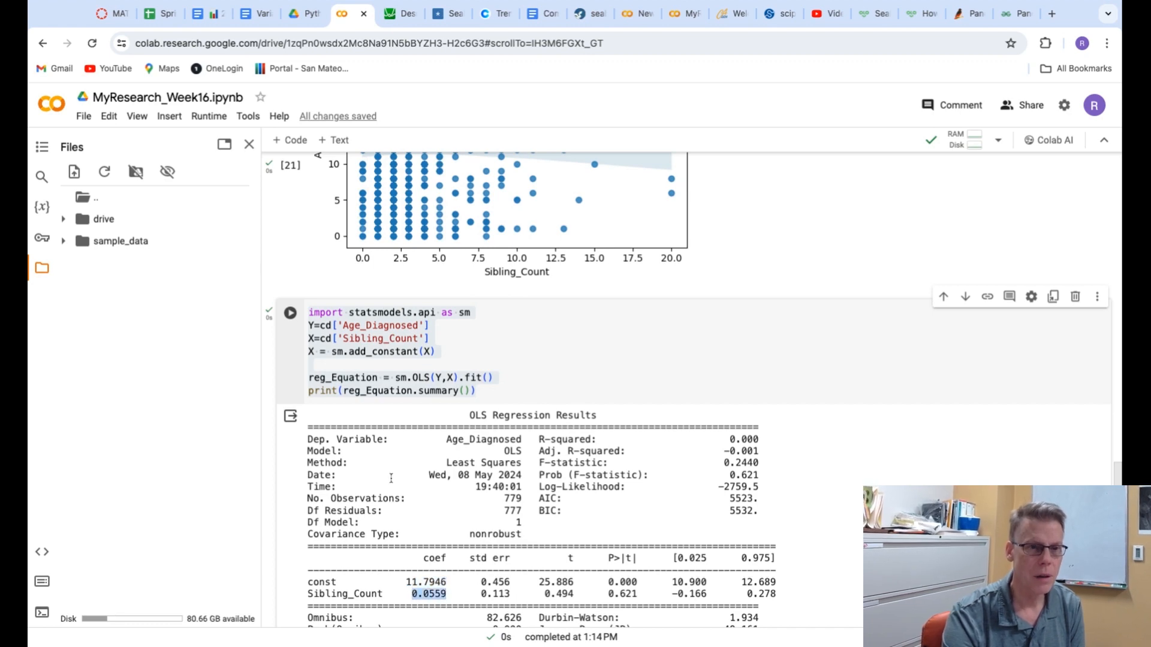
scroll("up", 3)
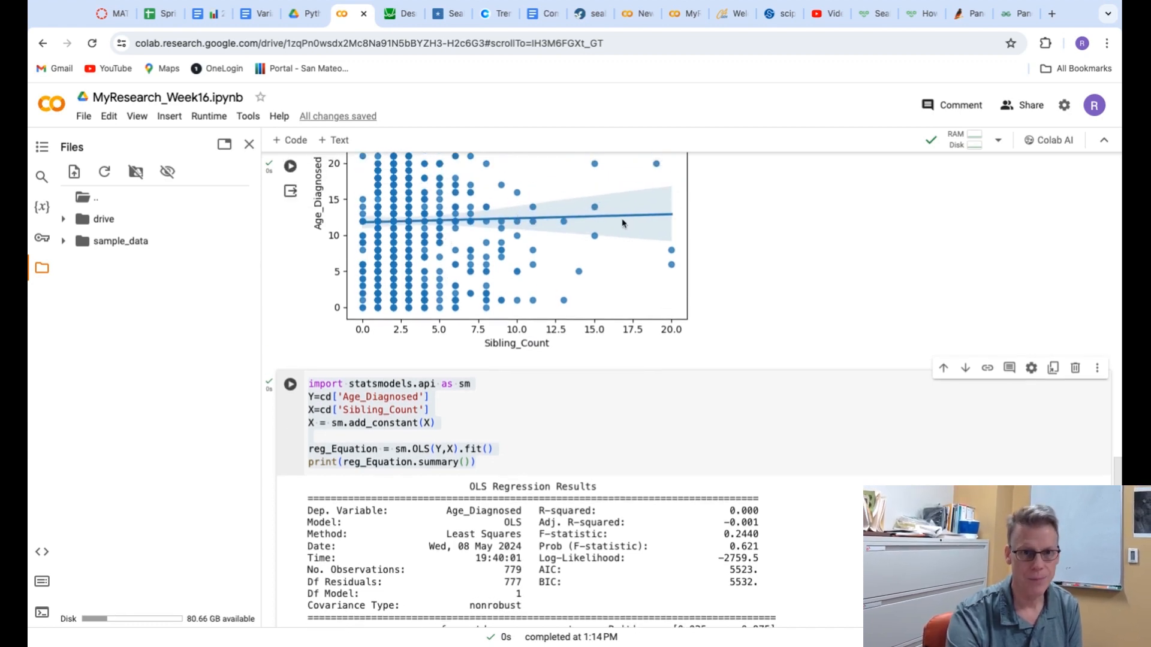
mouse_move(524, 280)
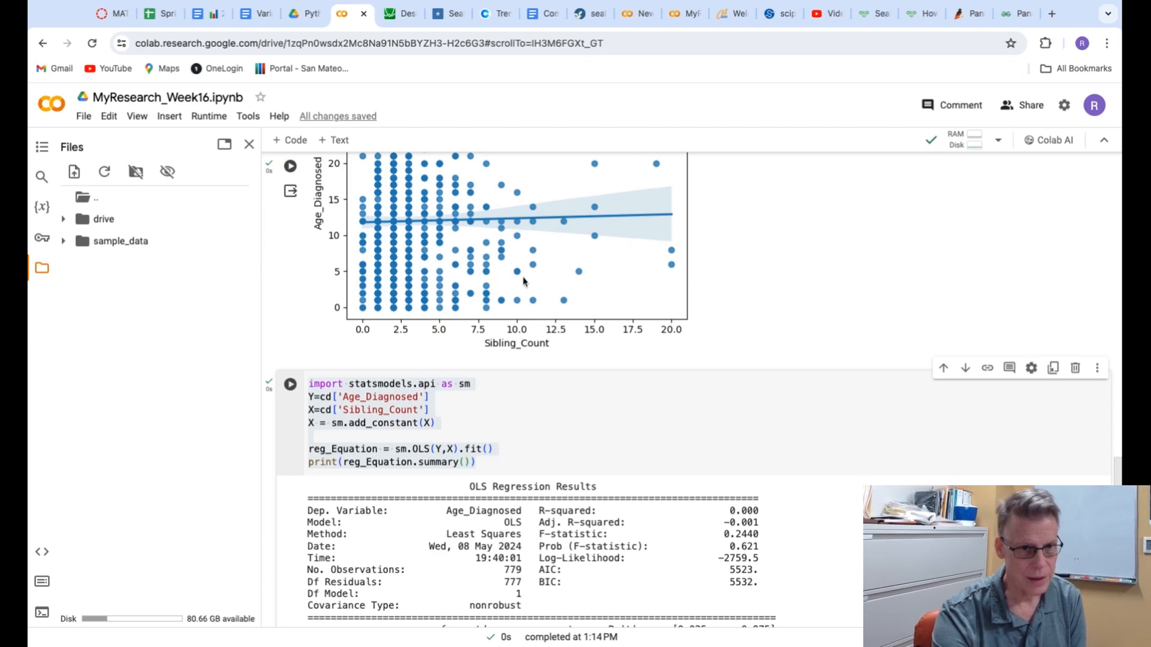
mouse_move(535, 263)
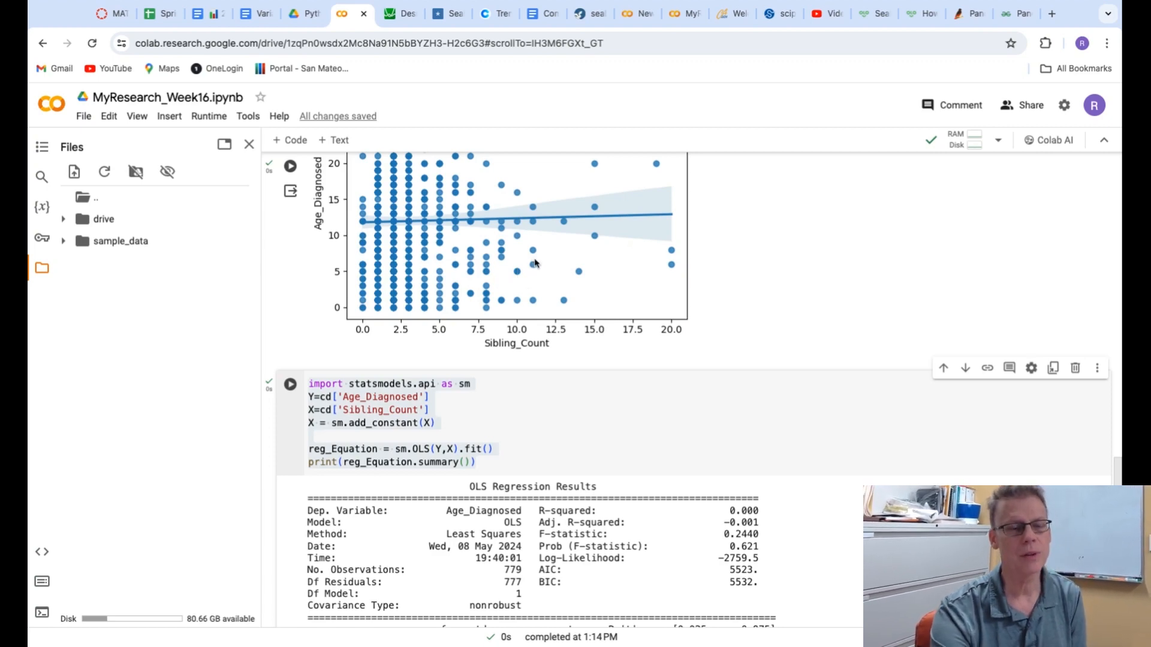
mouse_move(491, 309)
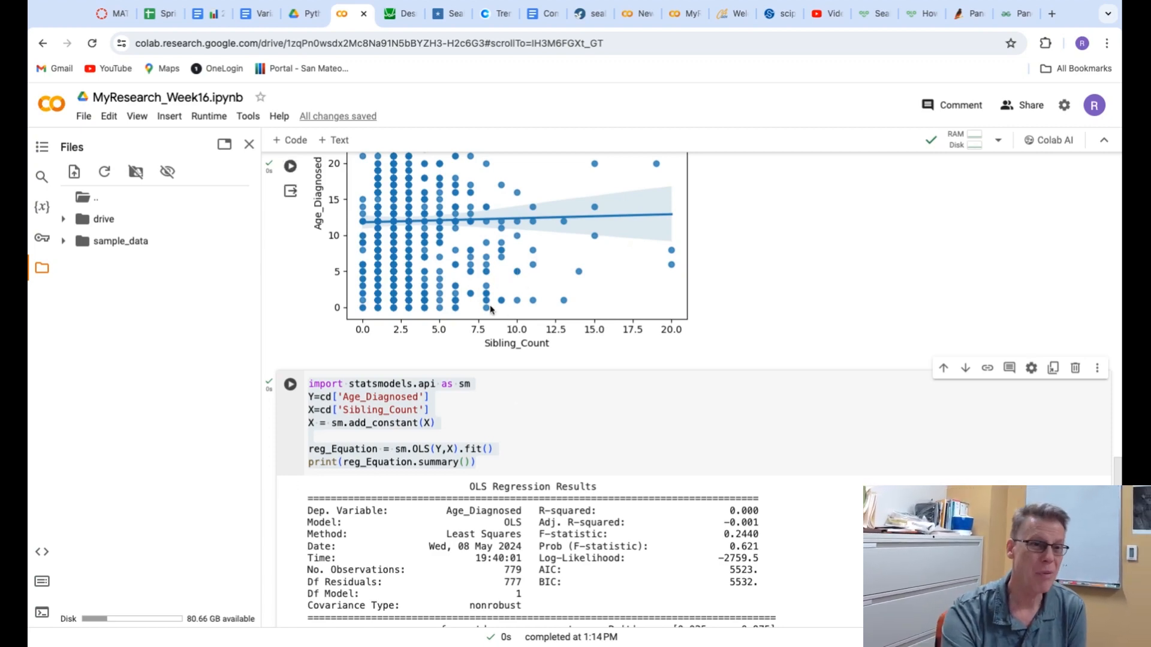
scroll("up", 3)
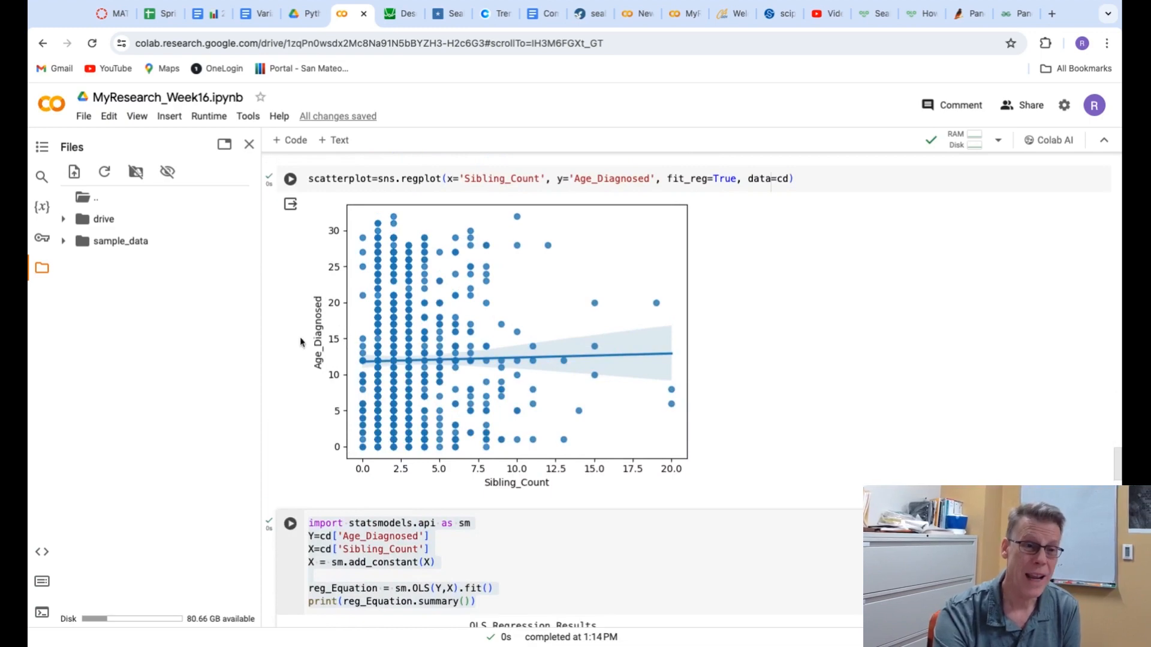
mouse_move(475, 459)
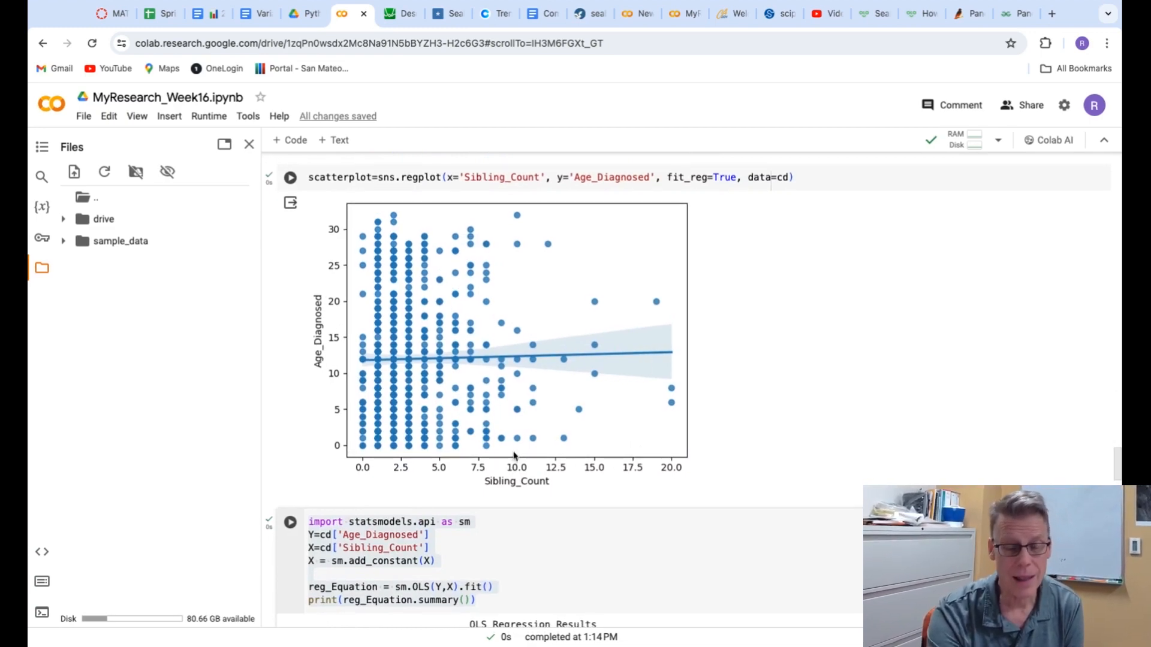
scroll("down", 3)
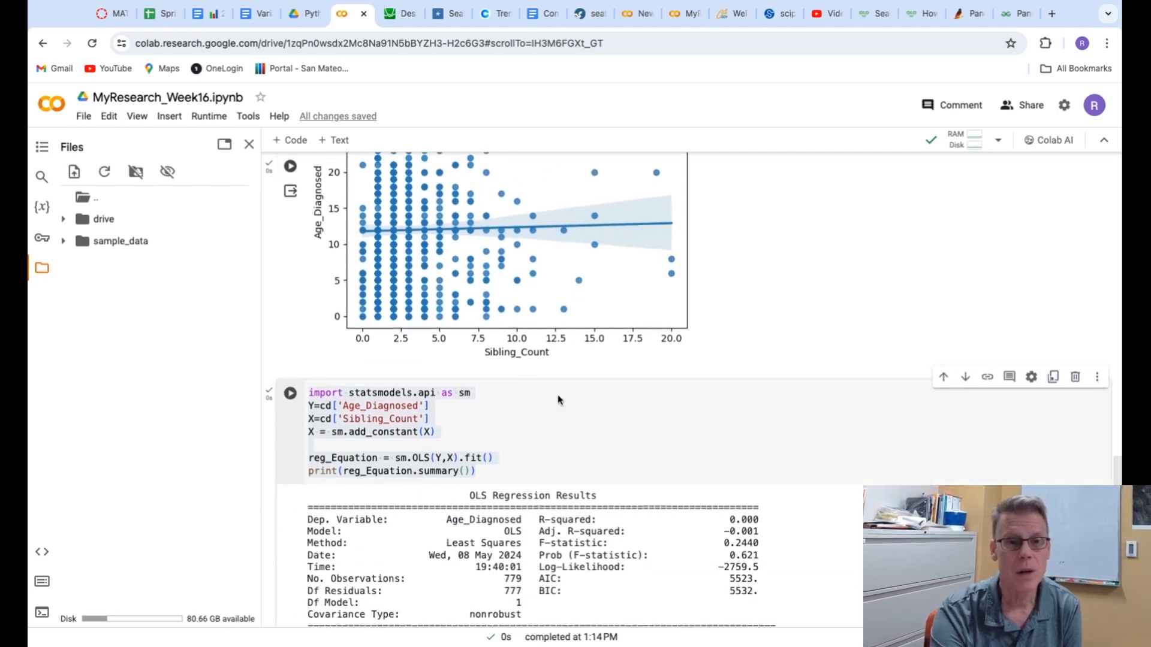
scroll("down", 3)
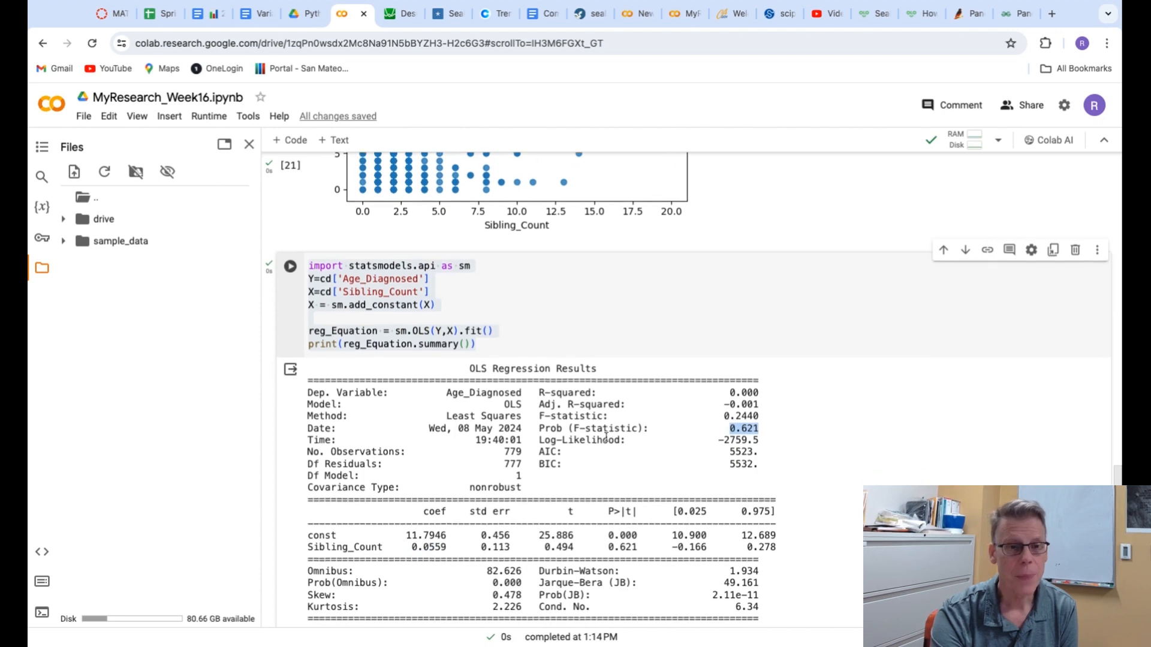
scroll("up", 3)
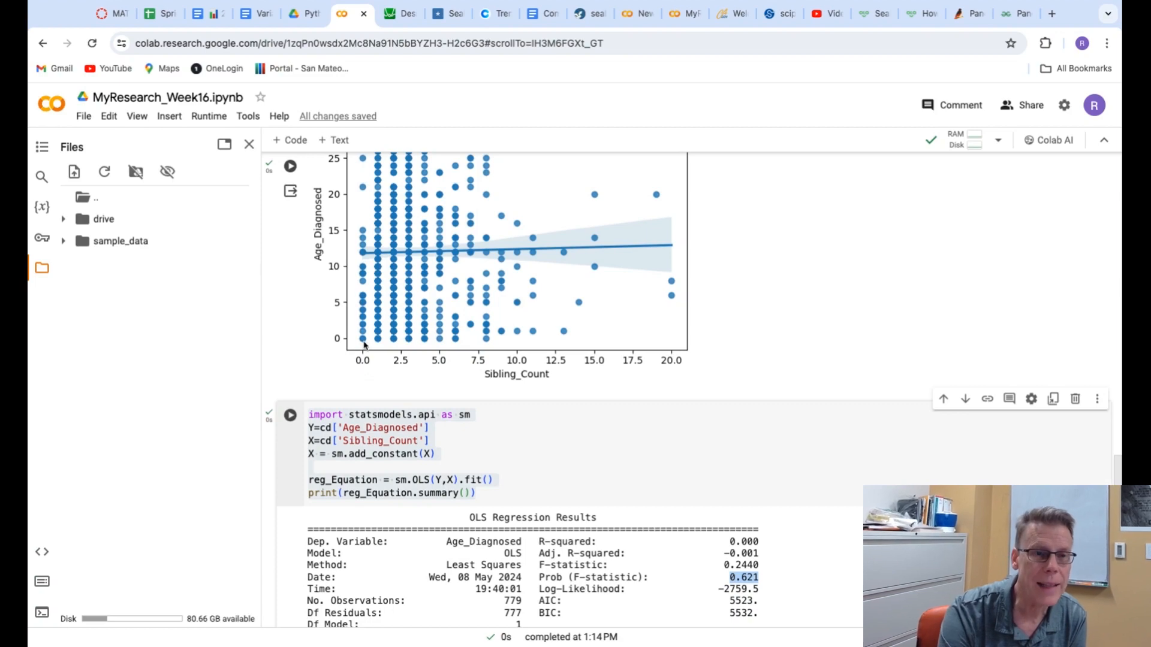
mouse_move(358, 258)
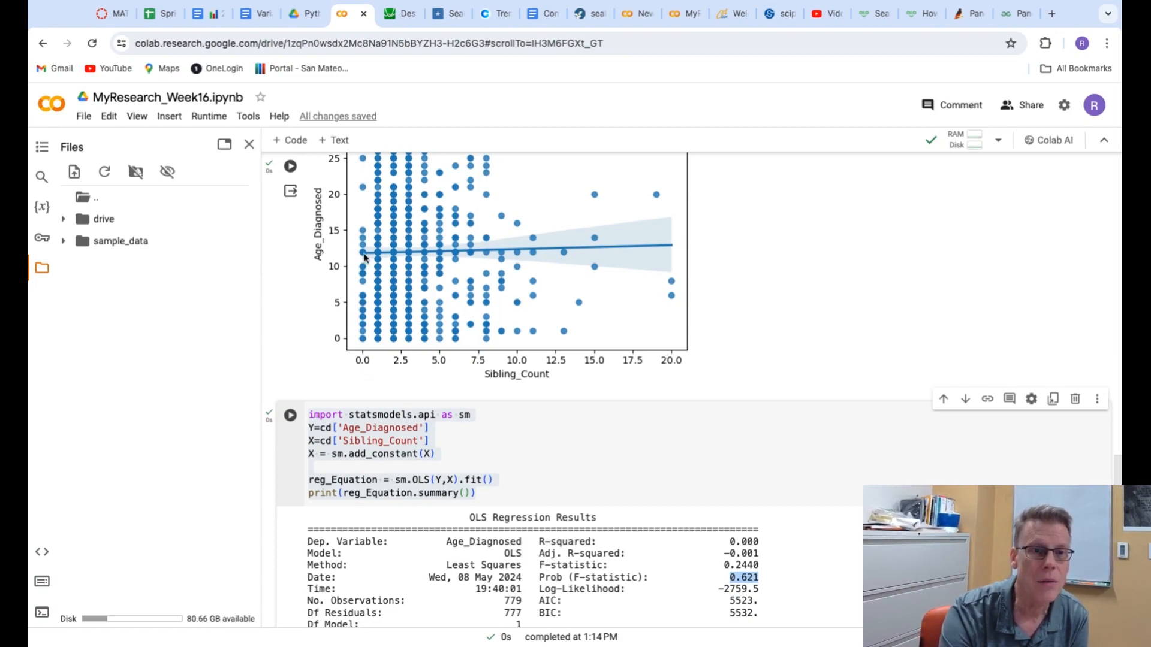
scroll("down", 3)
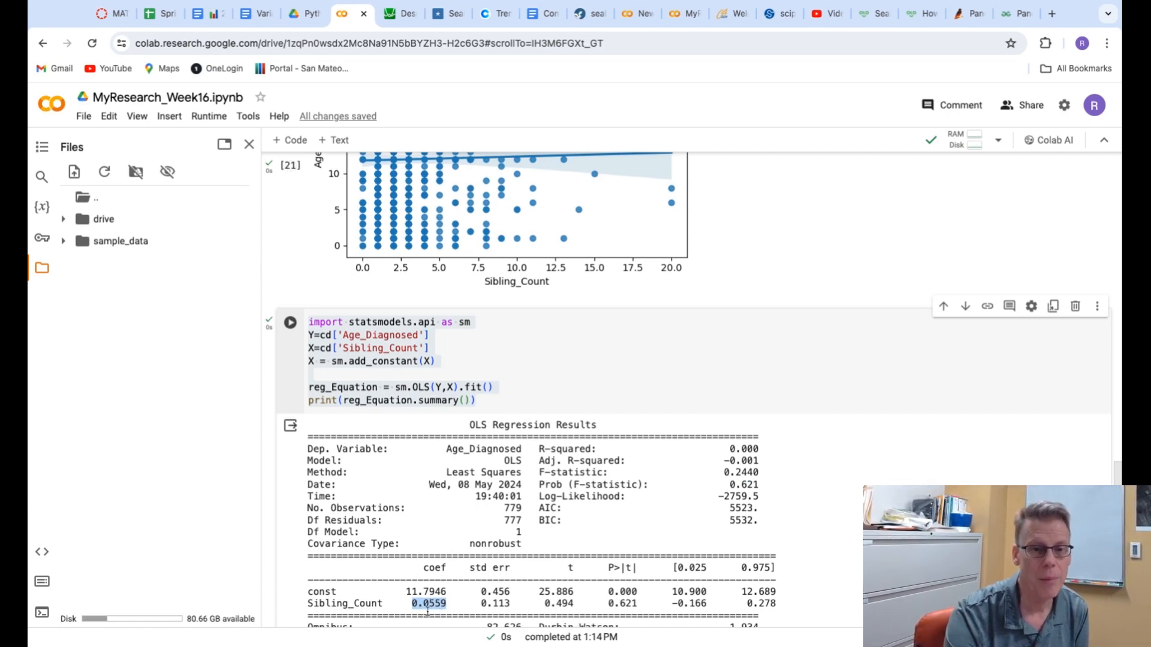
scroll("up", 3)
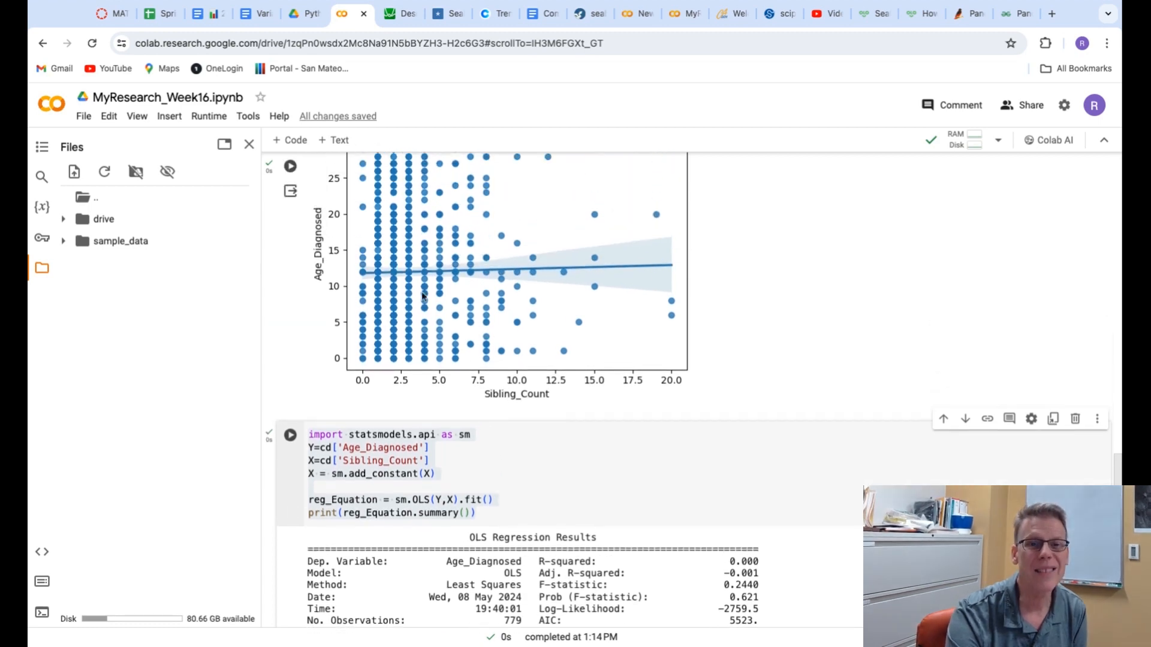
mouse_move(642, 273)
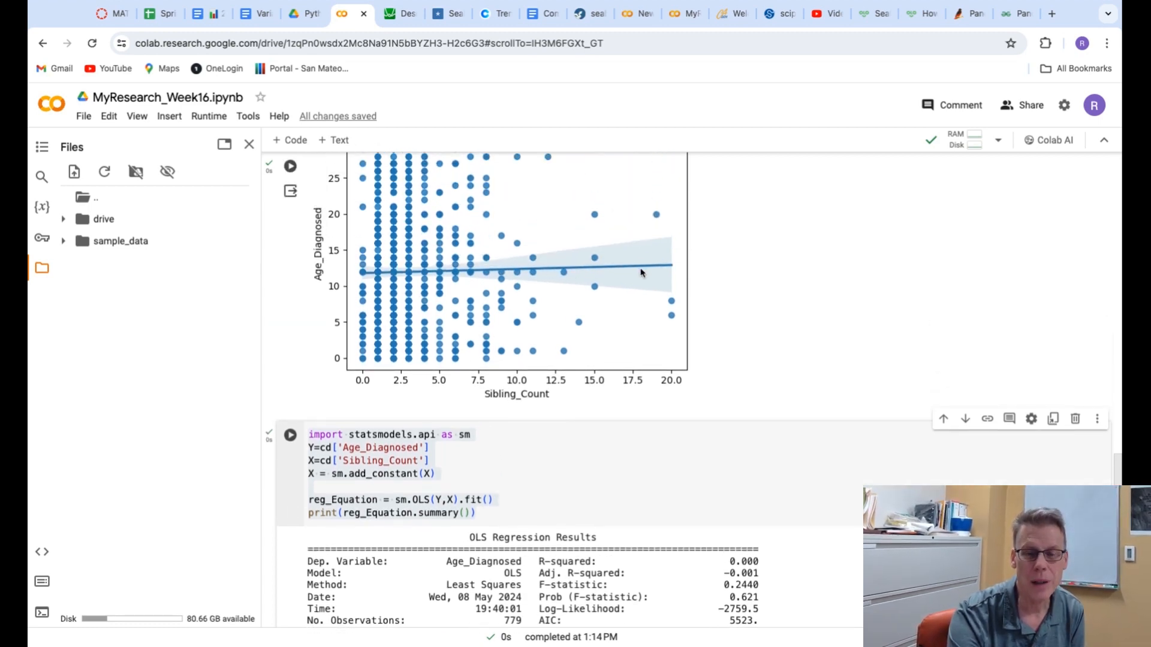
mouse_move(654, 416)
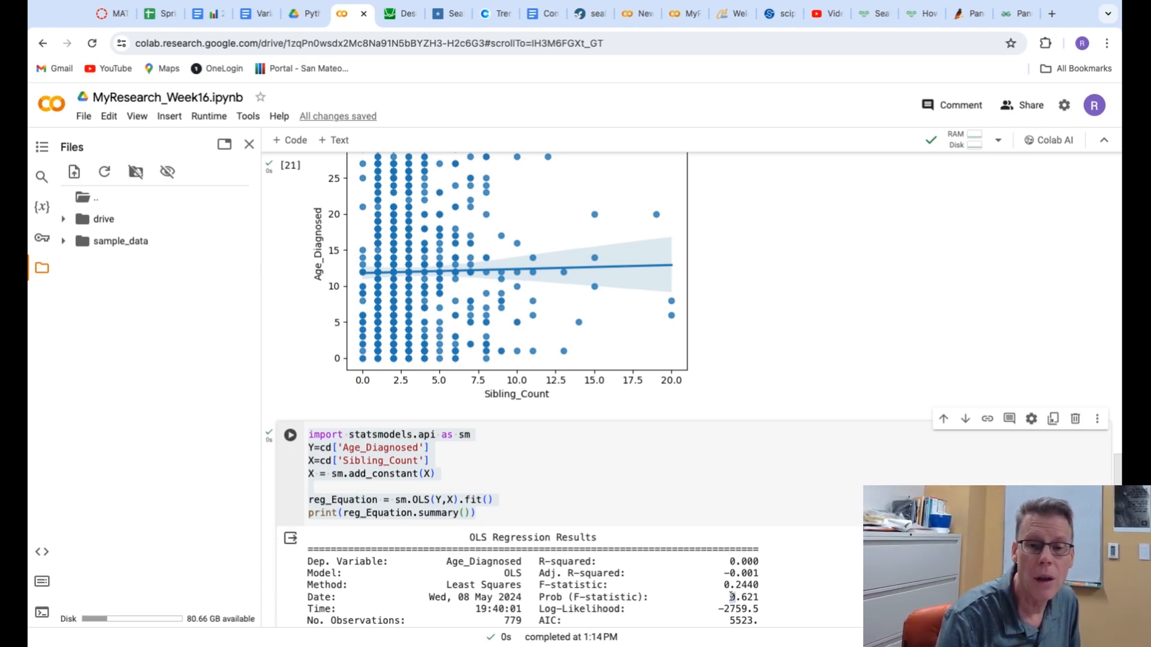
double_click(743, 597)
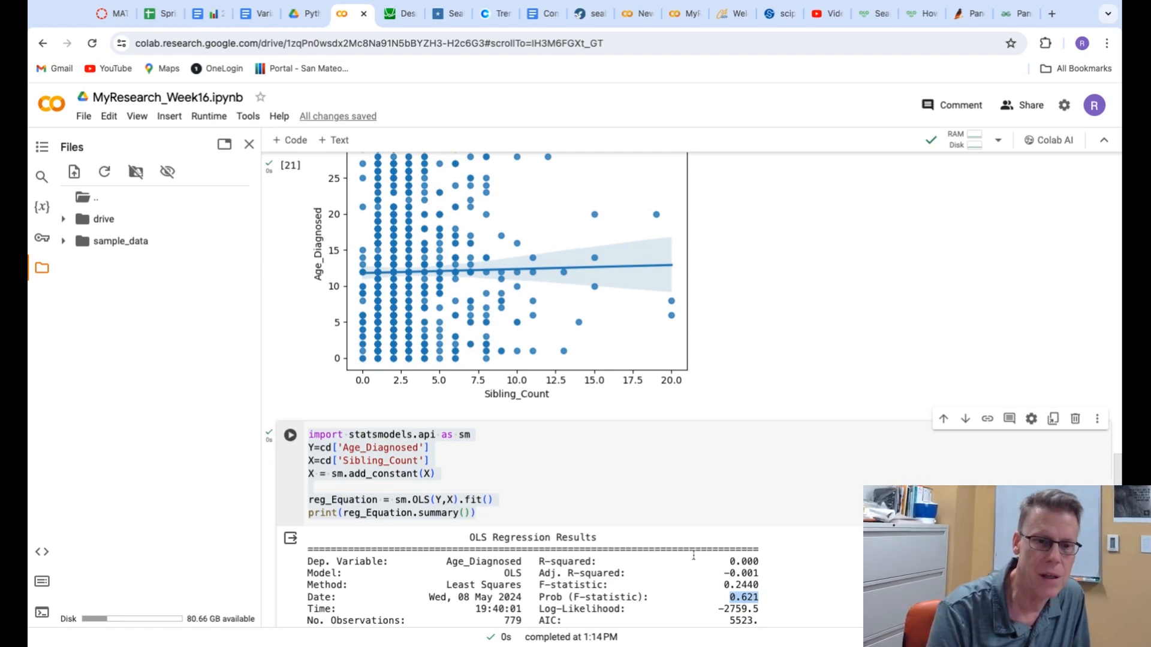
scroll("down", 3)
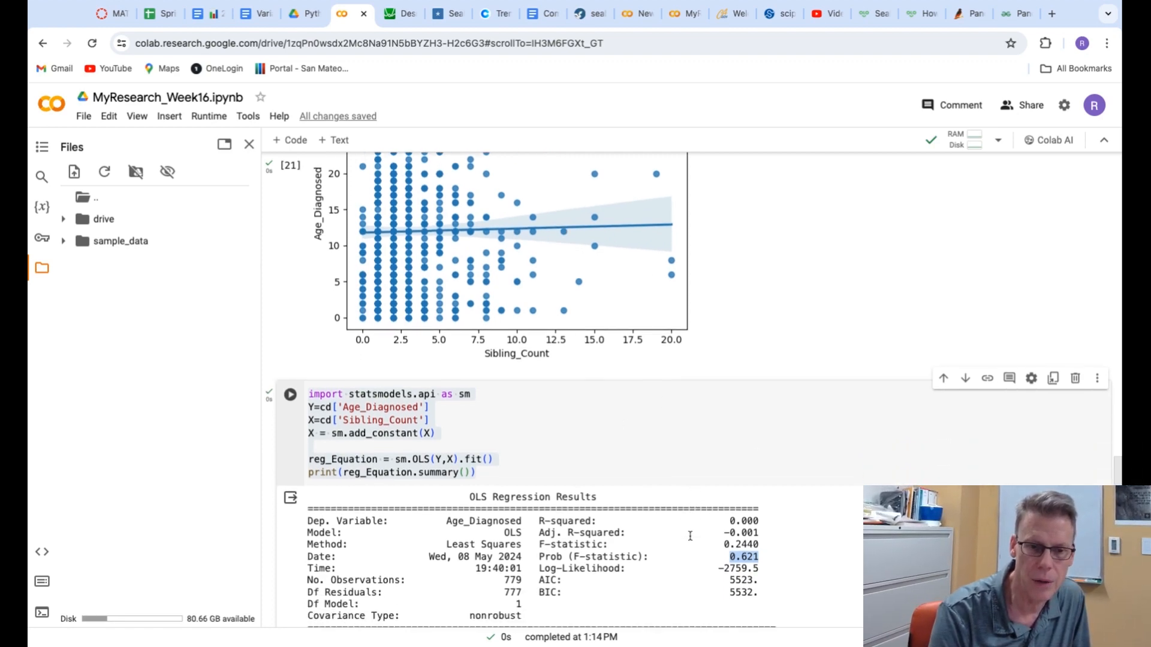
scroll("down", 3)
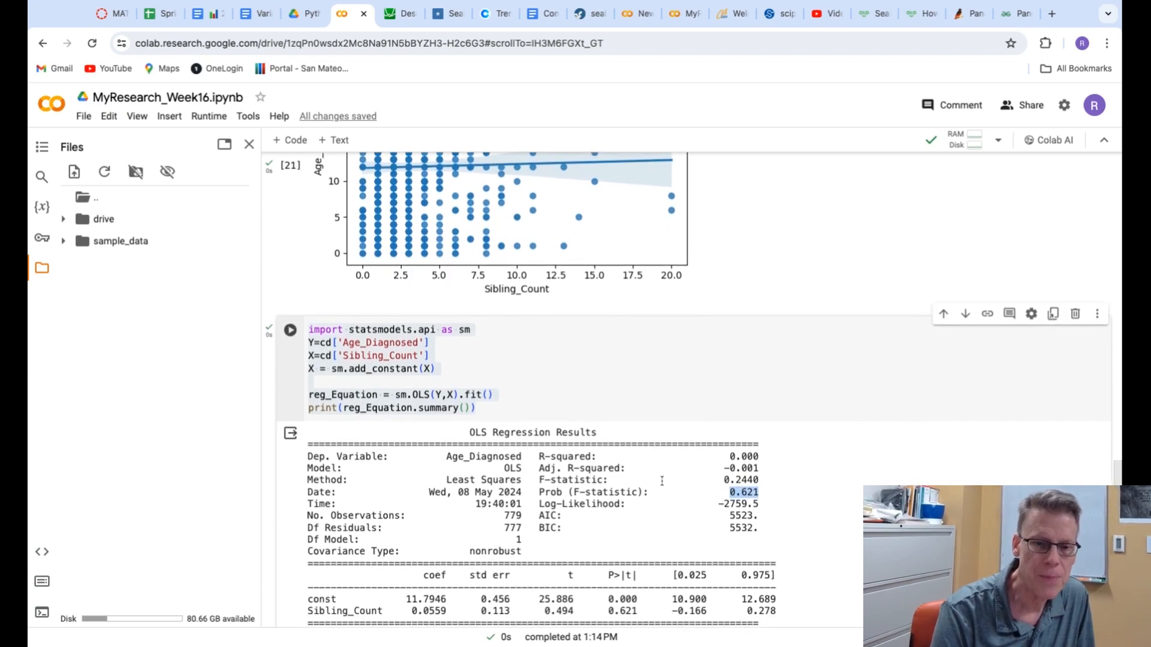